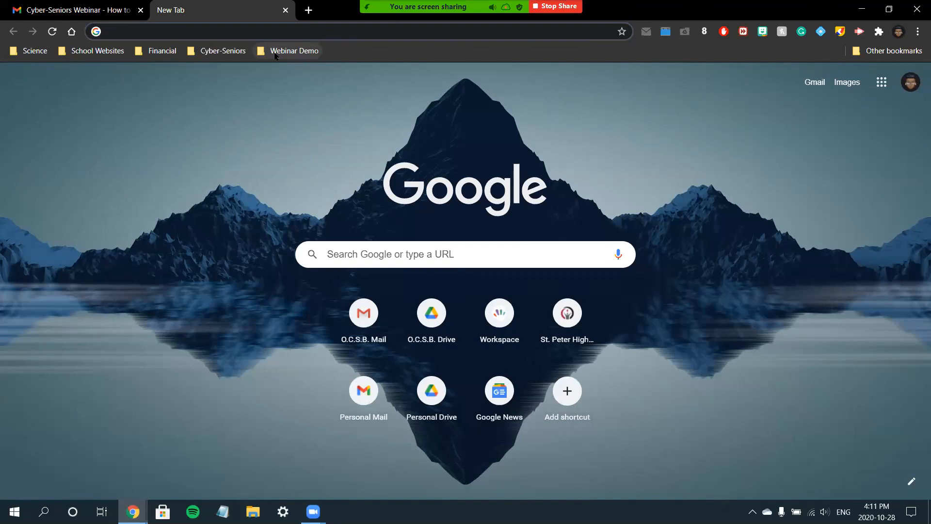
- Load jacquielawson.com from the Webinar Demo bookmarks and browse the home page
left_click(295, 50)
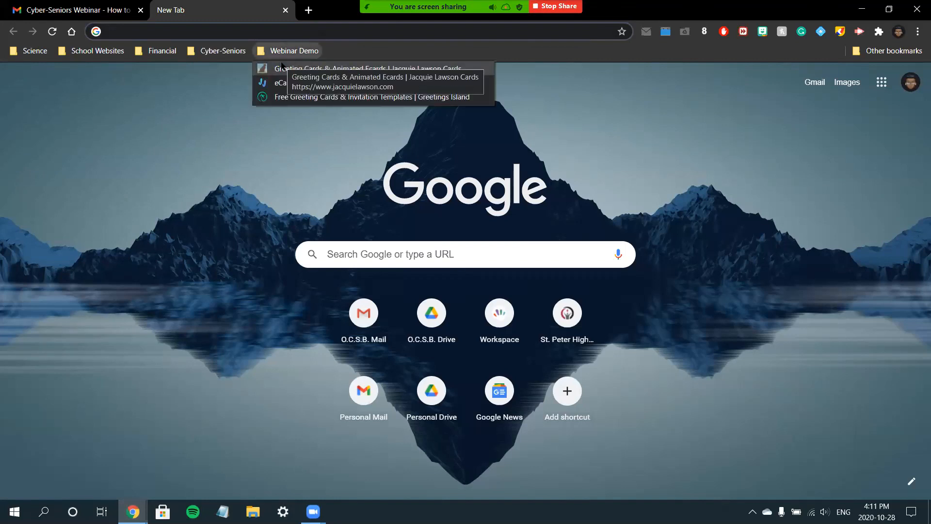
left_click(364, 68)
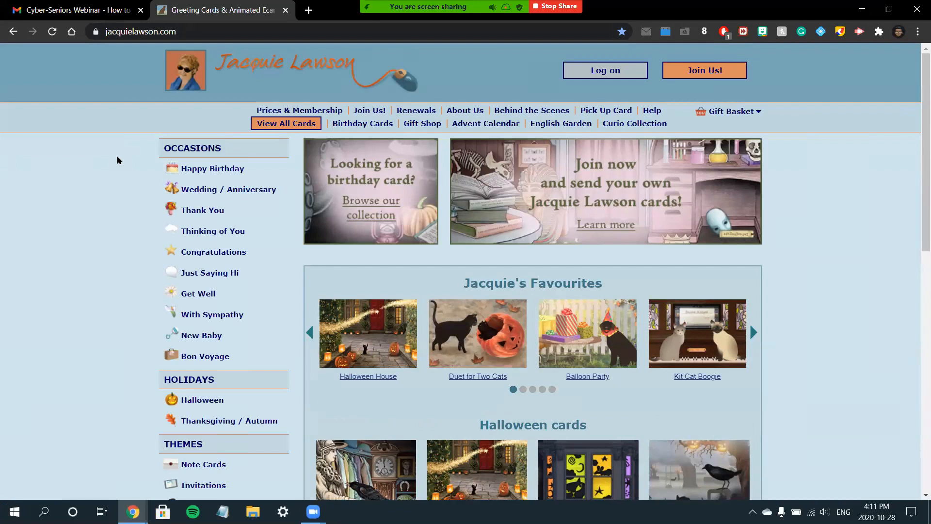
mouse_move(76, 129)
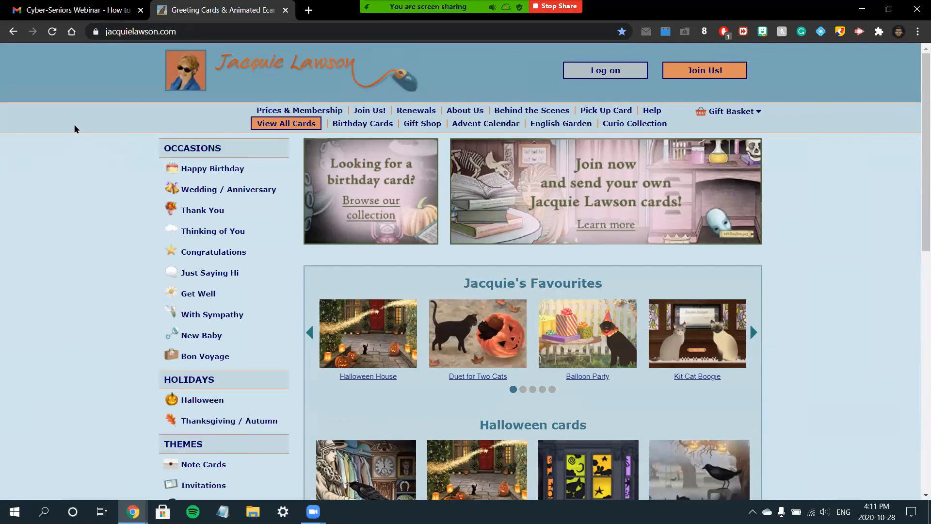
mouse_move(212, 91)
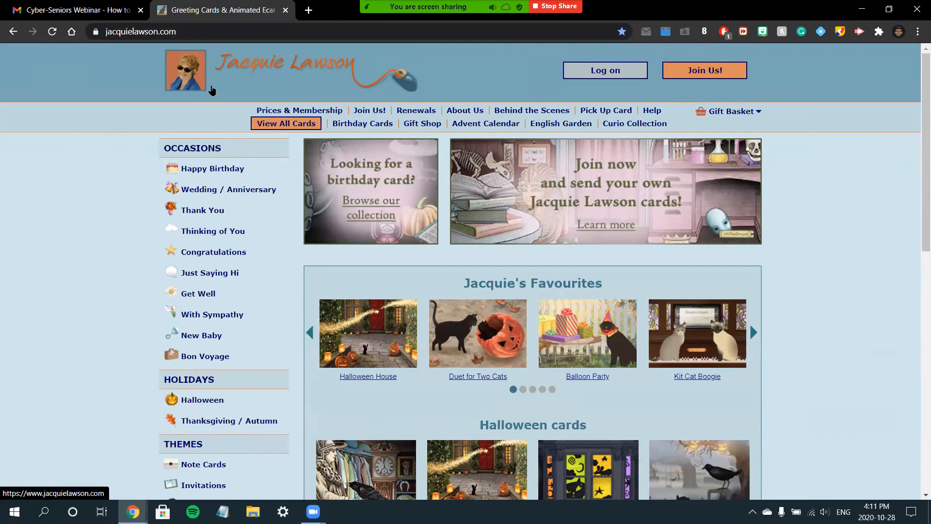
mouse_move(226, 81)
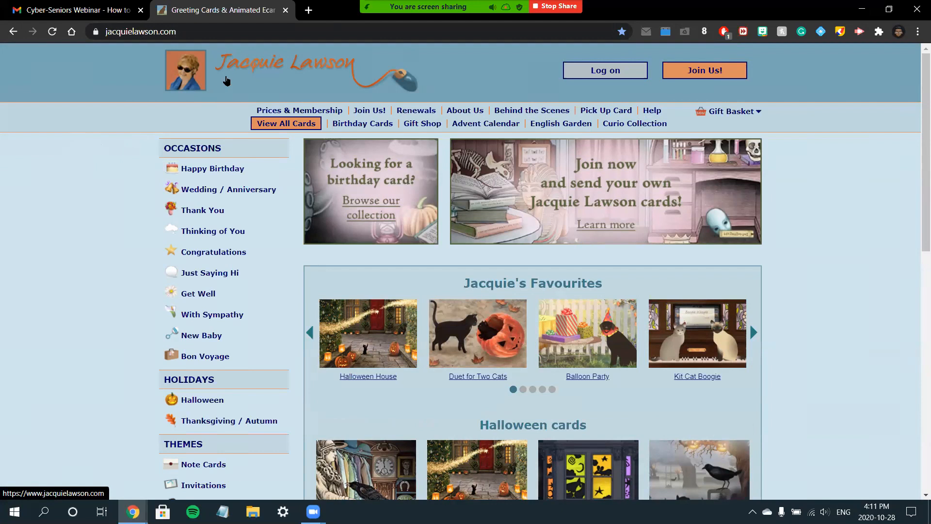
mouse_move(123, 218)
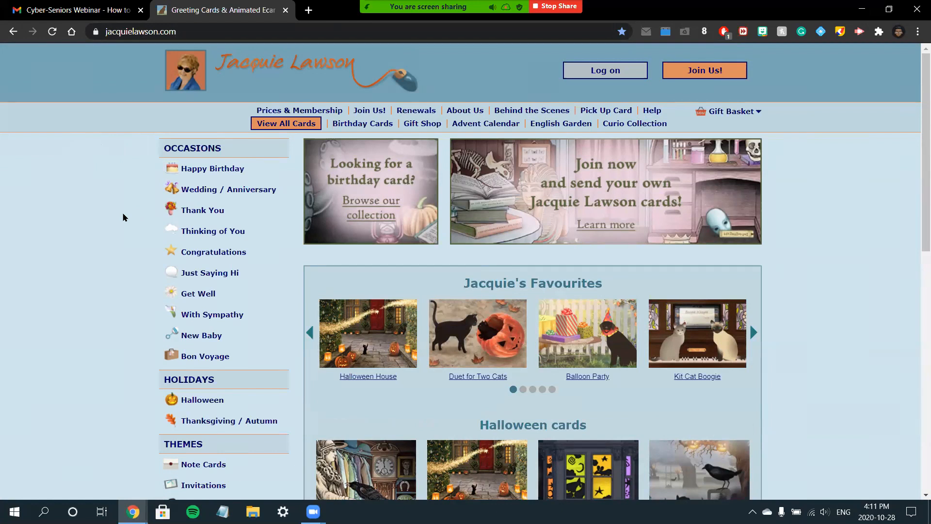
mouse_move(81, 223)
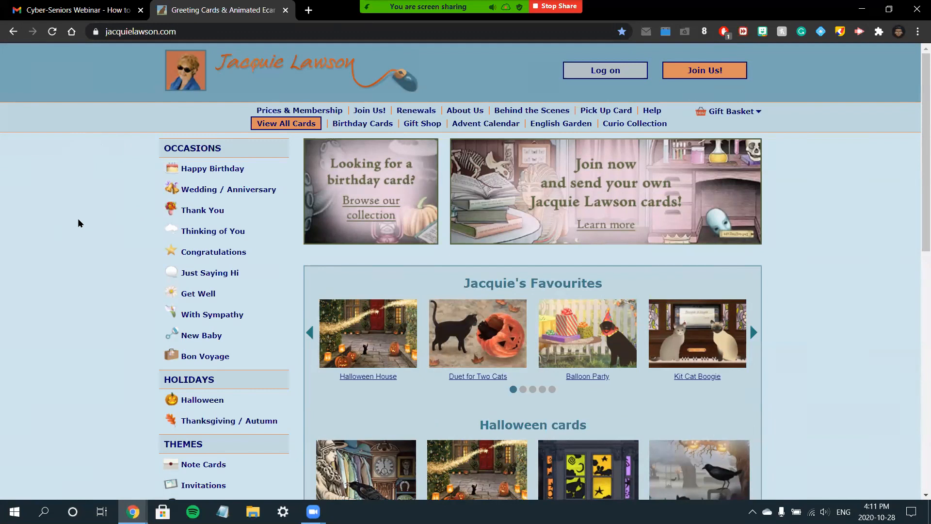
mouse_move(68, 203)
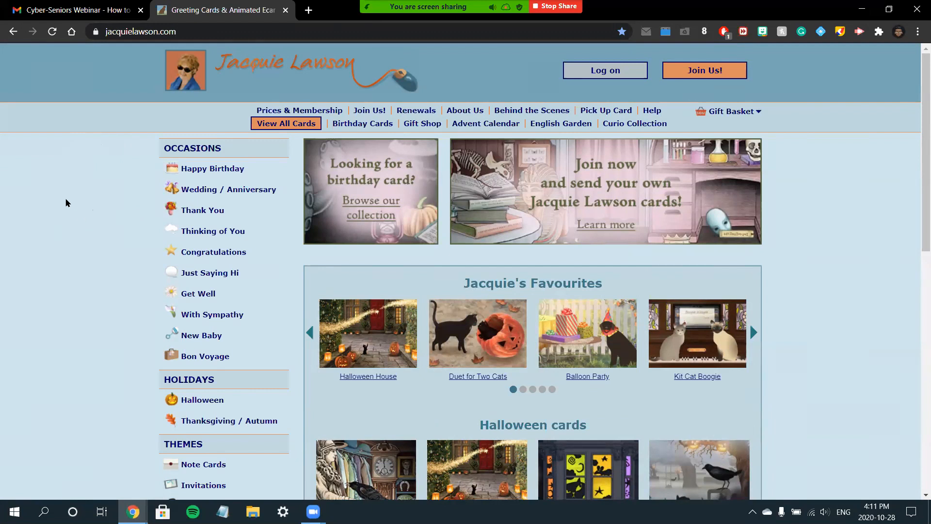
scroll("down", 3)
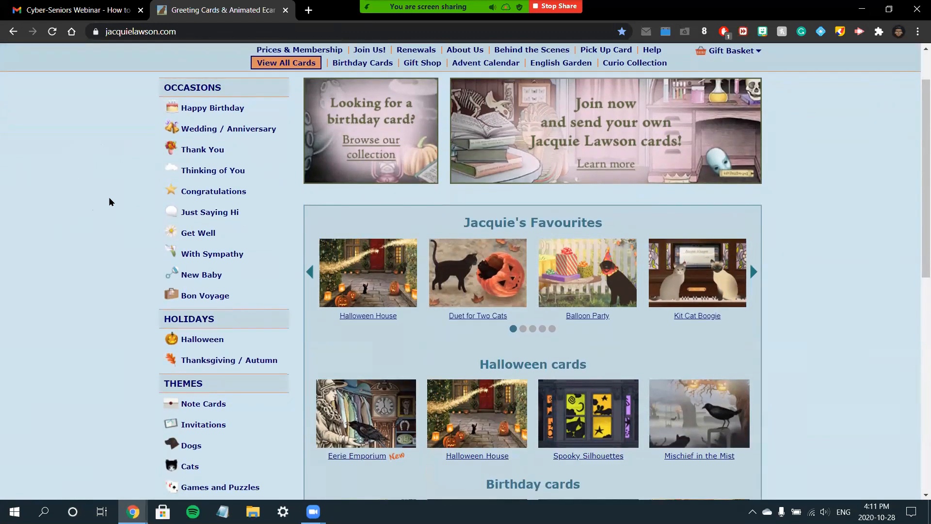
scroll("down", 3)
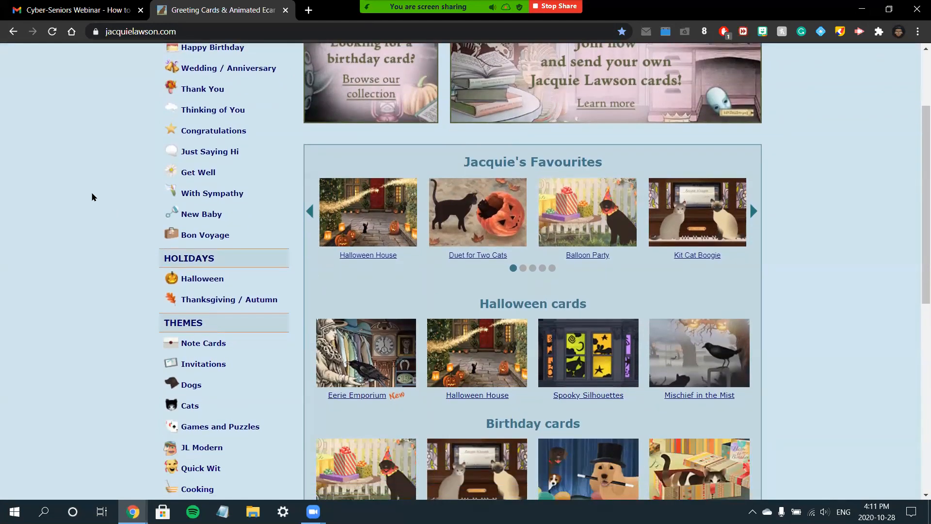
scroll("down", 3)
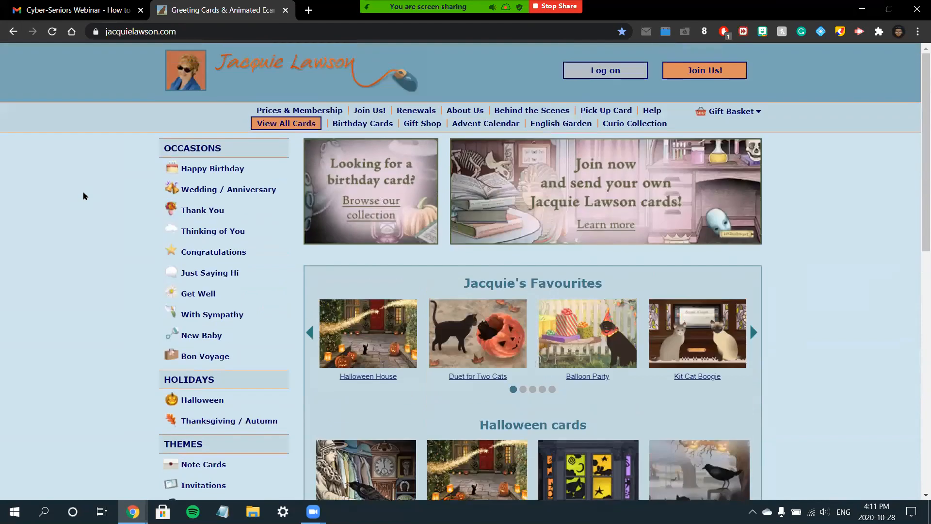
mouse_move(295, 112)
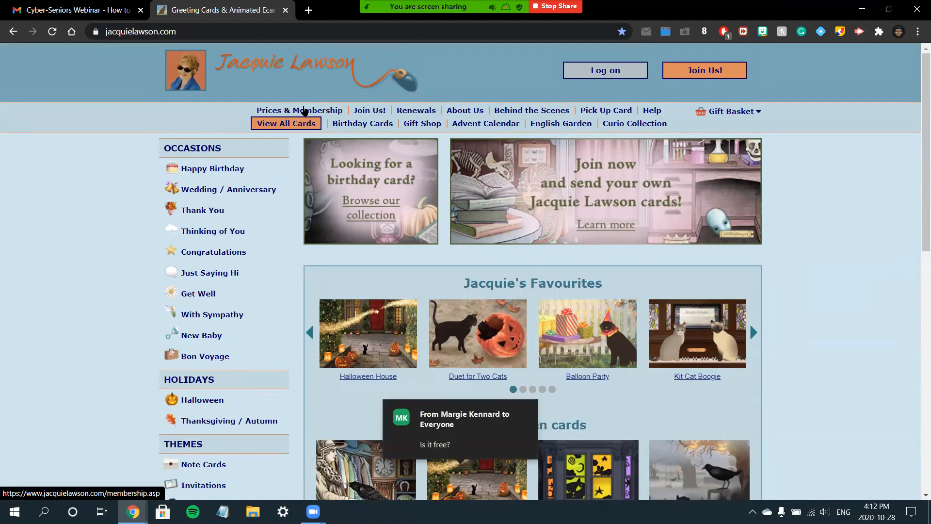
- Show the Prices & Membership page and scroll to the yearly membership fees
left_click(300, 110)
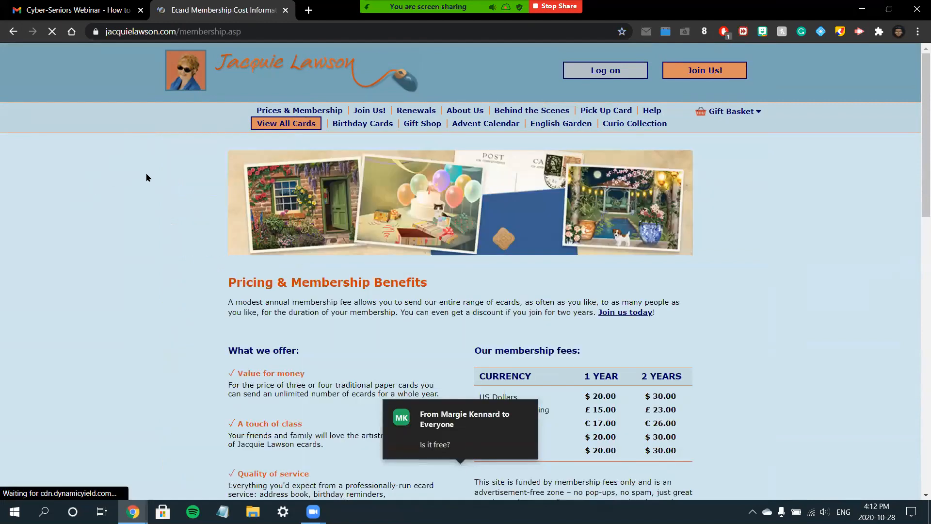
scroll("down", 3)
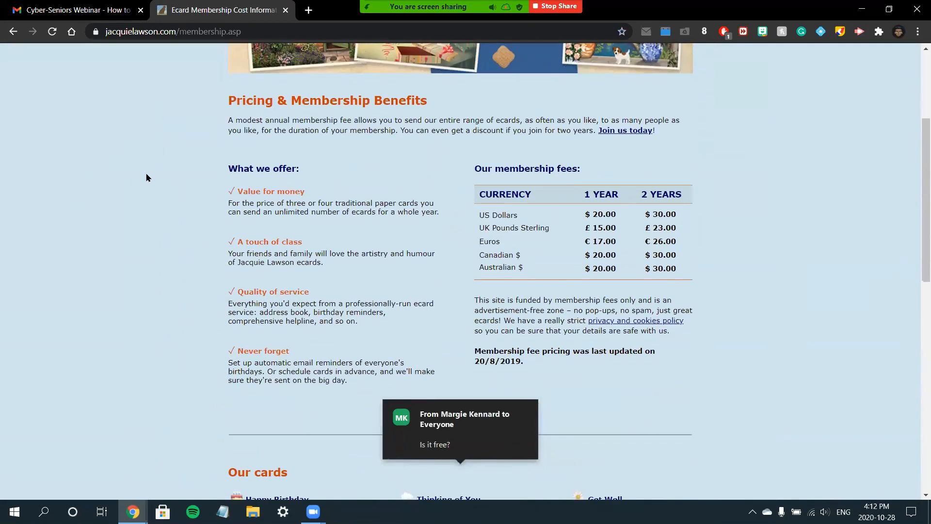
scroll("down", 3)
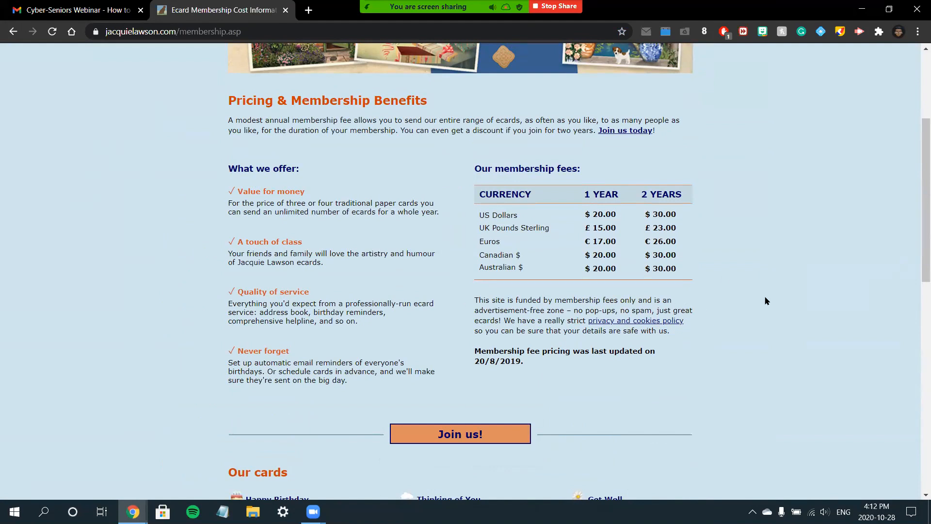
mouse_move(748, 298)
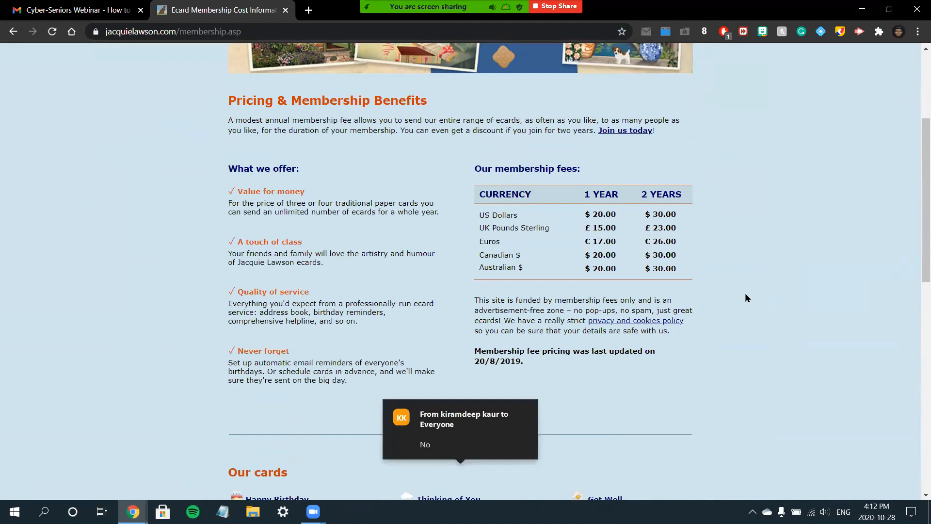
scroll("down", 3)
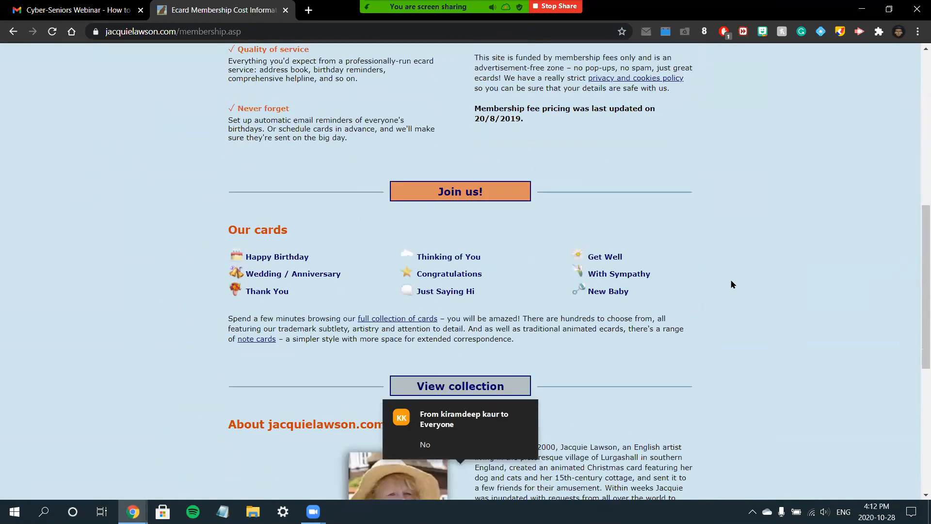
mouse_move(598, 235)
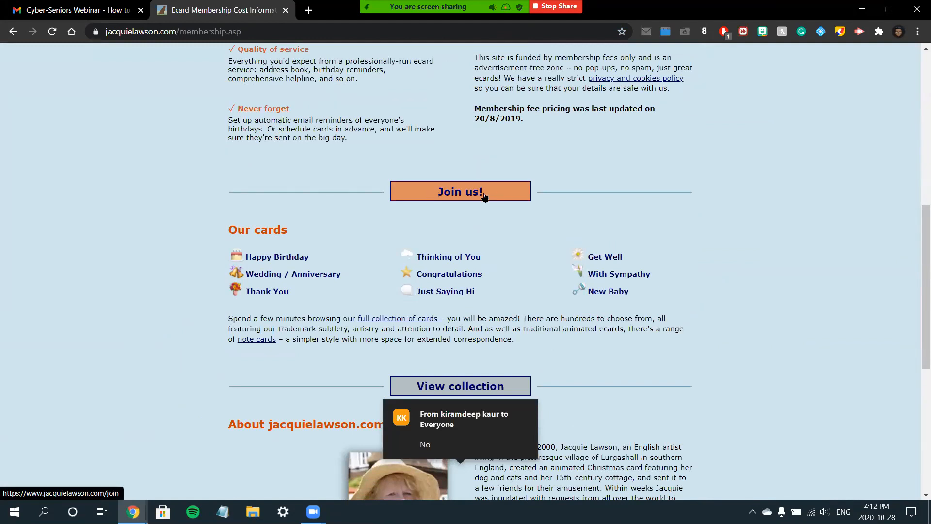
- Start the Join us! membership sign-up form
left_click(461, 191)
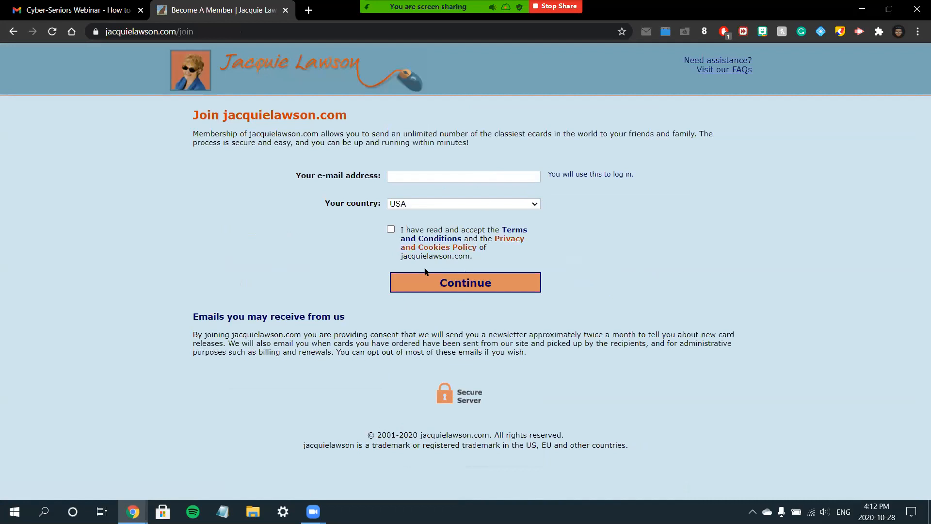
mouse_move(590, 292)
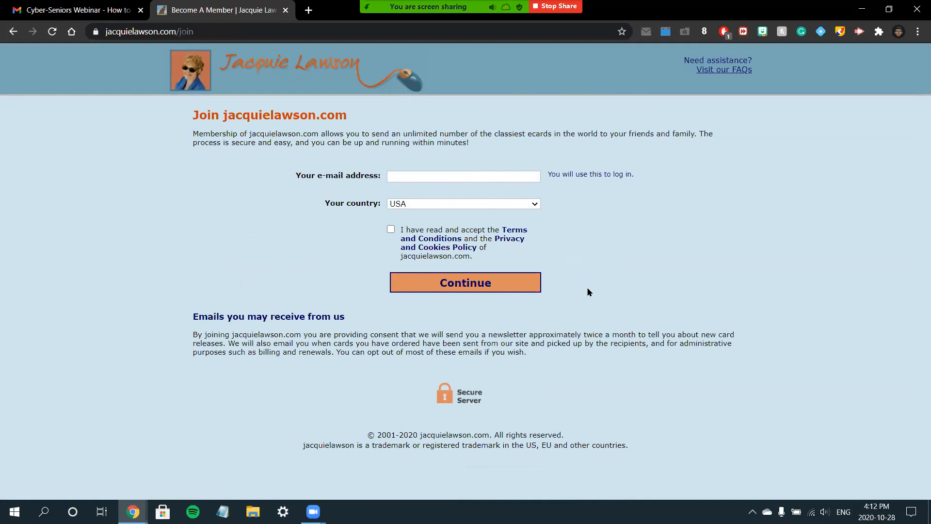
mouse_move(289, 83)
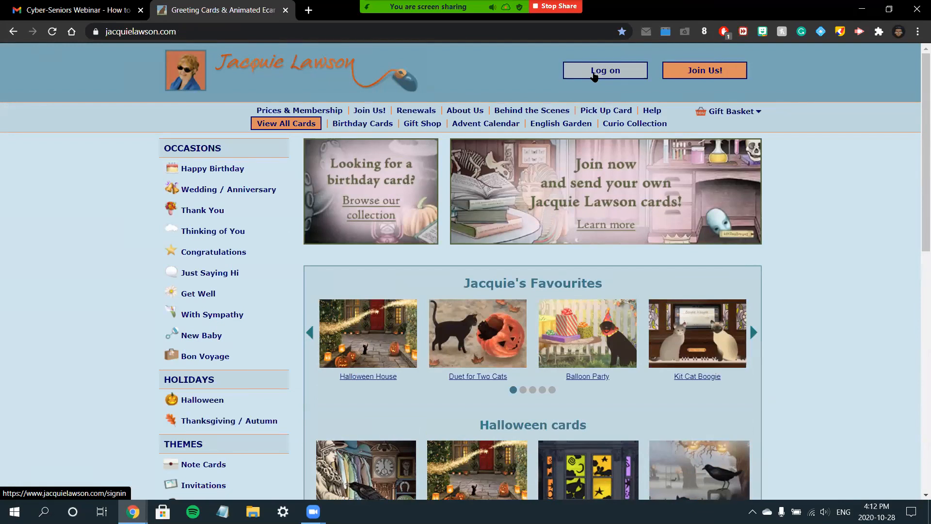
mouse_move(915, 261)
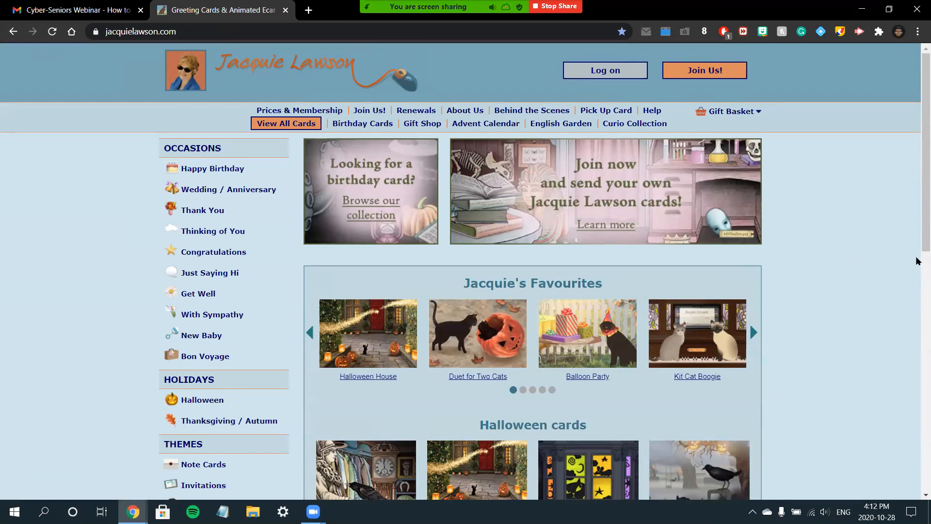
mouse_move(910, 260)
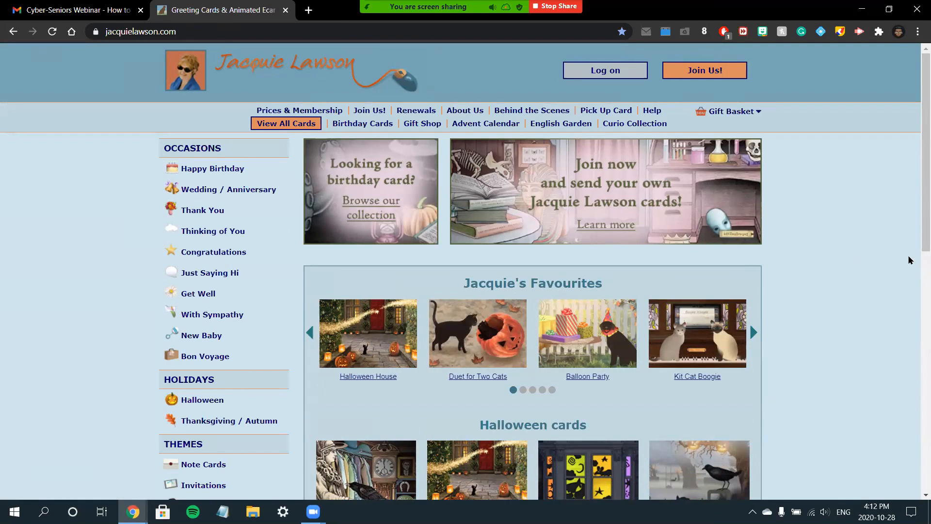
mouse_move(907, 257)
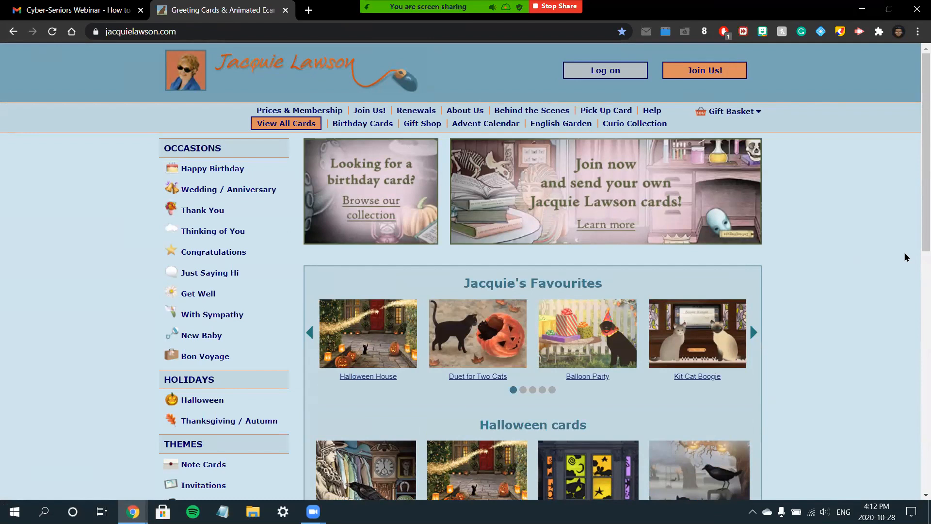
- Scroll through the Jacquie Lawson home page's Occasions, Holidays and Themes categories
scroll("down", 3)
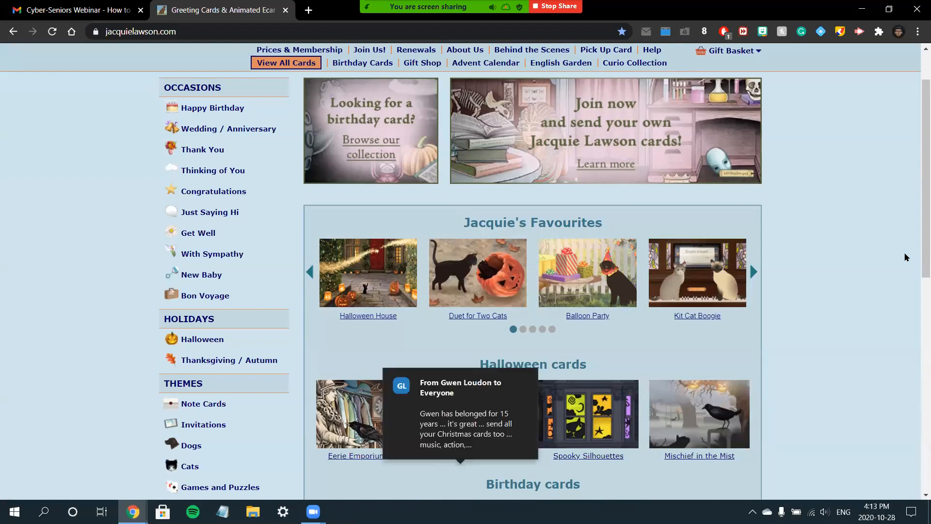
mouse_move(896, 255)
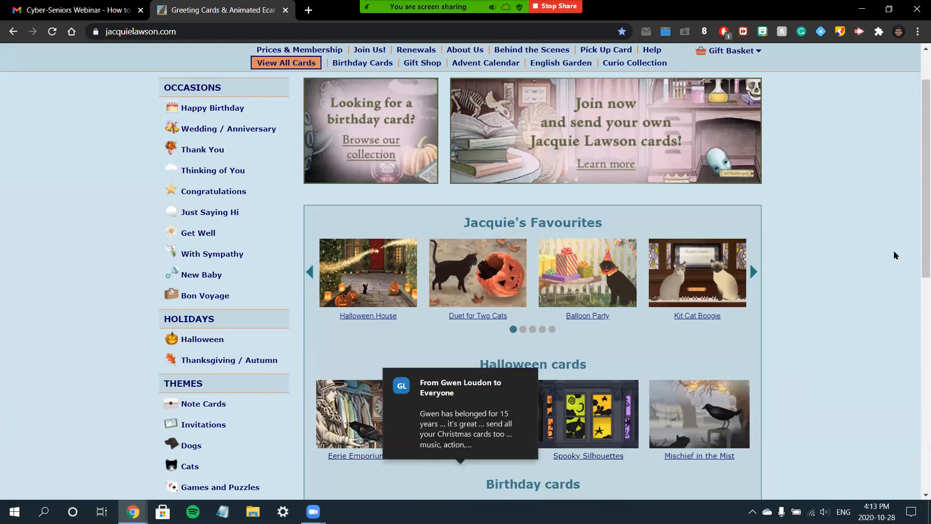
mouse_move(889, 252)
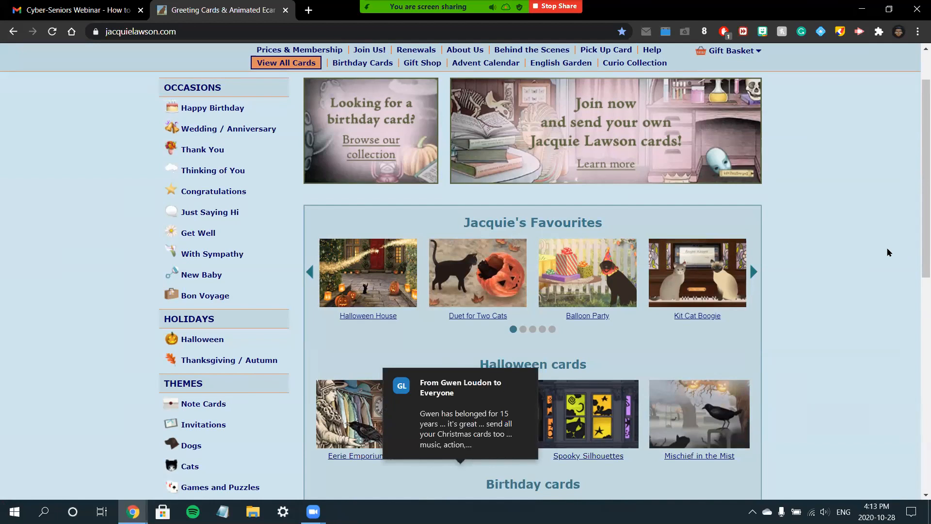
mouse_move(272, 186)
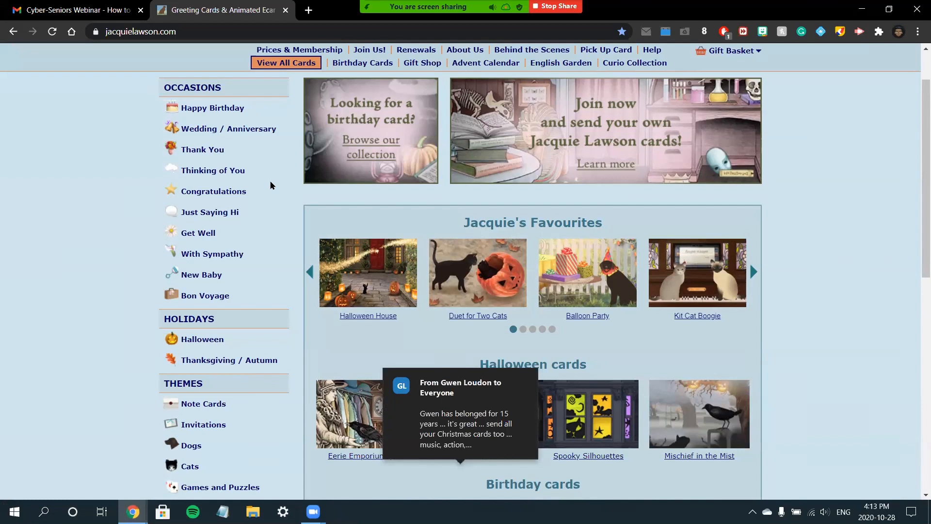
scroll("down", 3)
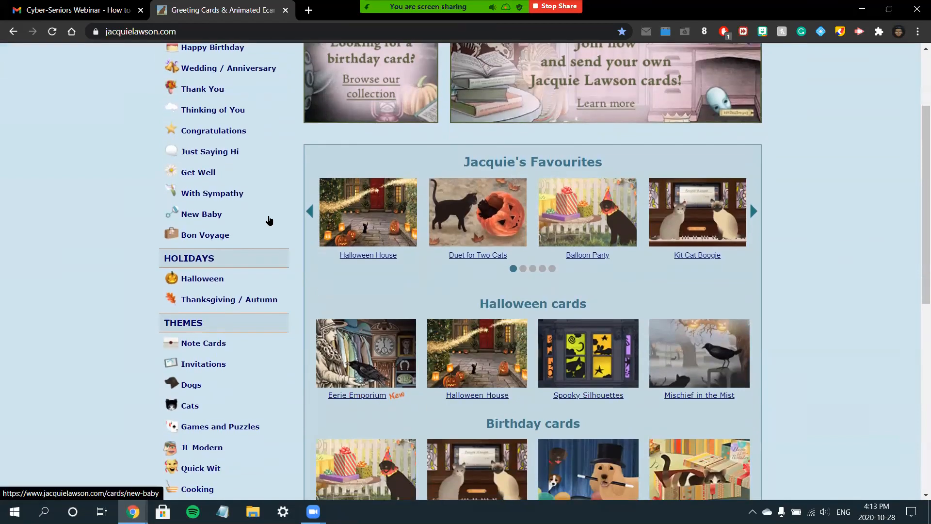
scroll("up", 3)
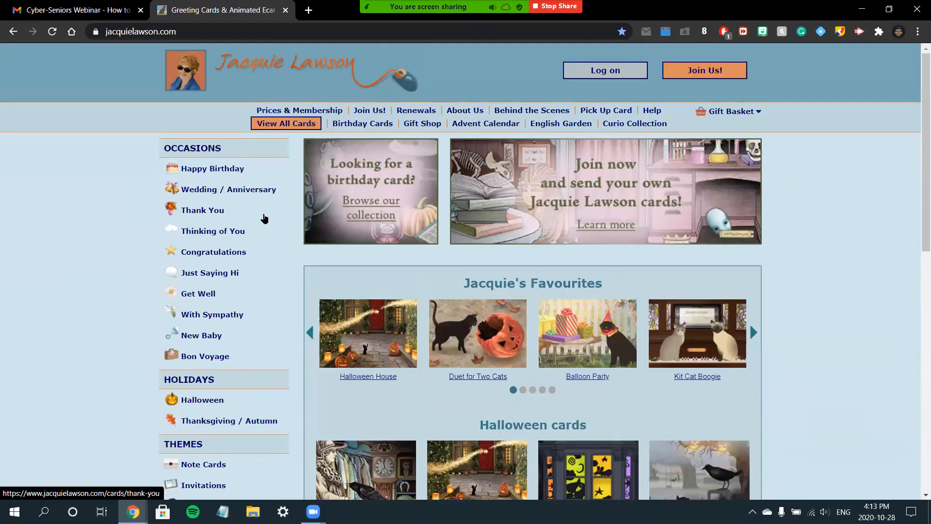
mouse_move(256, 214)
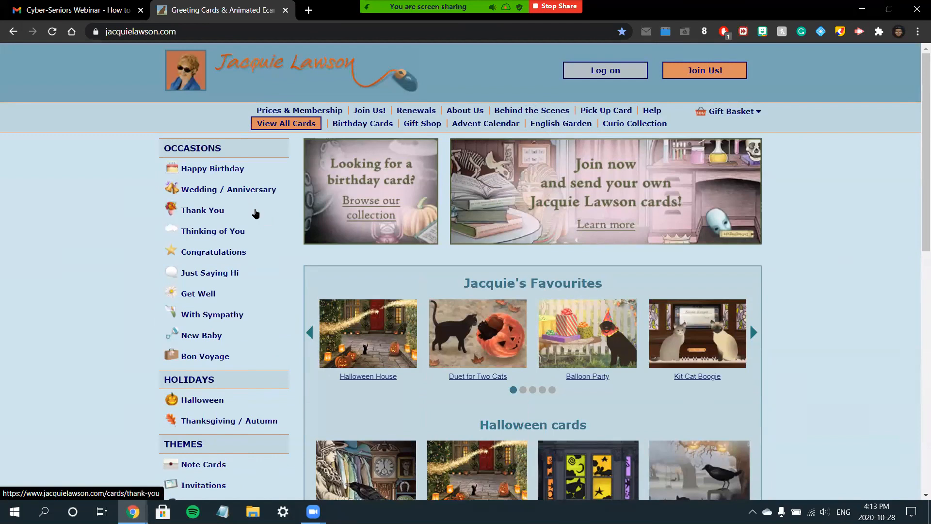
scroll("down", 3)
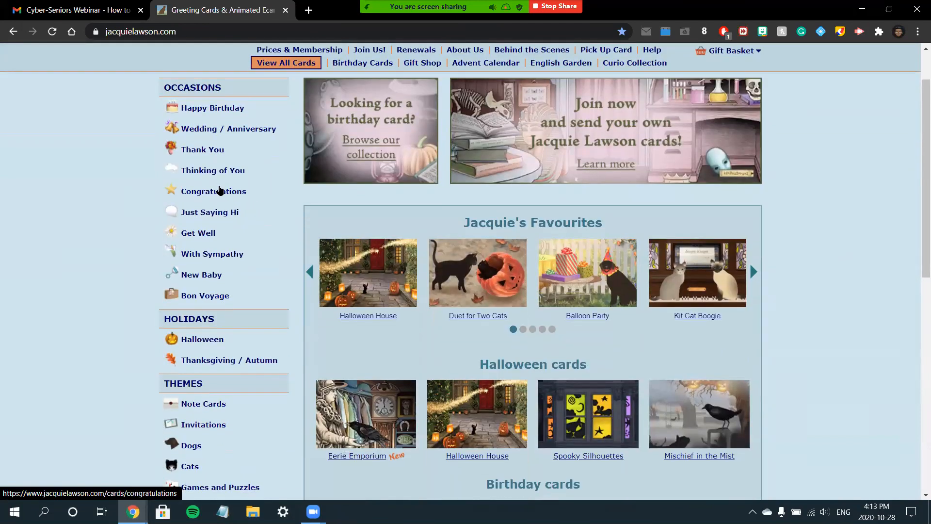
- Browse the Congratulations ecards list under Occasions, then return to the top
left_click(213, 191)
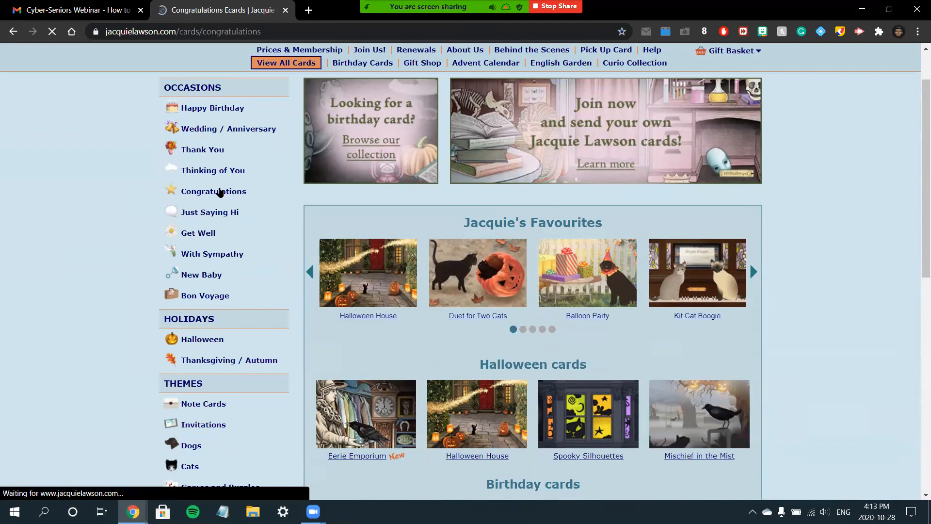
left_click(213, 191)
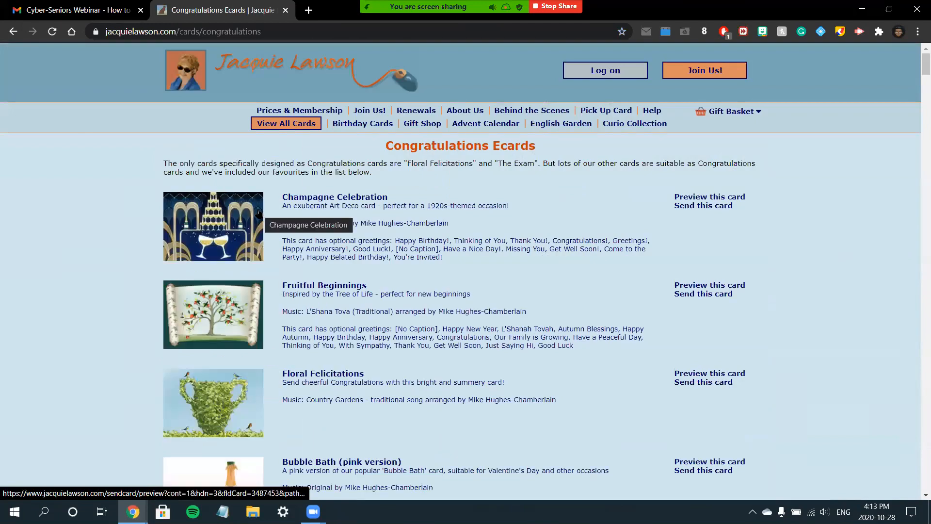
scroll("down", 3)
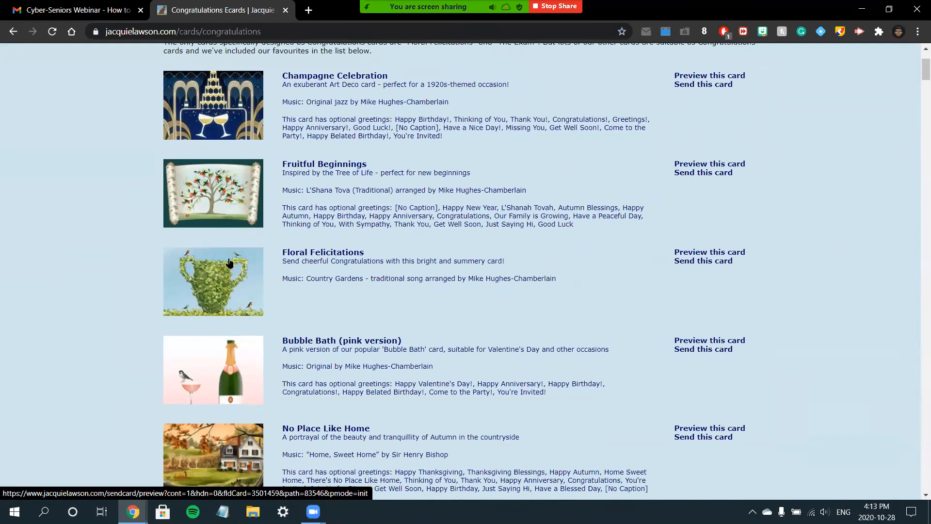
scroll("down", 3)
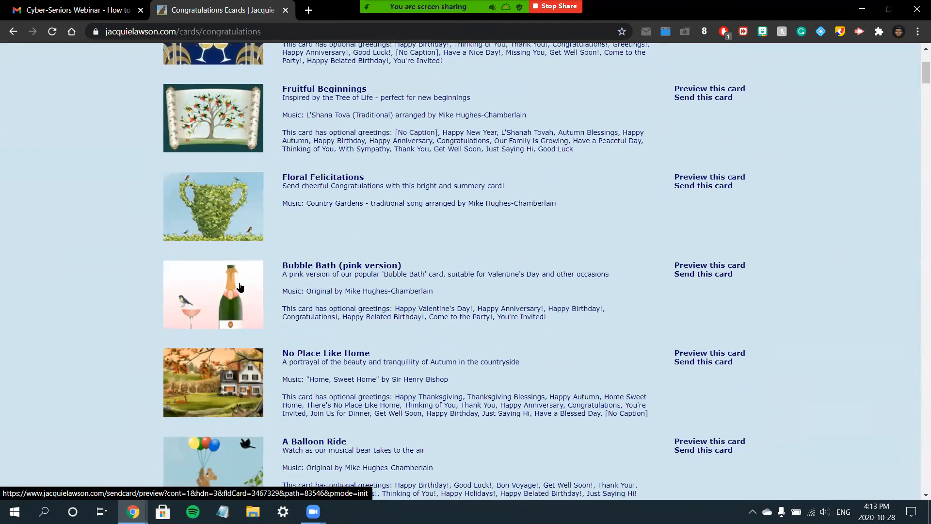
scroll("down", 3)
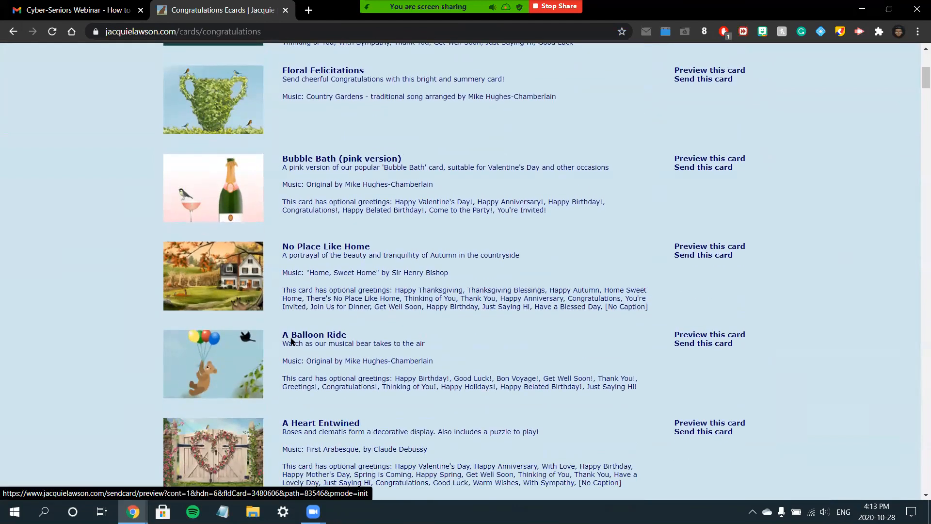
mouse_move(257, 348)
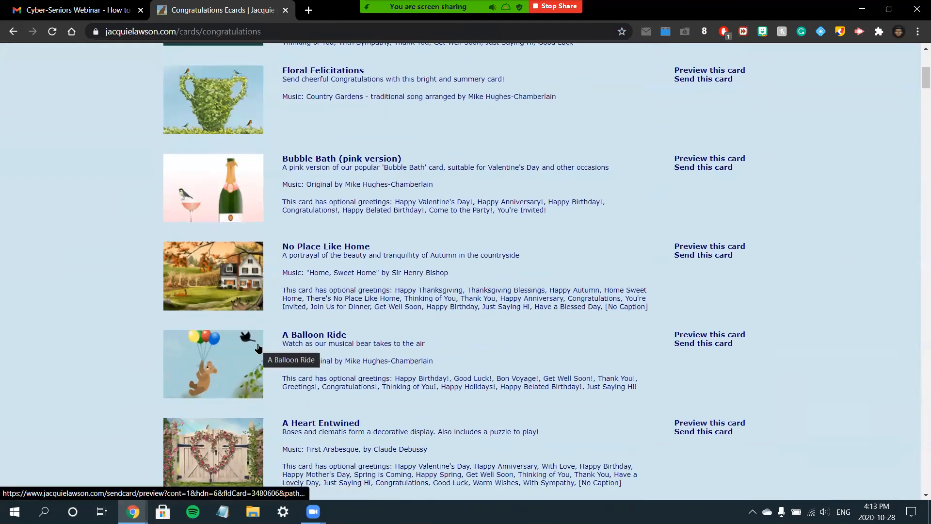
mouse_move(137, 320)
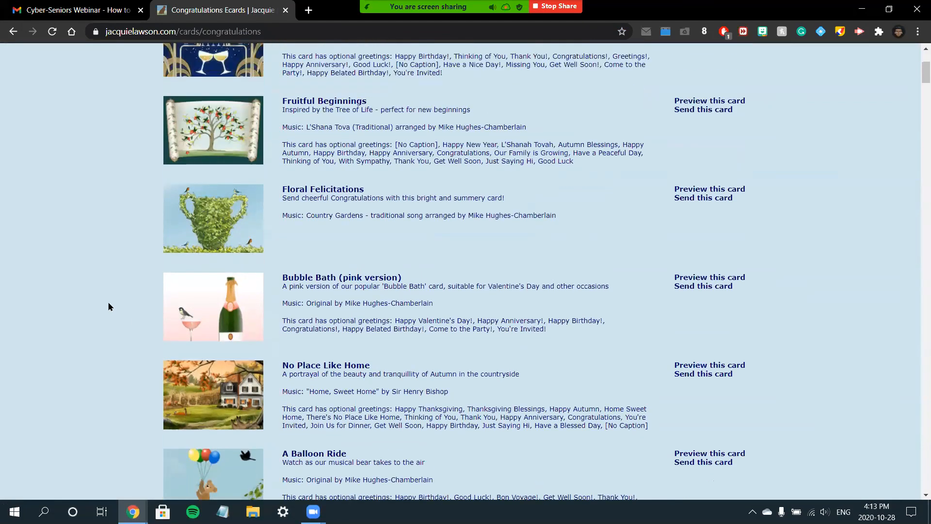
scroll("up", 3)
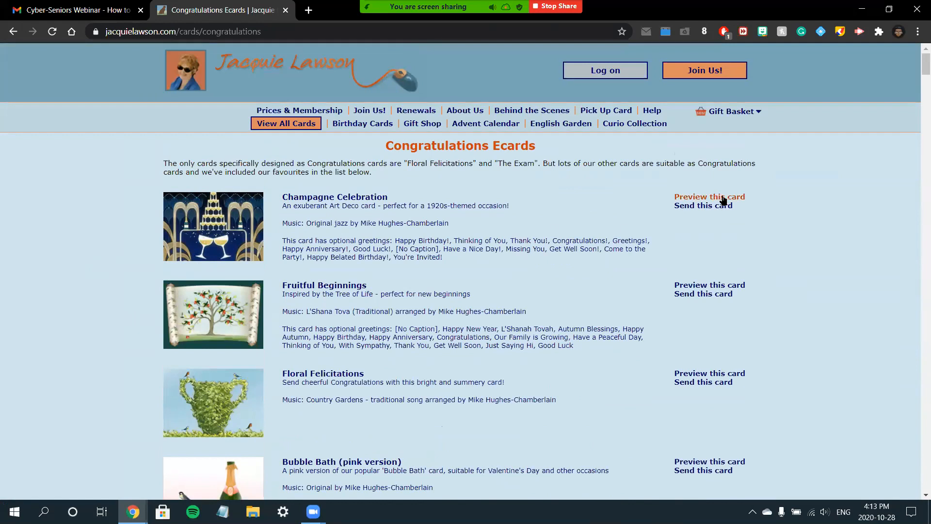
mouse_move(727, 198)
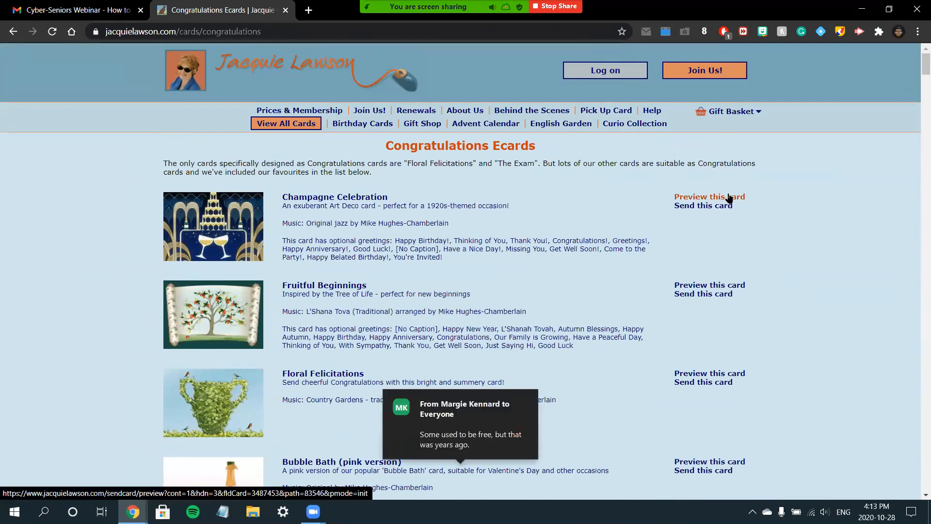
- Preview the Champagne Celebration card and skip to its ending
left_click(709, 197)
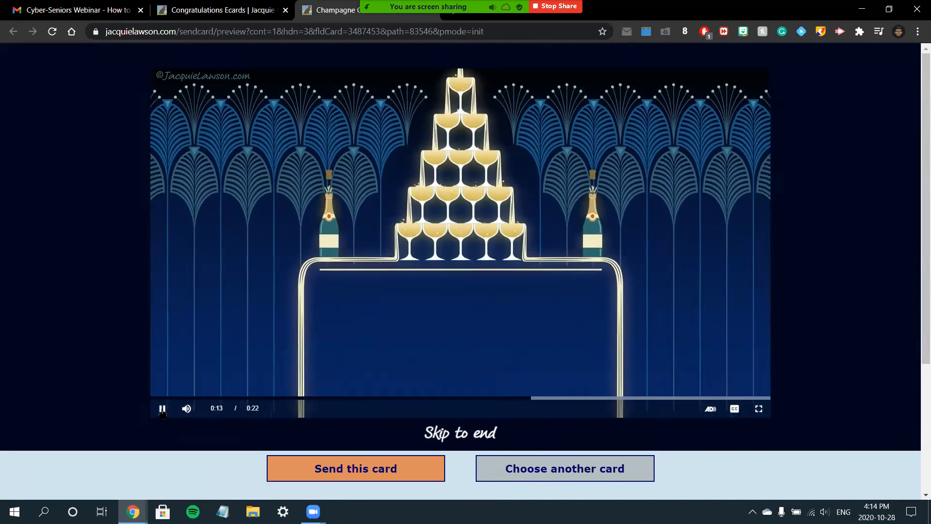
left_click(162, 408)
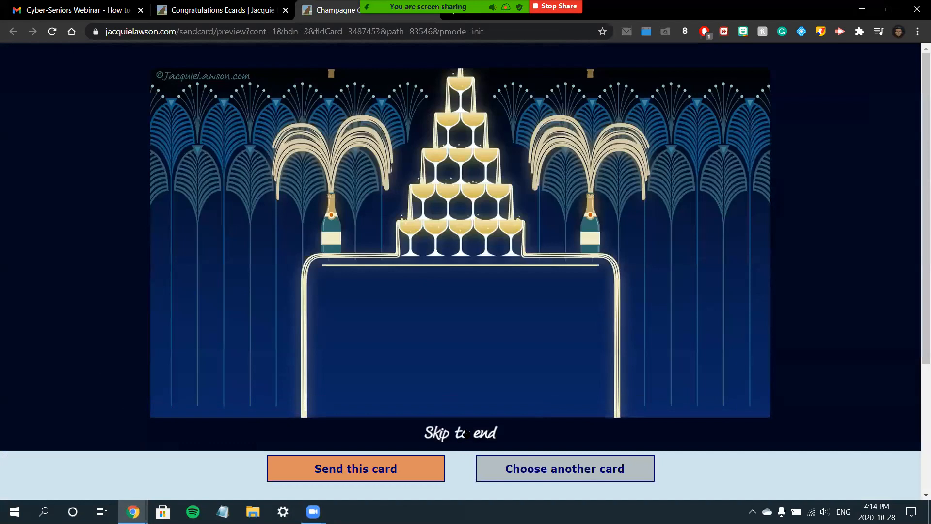
left_click(460, 433)
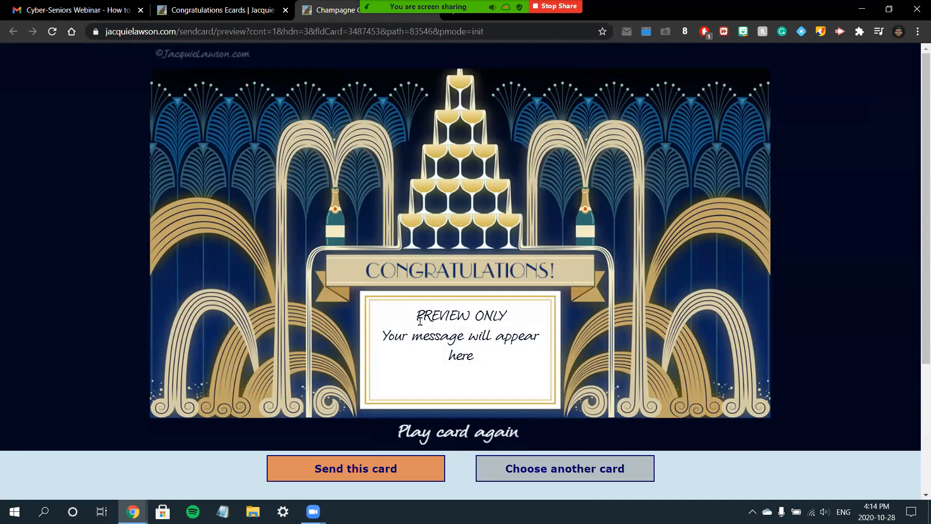
- Switch back to the Congratulations Ecards browser tab
left_click(564, 468)
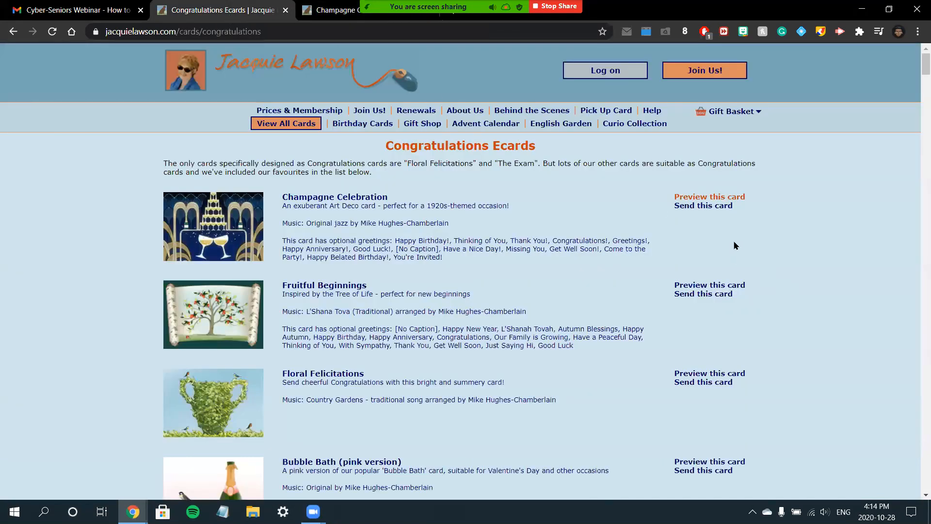
mouse_move(735, 225)
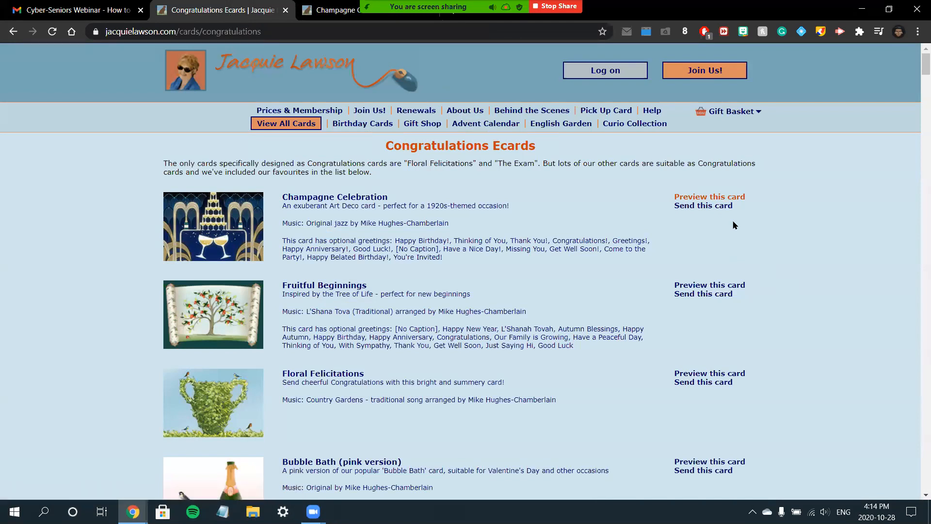
mouse_move(713, 220)
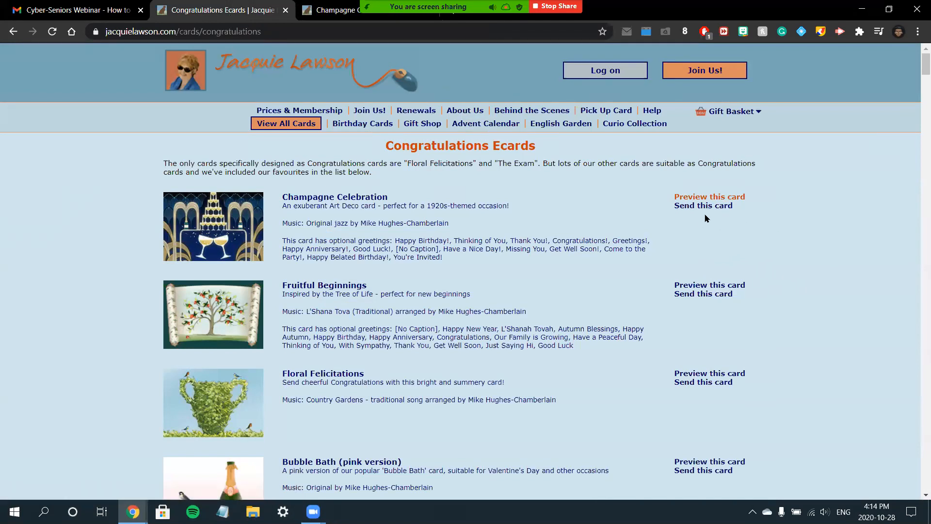
mouse_move(708, 210)
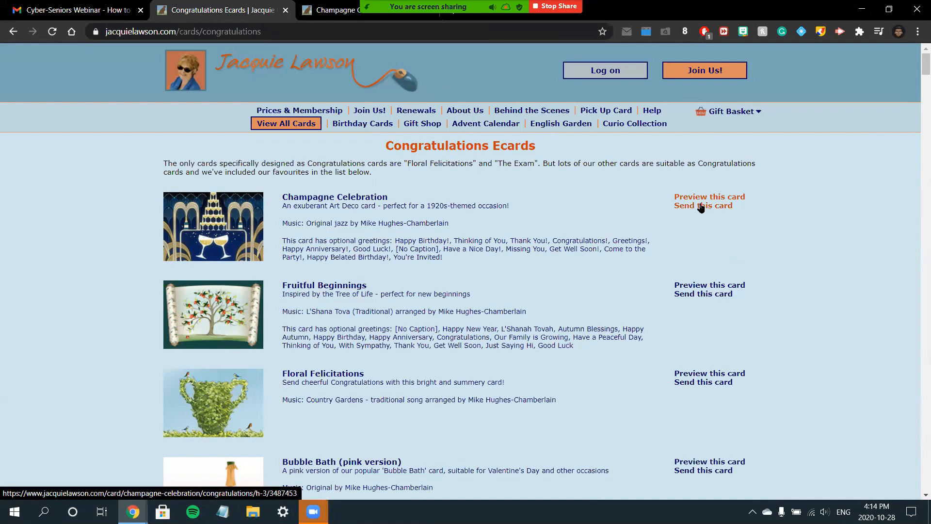
- Choose to send Champagne Celebration, reaching the member log-on or join page
left_click(703, 205)
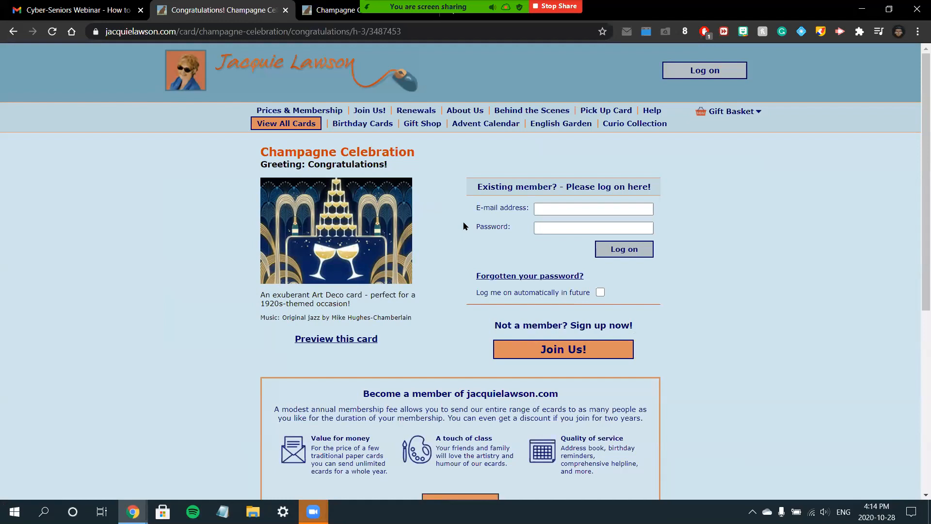
left_click(593, 209)
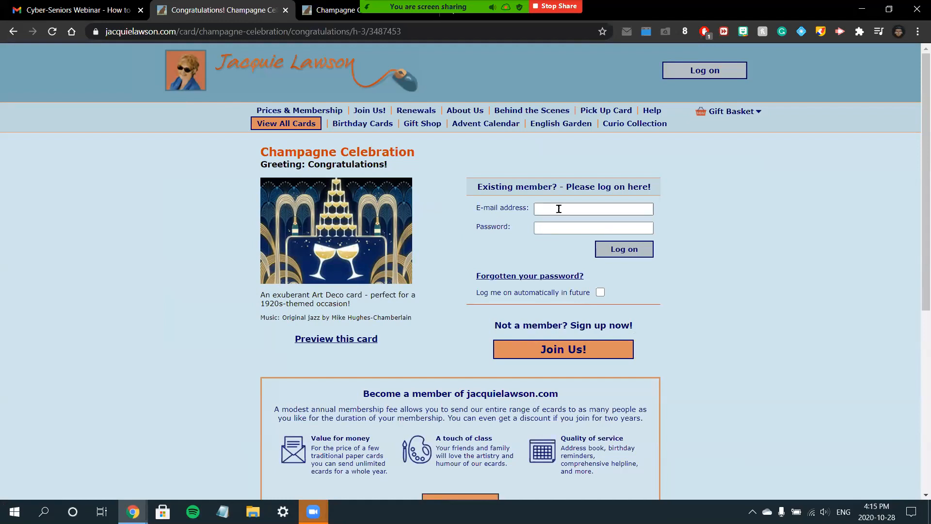
mouse_move(566, 202)
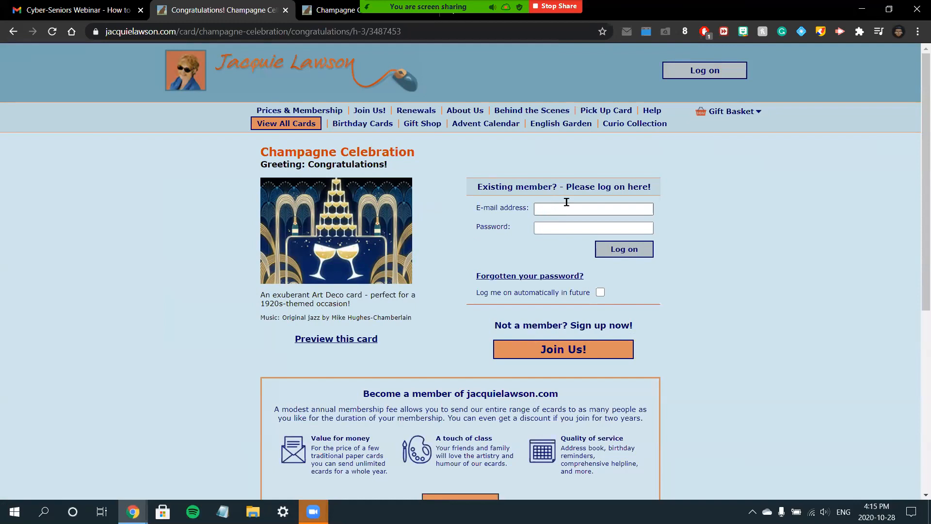
mouse_move(580, 225)
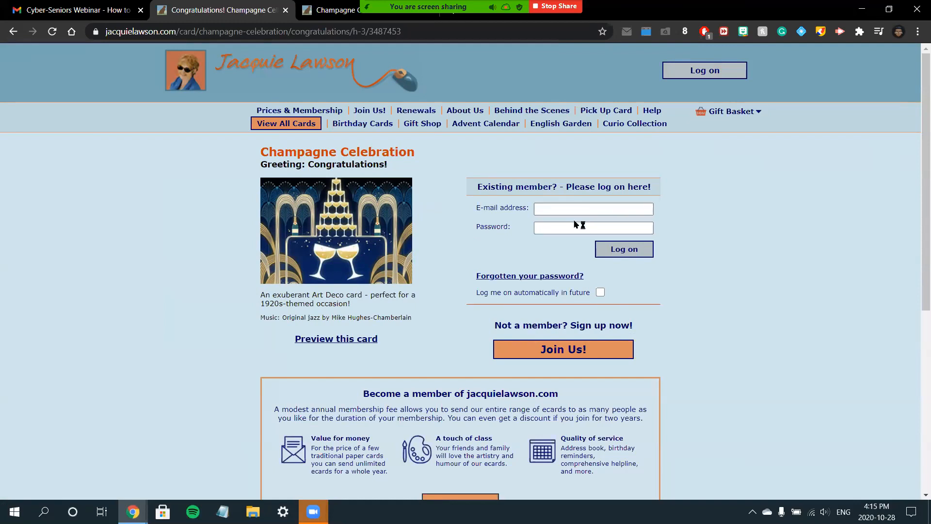
mouse_move(538, 249)
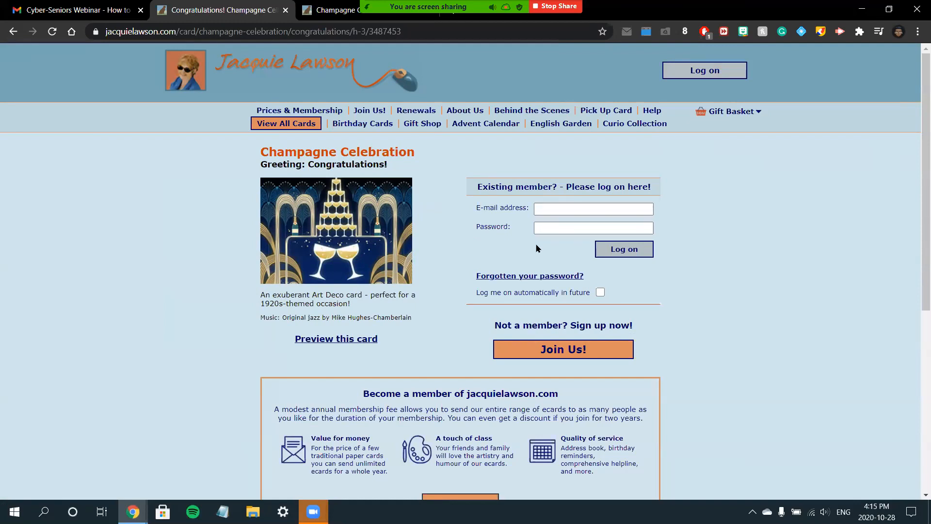
mouse_move(529, 249)
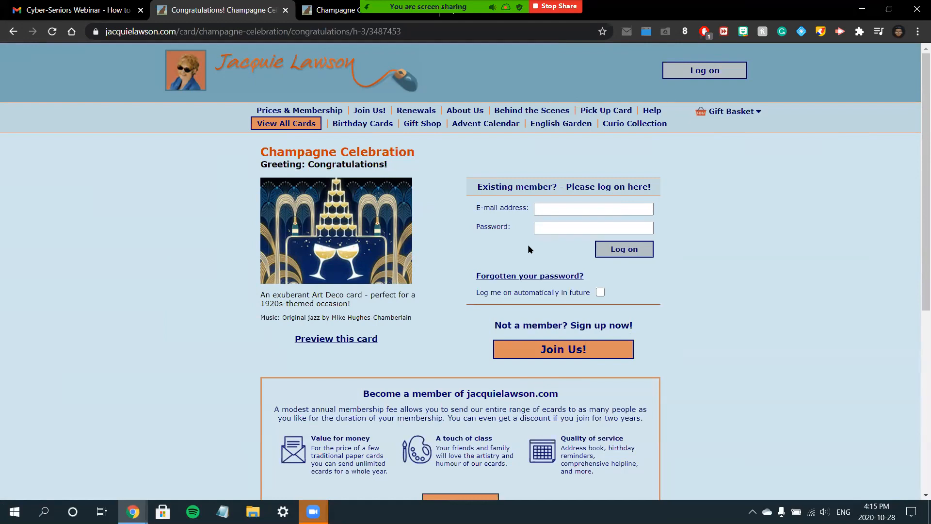
mouse_move(522, 246)
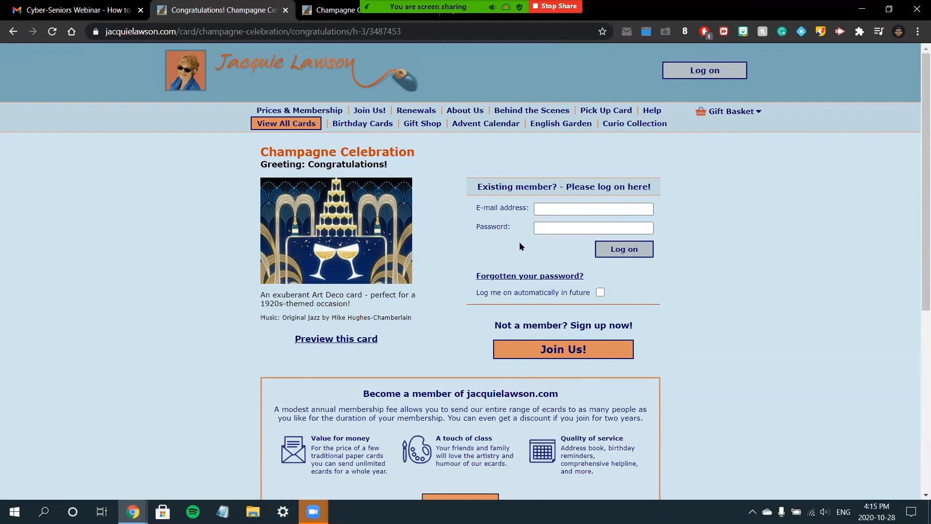
mouse_move(610, 113)
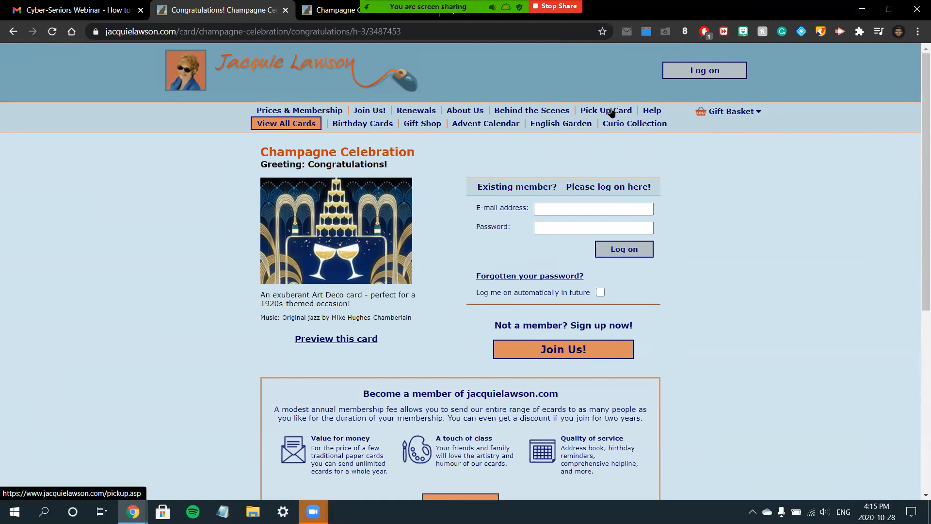
- Go to the Pick Up Card page for entering an ecard code and email
left_click(606, 110)
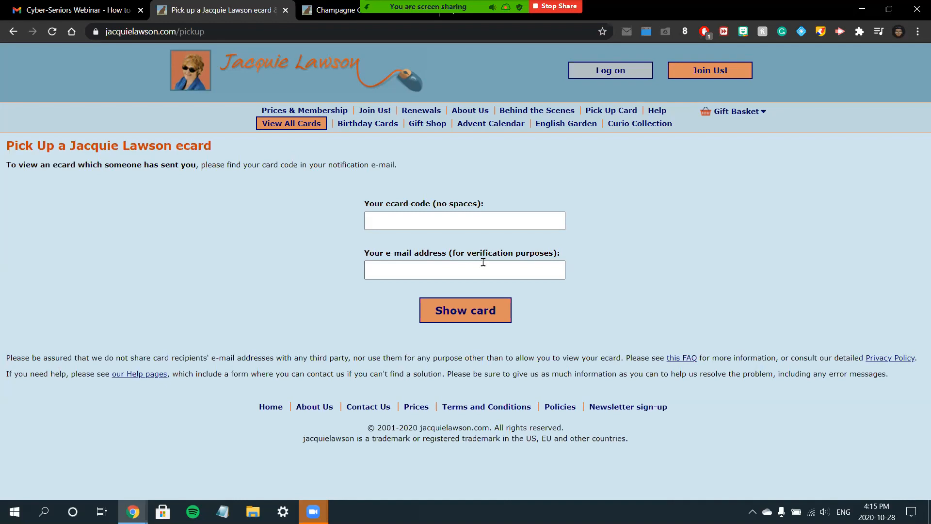
mouse_move(471, 271)
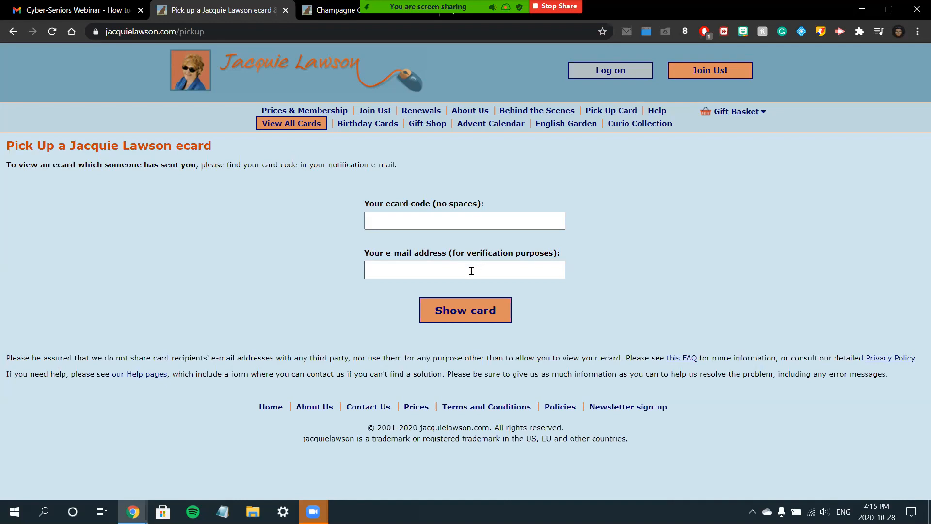
mouse_move(382, 134)
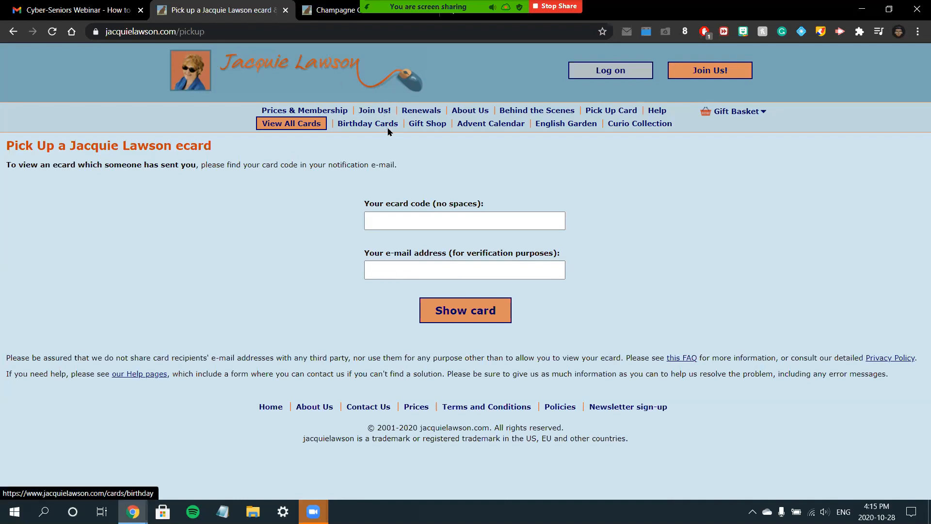
mouse_move(407, 161)
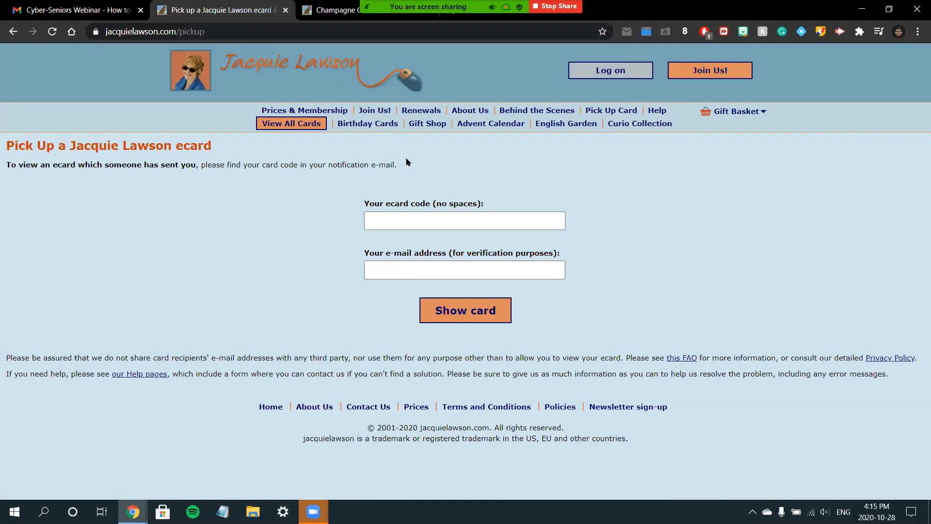
mouse_move(379, 149)
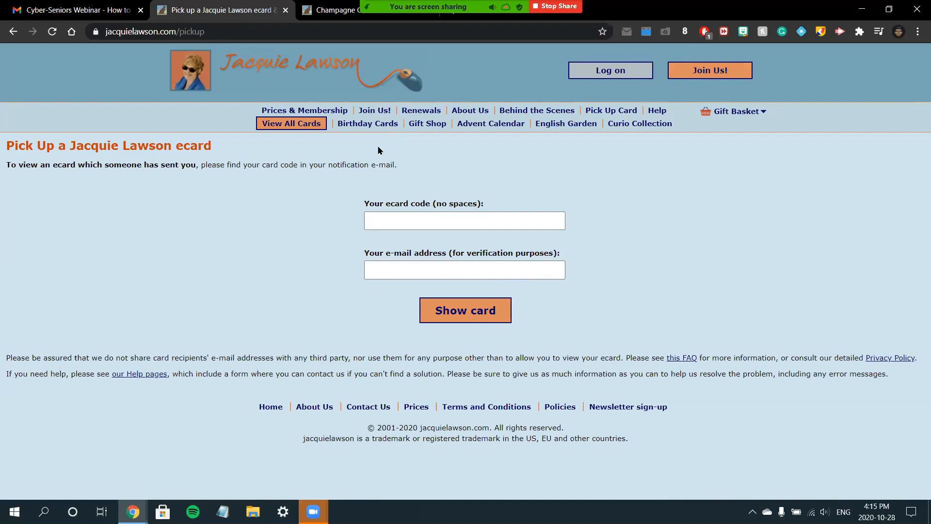
mouse_move(349, 127)
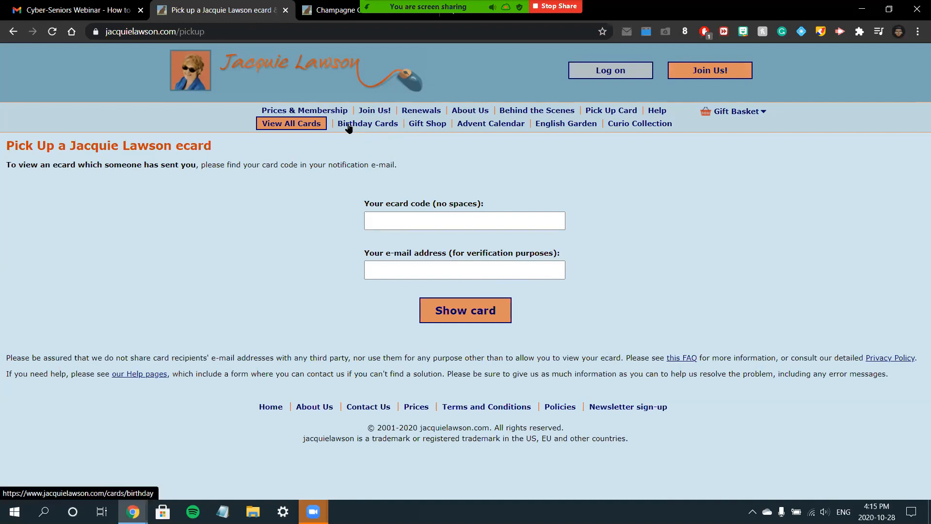
mouse_move(439, 179)
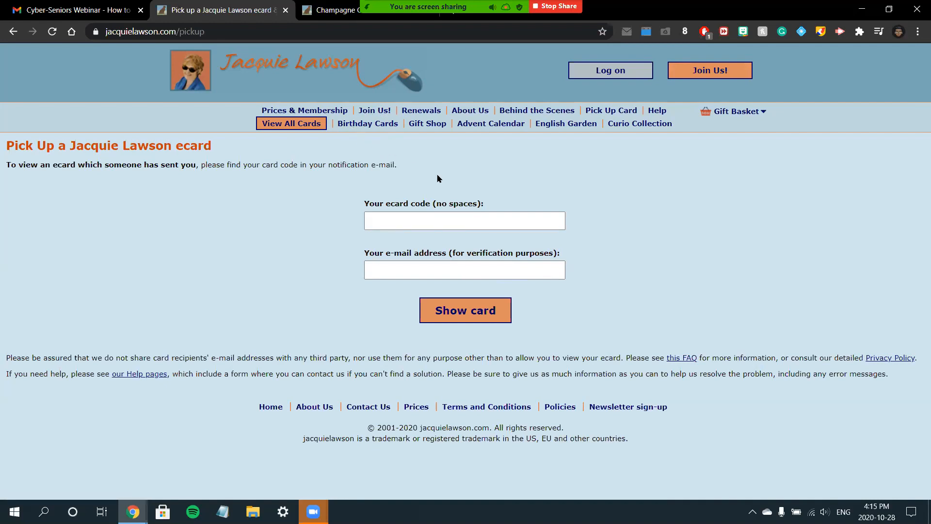
mouse_move(433, 162)
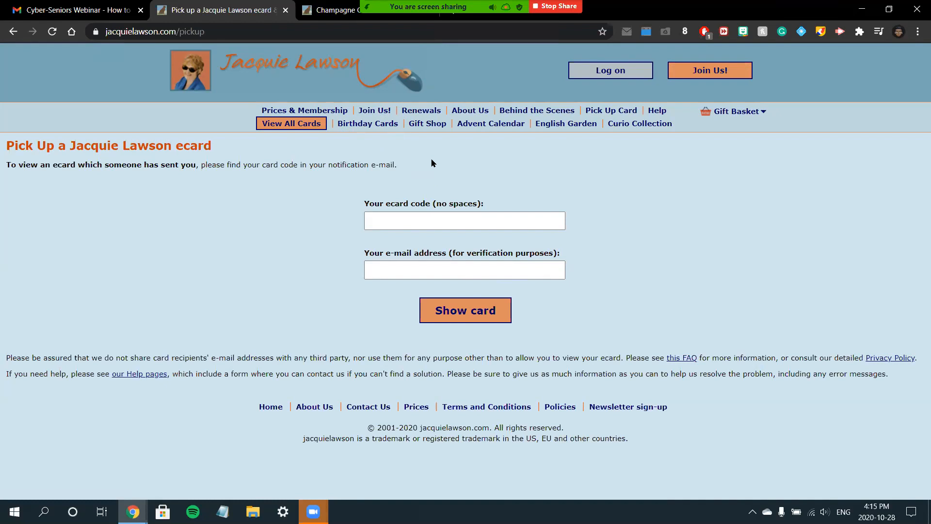
mouse_move(402, 146)
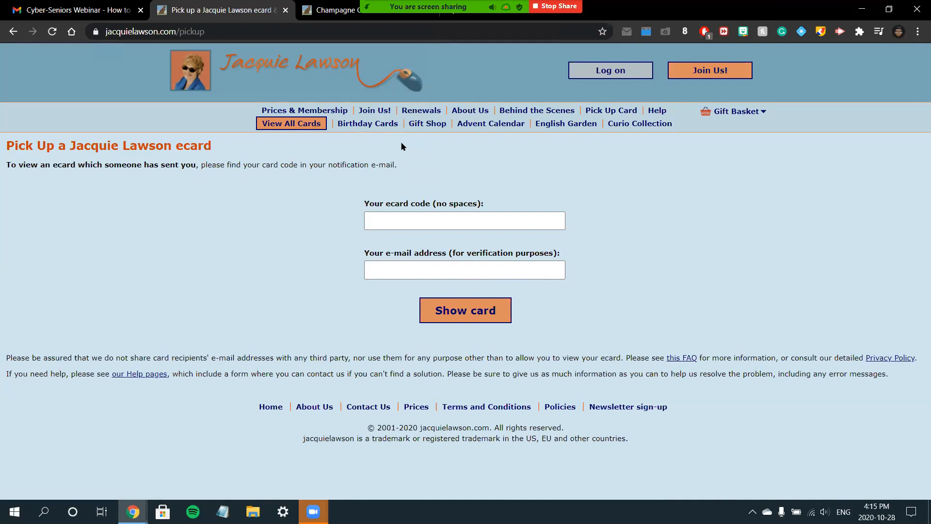
mouse_move(430, 138)
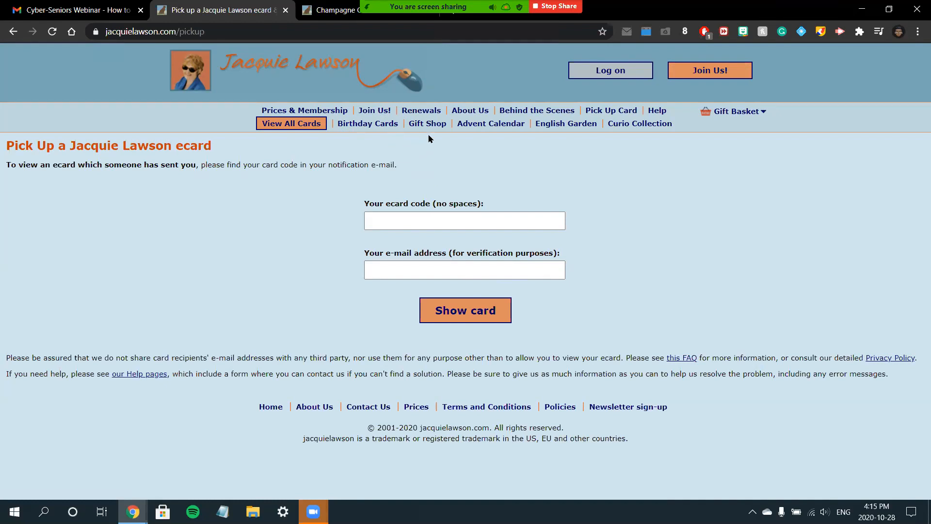
- Browse the Gift Shop's advent calendars, Curio Collection and Gift Membership items
left_click(422, 123)
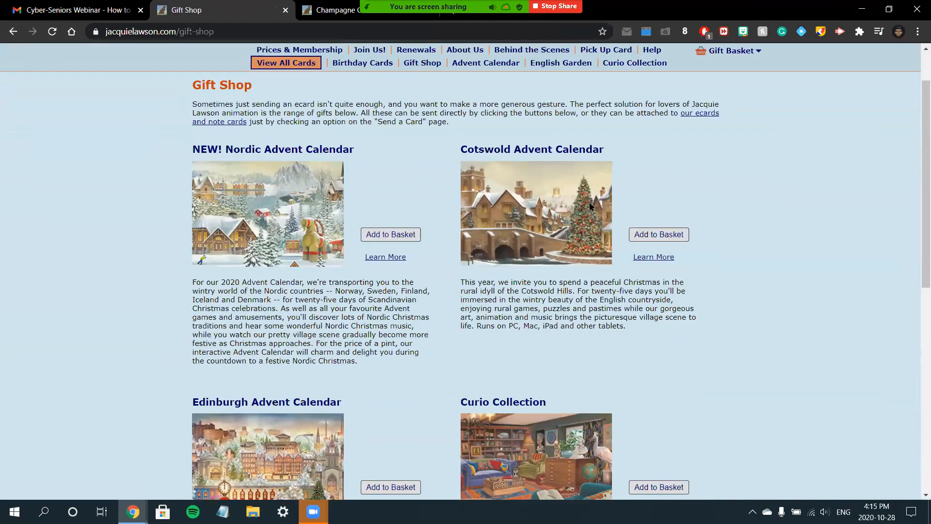
scroll("down", 3)
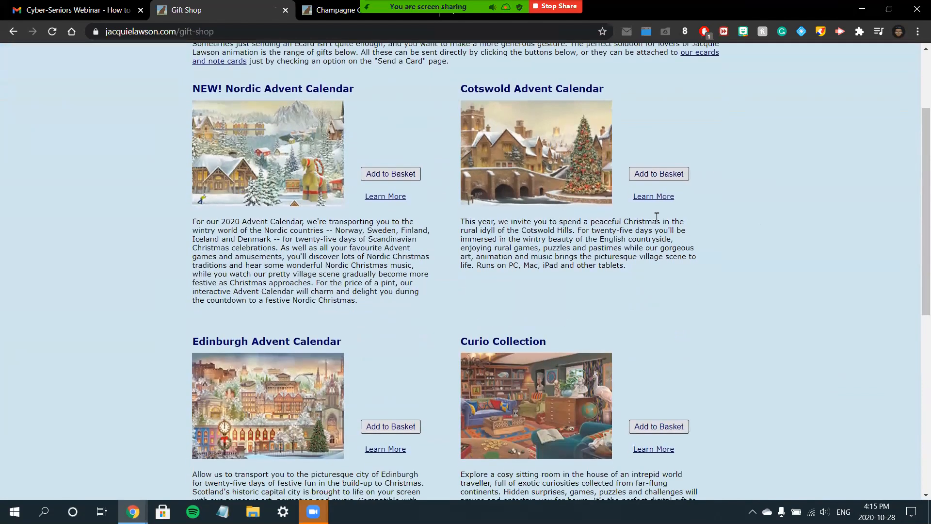
scroll("down", 3)
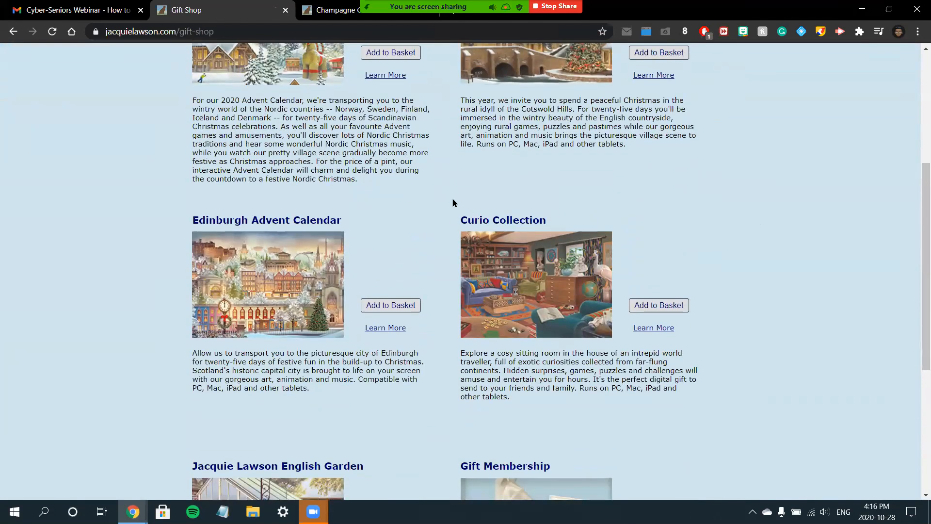
scroll("down", 3)
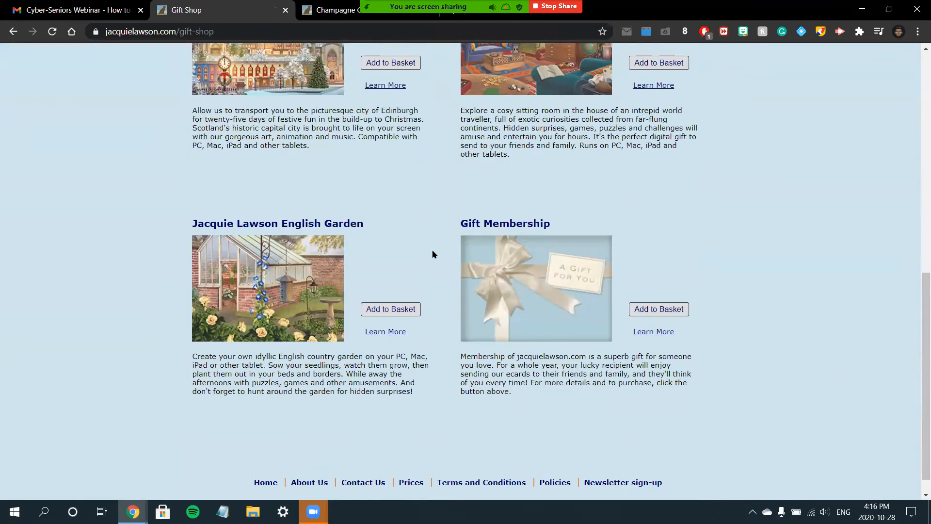
mouse_move(562, 319)
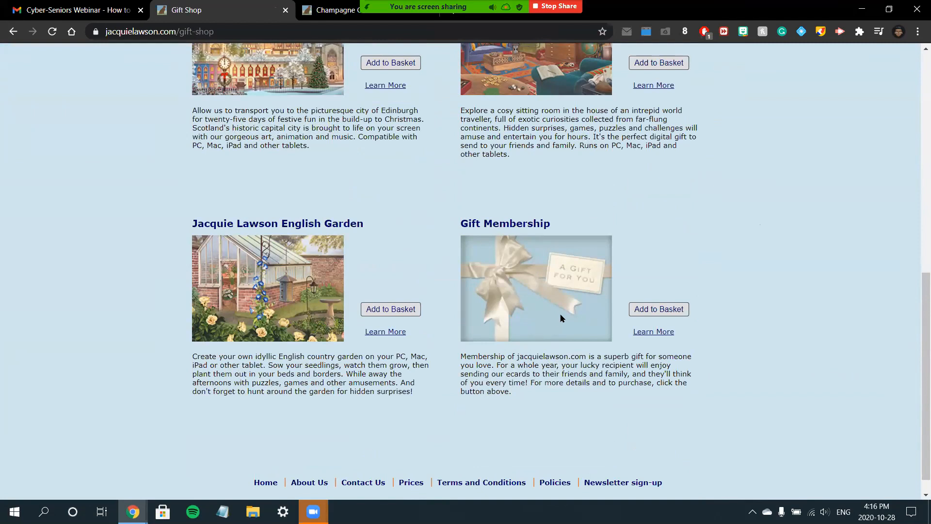
mouse_move(519, 266)
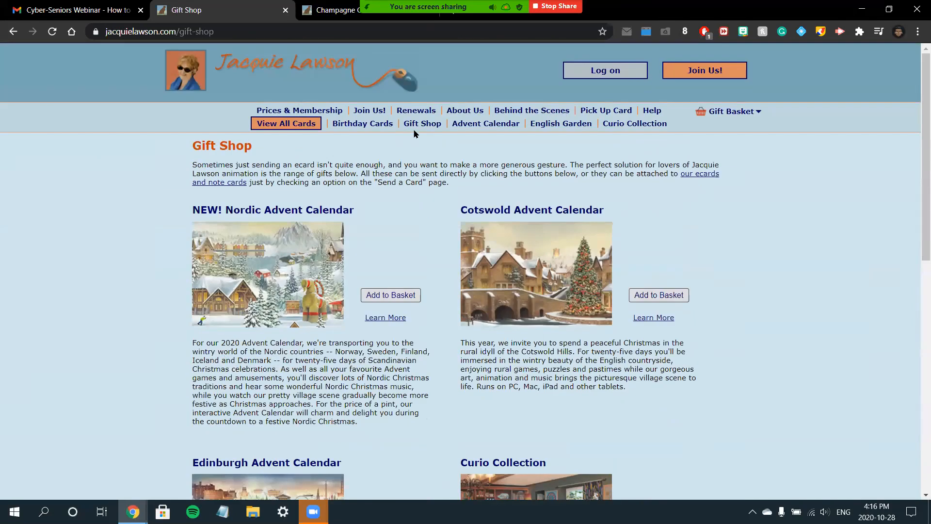
mouse_move(502, 135)
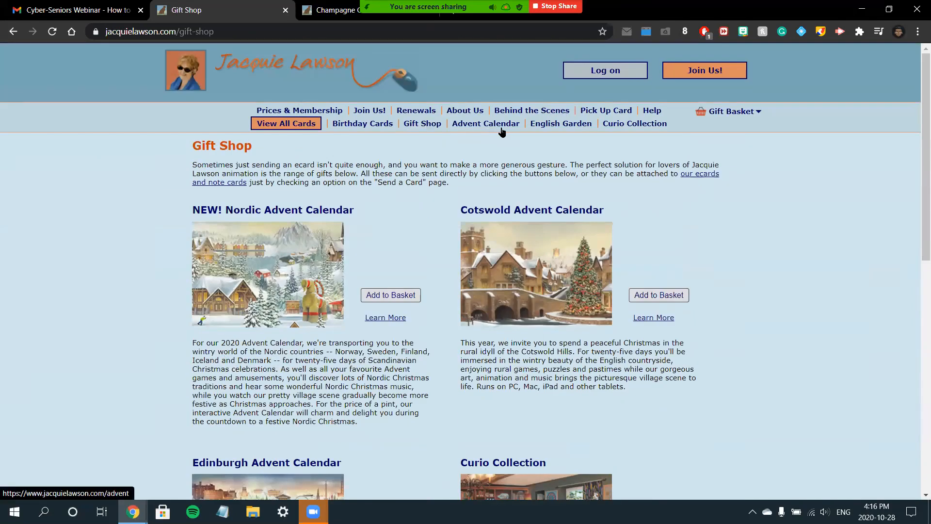
mouse_move(558, 134)
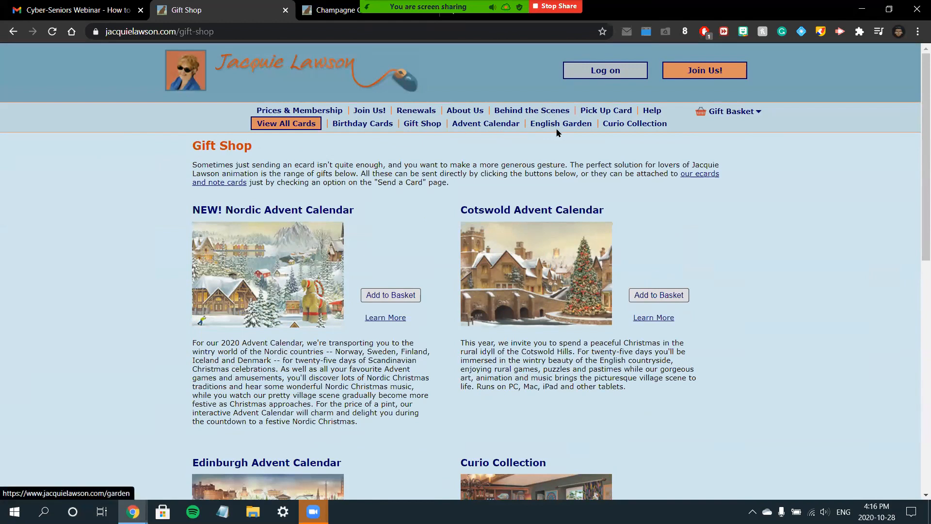
mouse_move(442, 66)
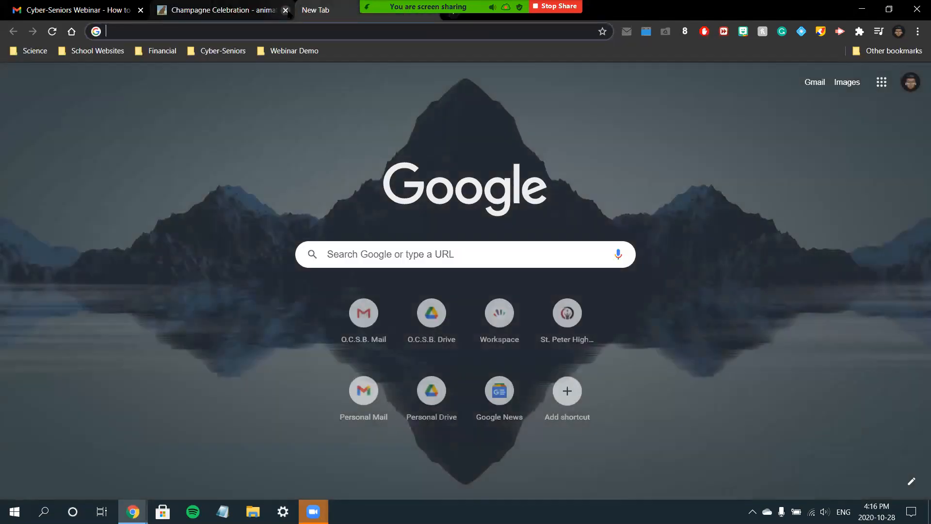
- Close the leftover ecard tab and open JibJab from the Webinar Demo bookmarks
left_click(285, 10)
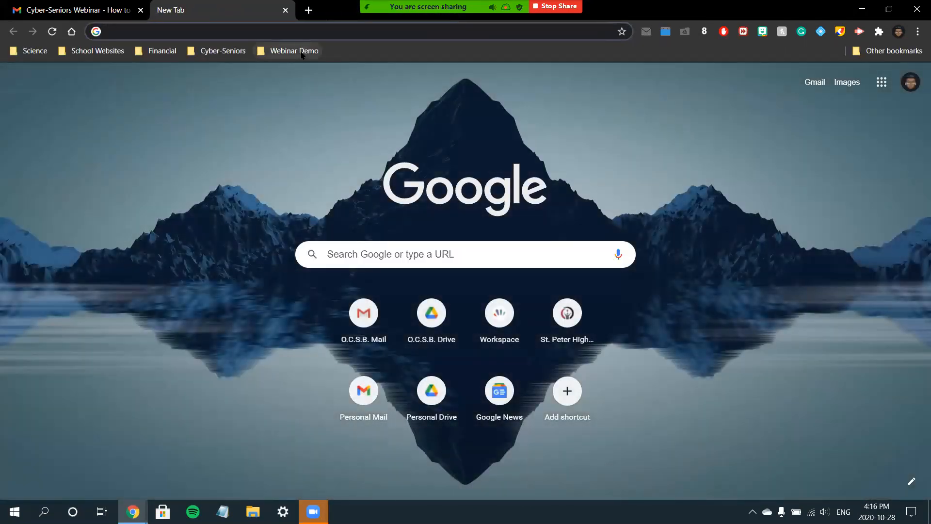
left_click(293, 50)
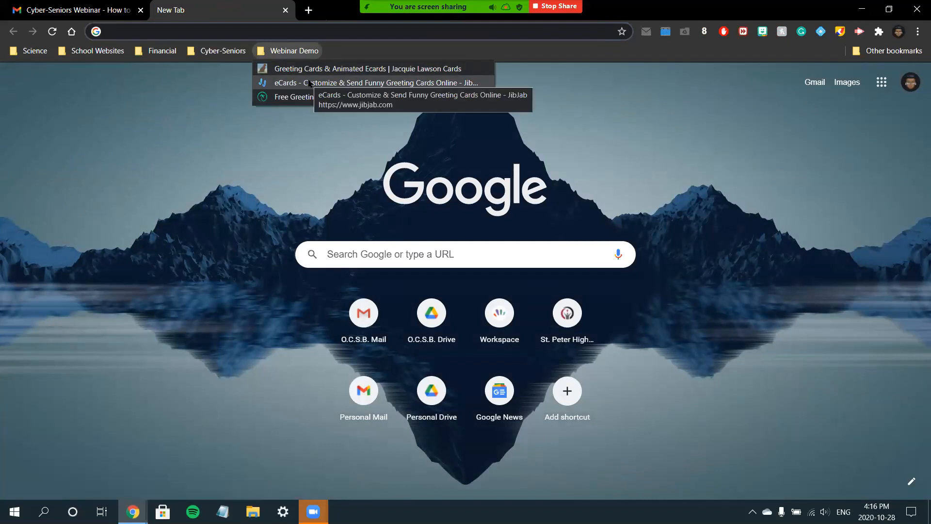
left_click(351, 83)
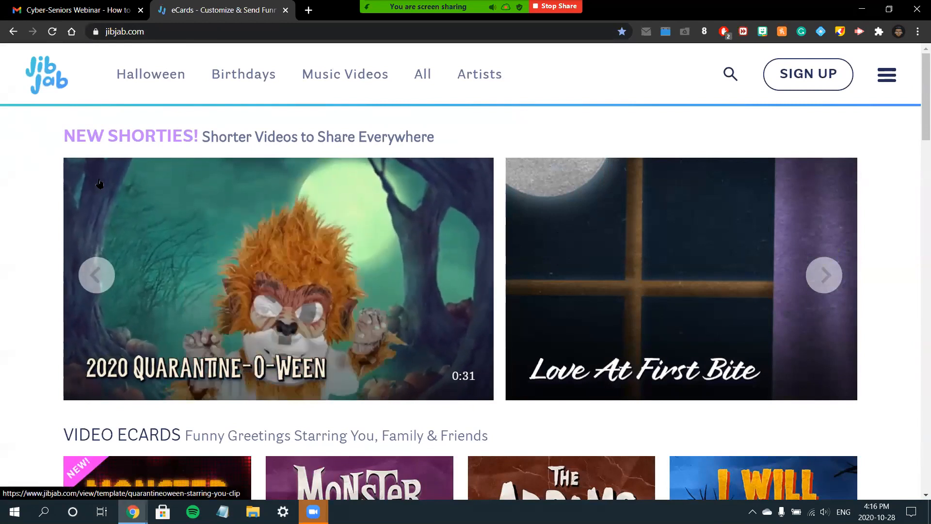
- Browse the JibJab homepage's New Shorties and Halloween video ecards like Monster Party
scroll("down", 3)
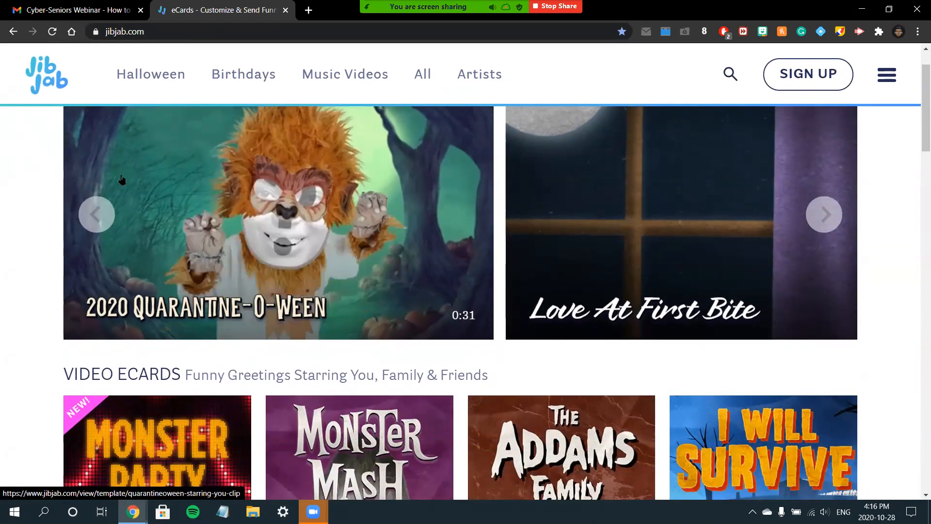
scroll("down", 3)
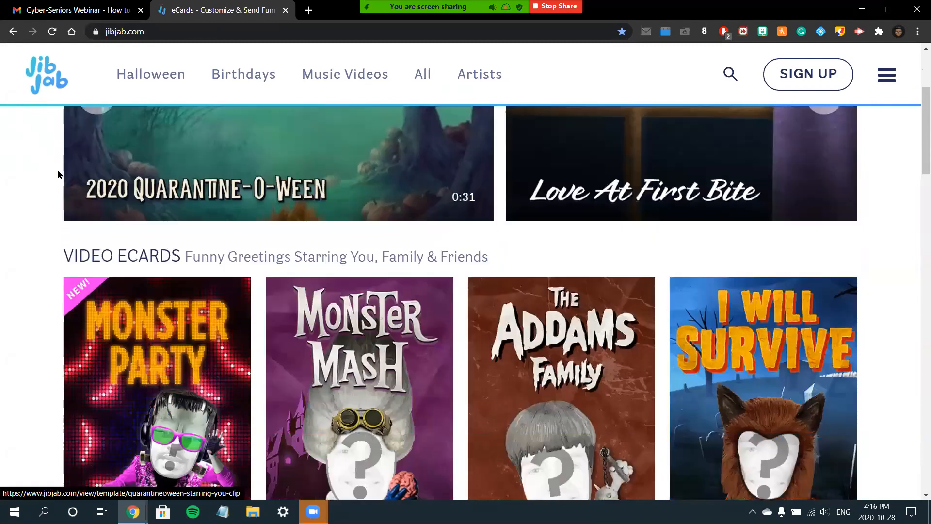
scroll("down", 3)
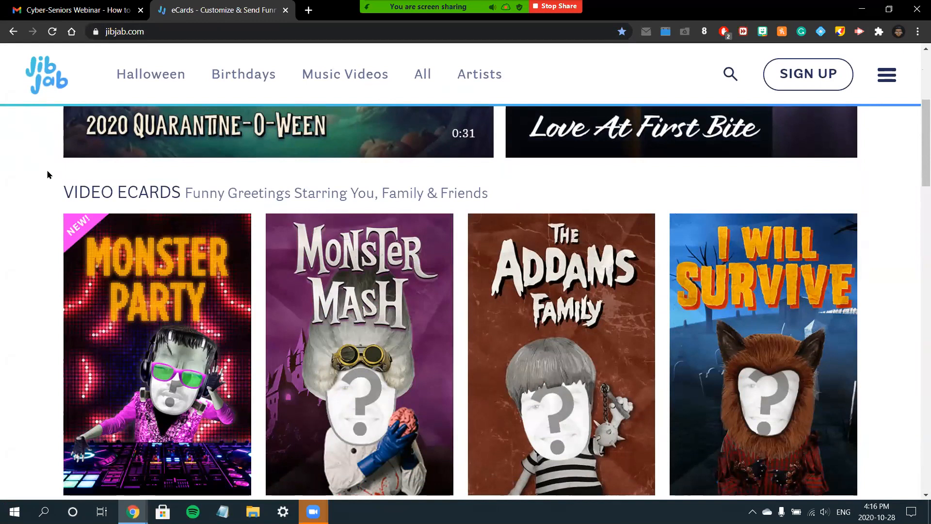
scroll("down", 3)
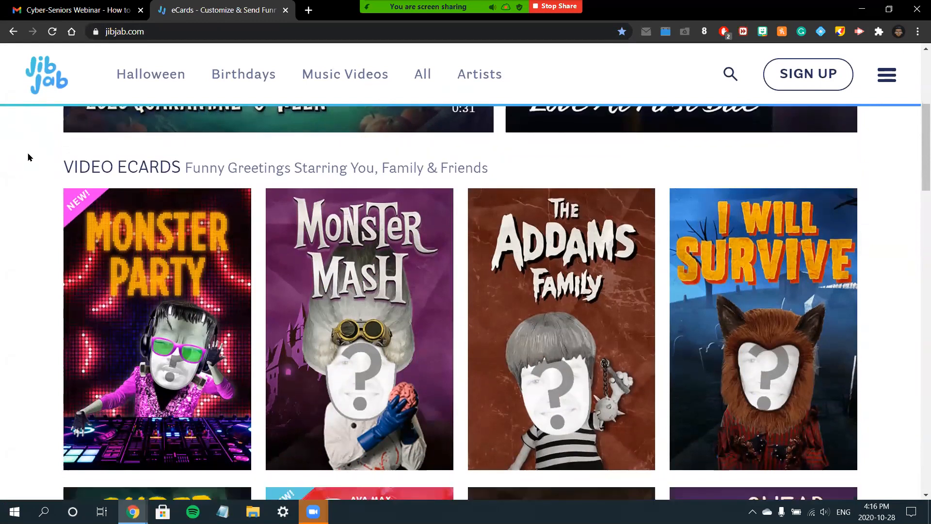
scroll("down", 3)
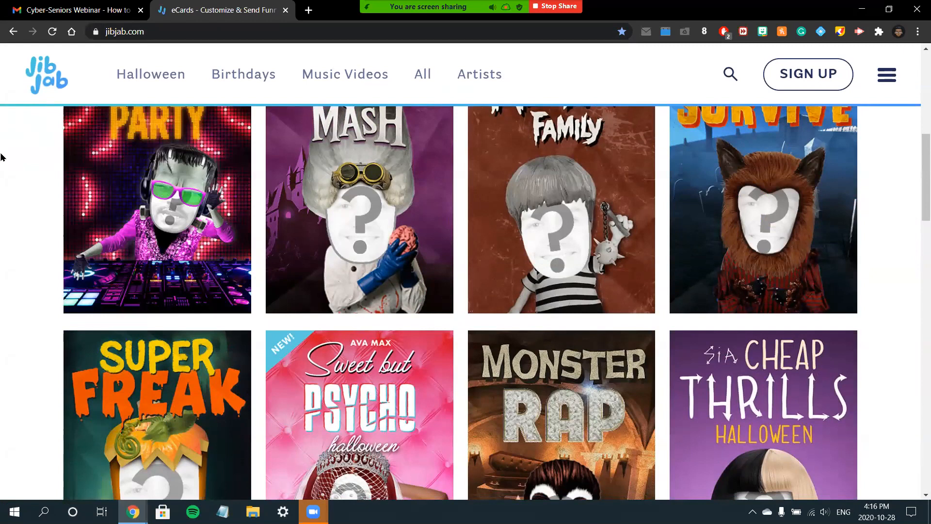
scroll("down", 3)
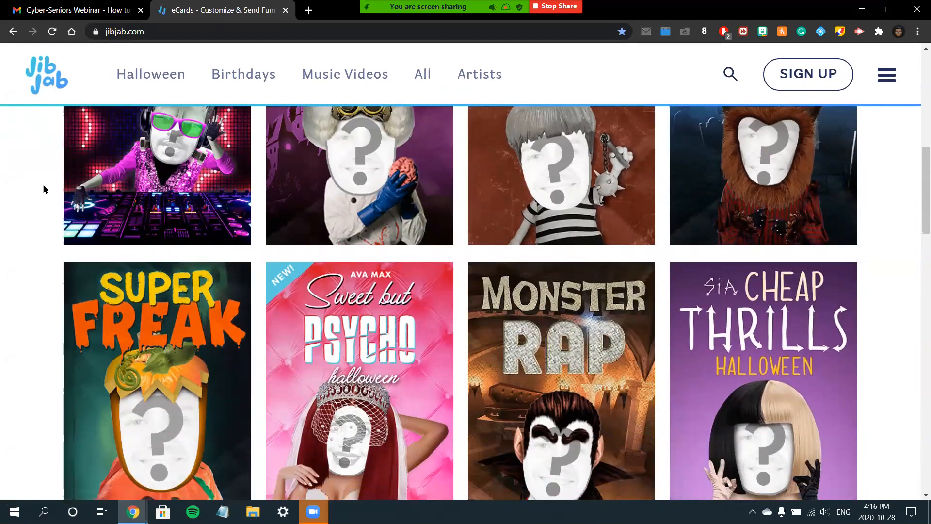
scroll("down", 3)
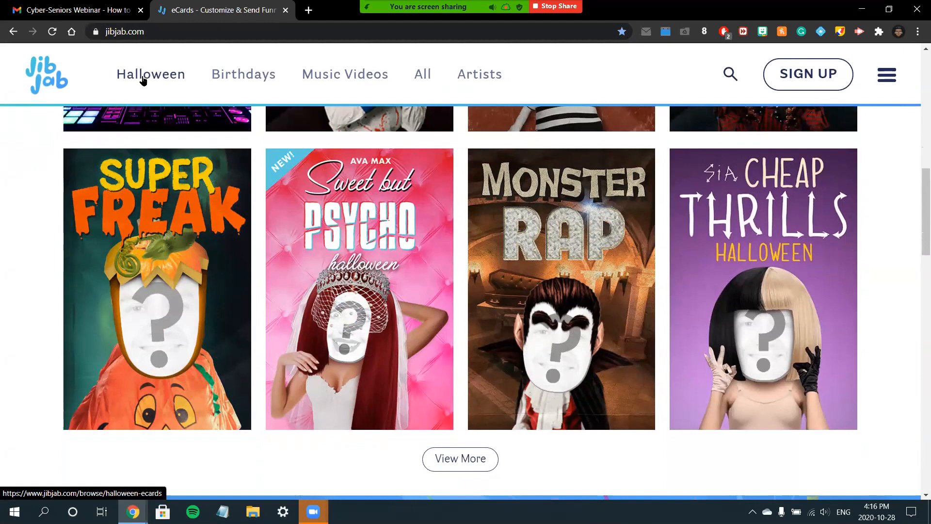
mouse_move(204, 77)
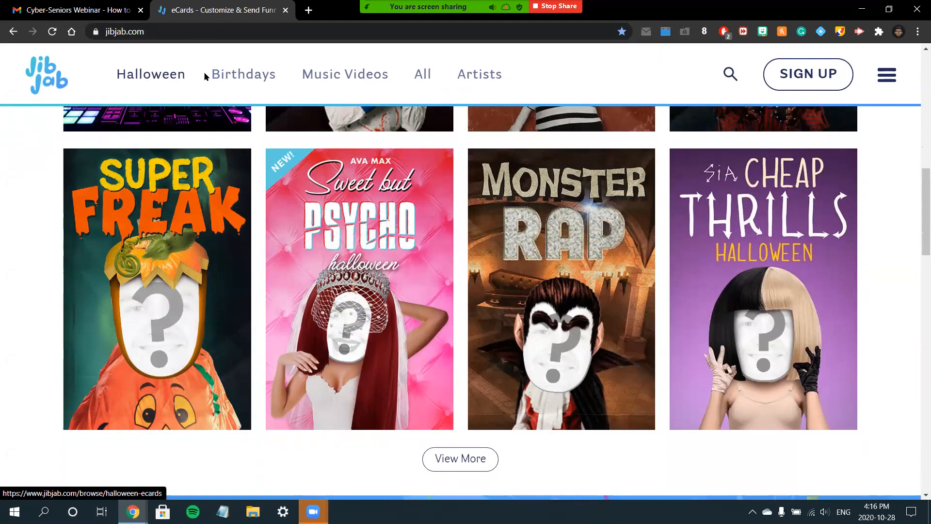
- Go to JibJab's Halloween Ecards page and view cards like Monster Mash and Super Freak
left_click(150, 74)
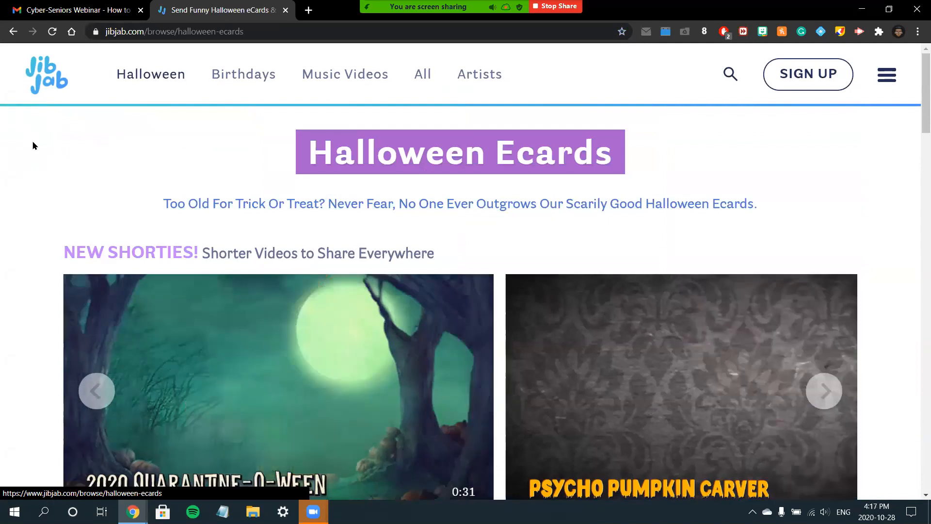
scroll("down", 3)
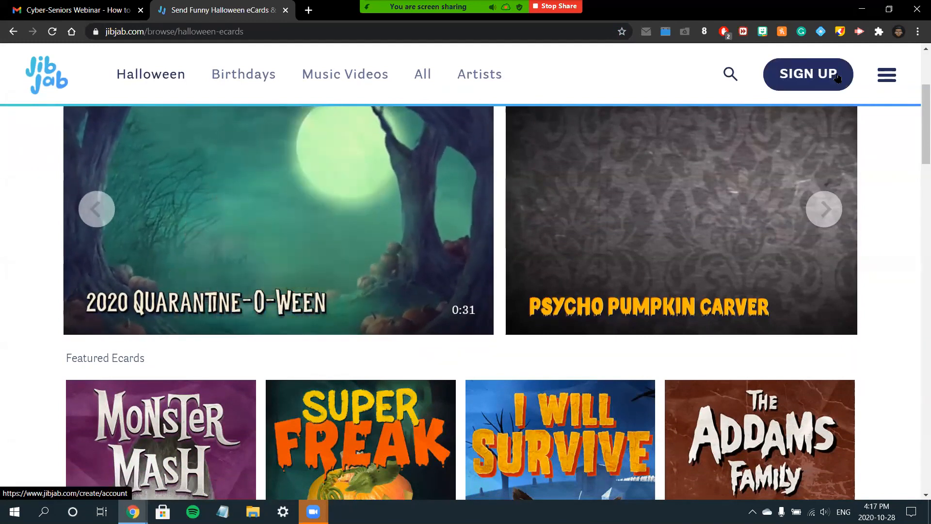
- Reach JibJab's Create a Free Account page and focus the email address field
left_click(808, 74)
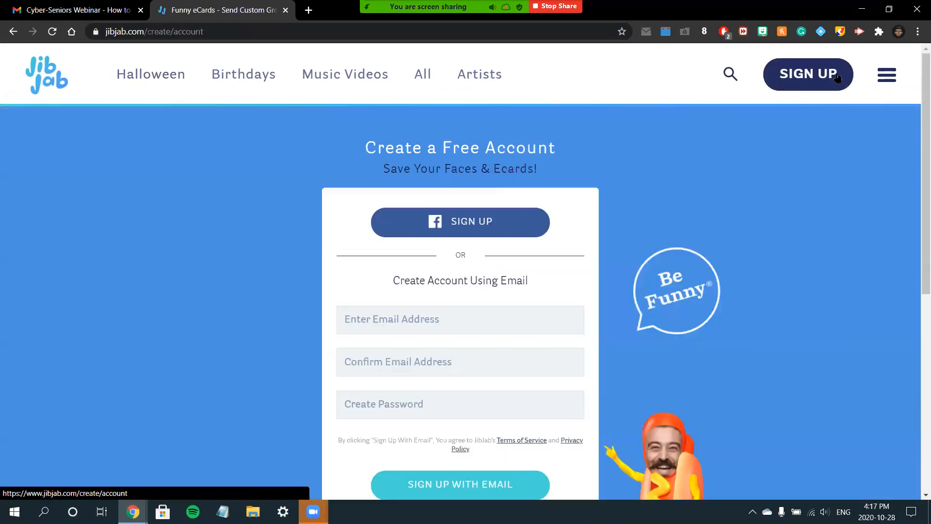
scroll("down", 3)
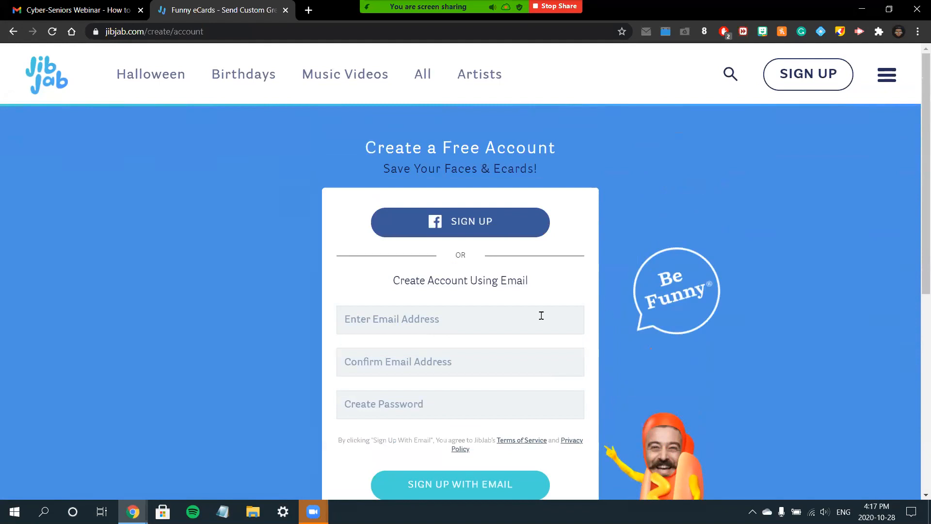
left_click(460, 319)
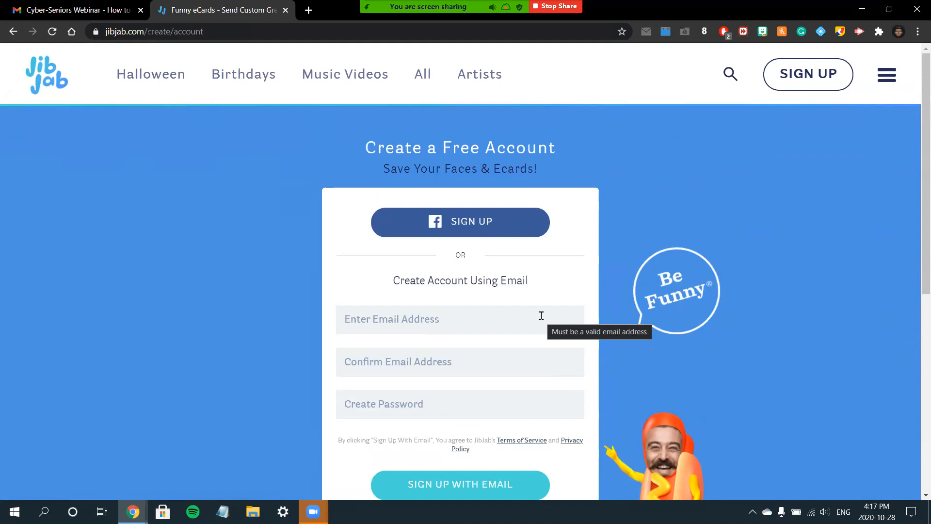
mouse_move(533, 316)
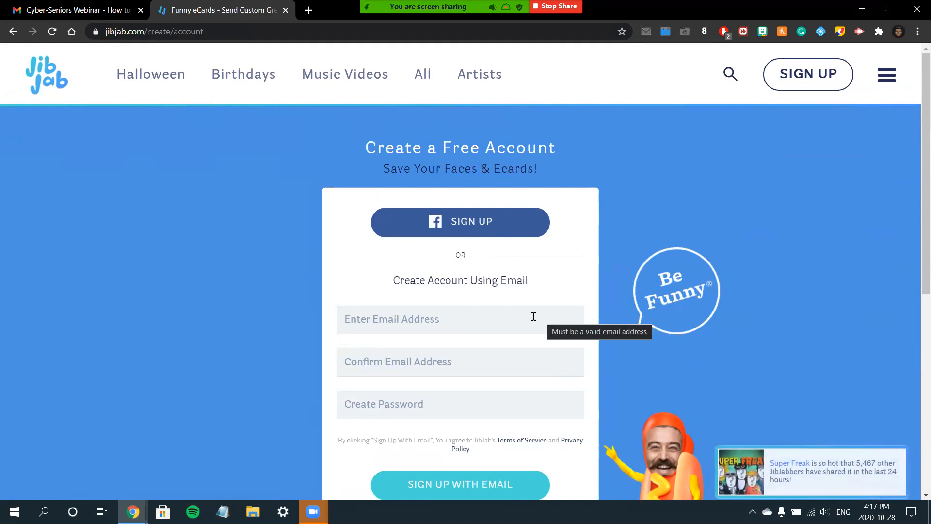
mouse_move(357, 245)
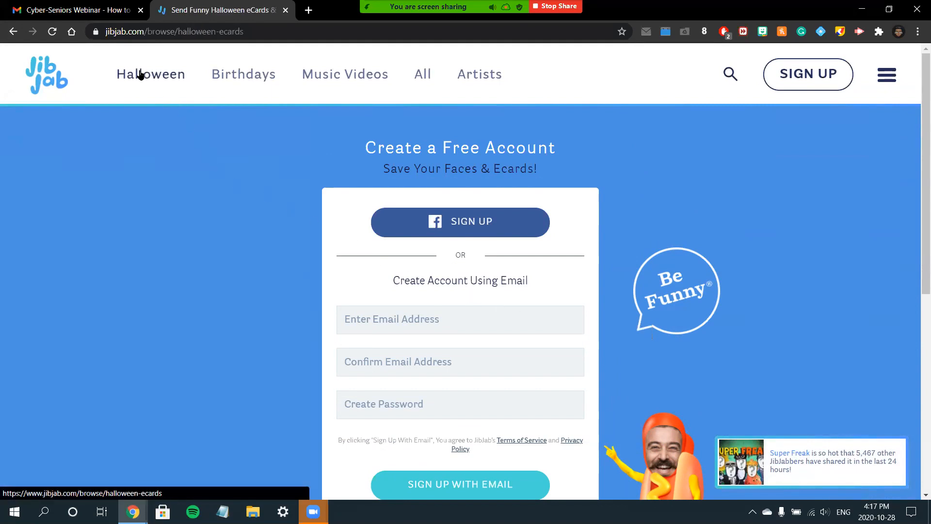
left_click(150, 74)
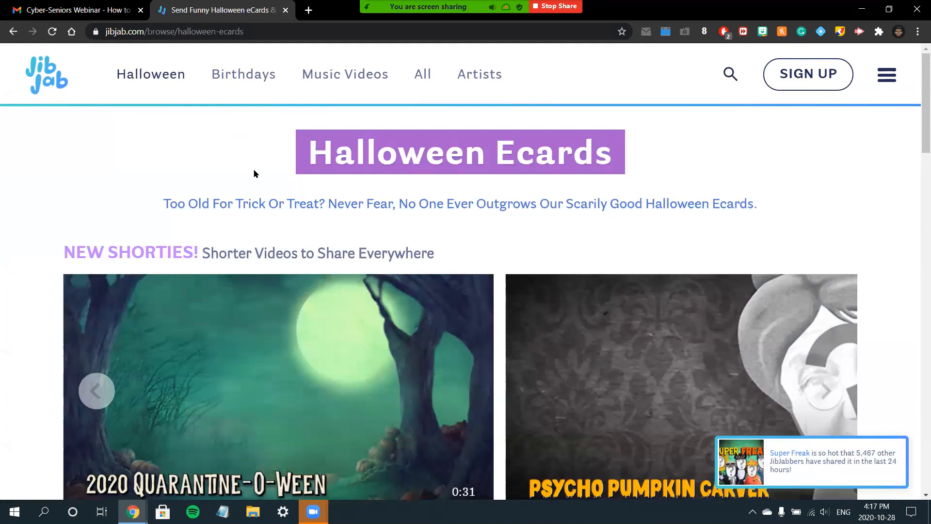
scroll("down", 3)
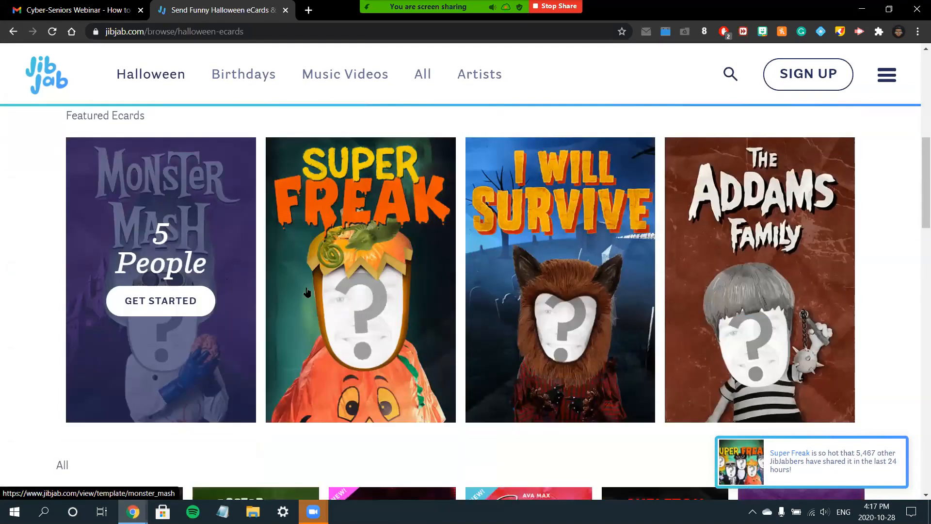
mouse_move(542, 270)
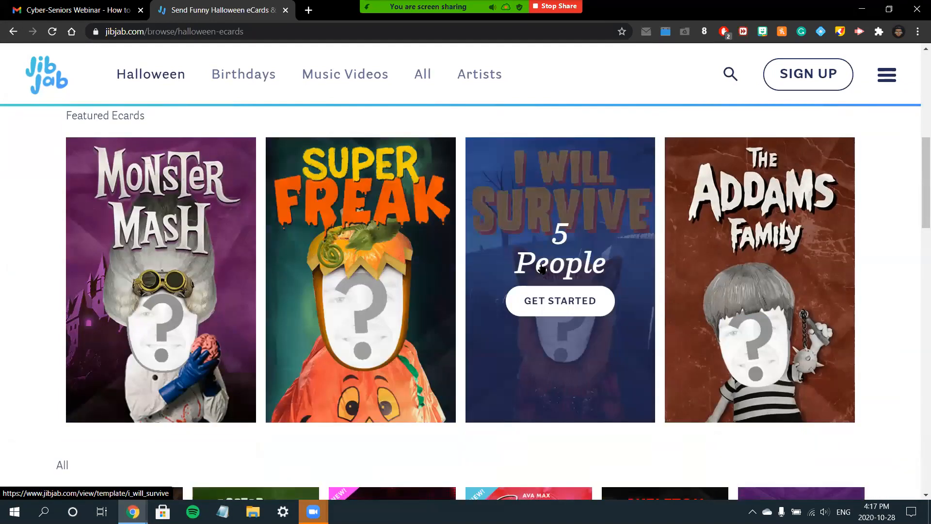
scroll("down", 3)
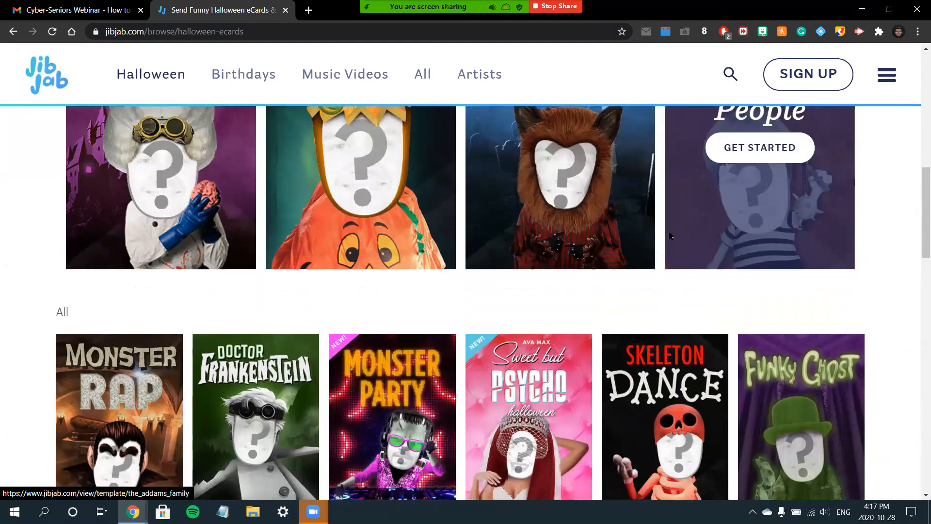
scroll("down", 3)
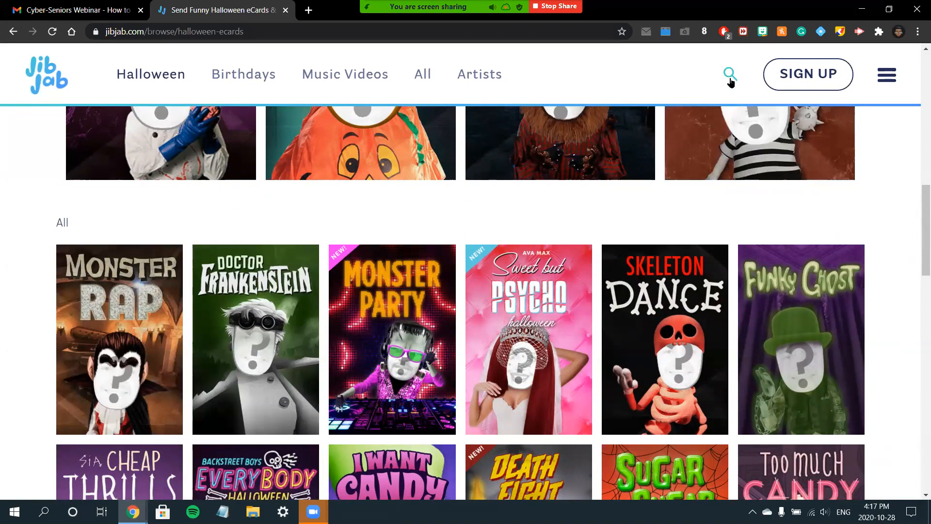
- Search JibJab for 'thanksgiving', then replace it with 'free' and browse the results
left_click(729, 74)
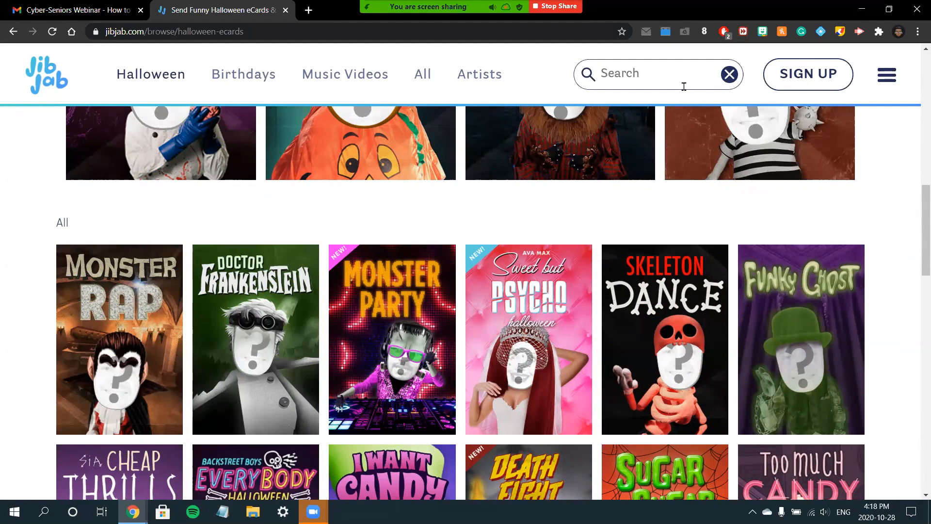
type("thanksgiving")
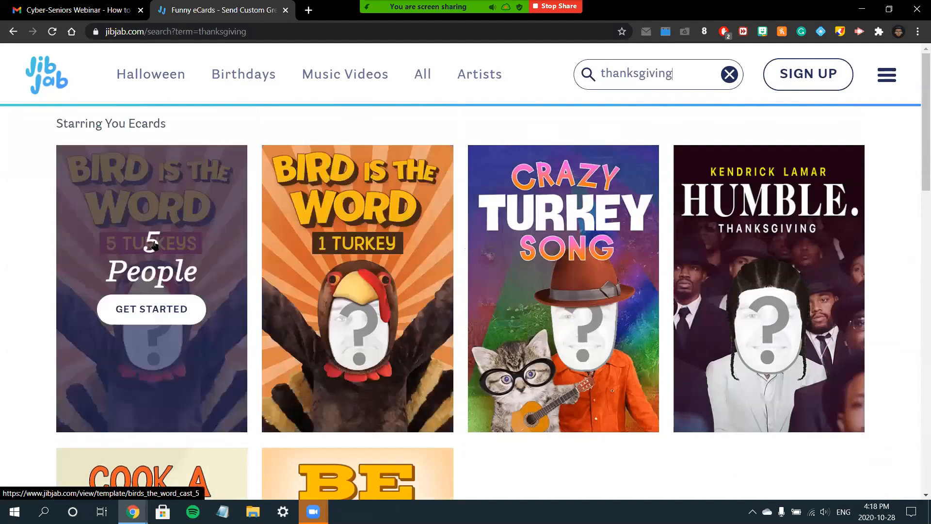
scroll("down", 3)
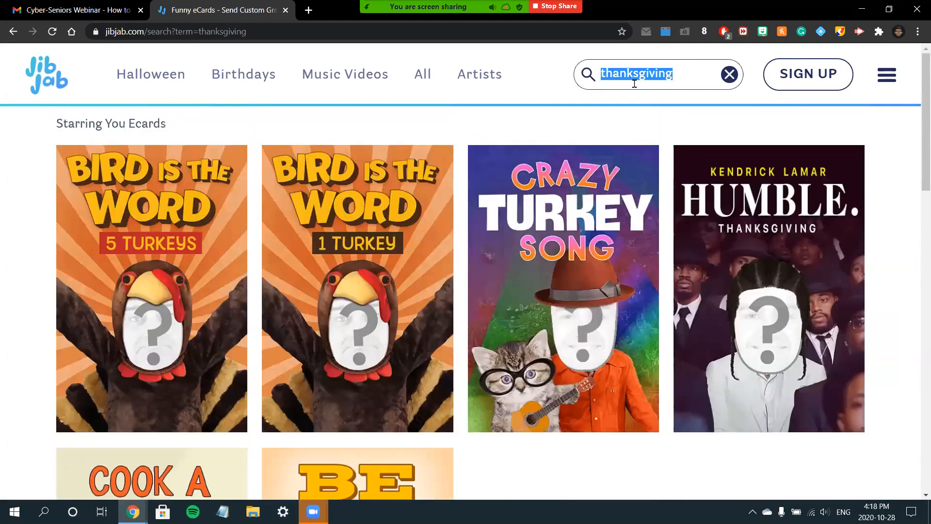
left_click(729, 74)
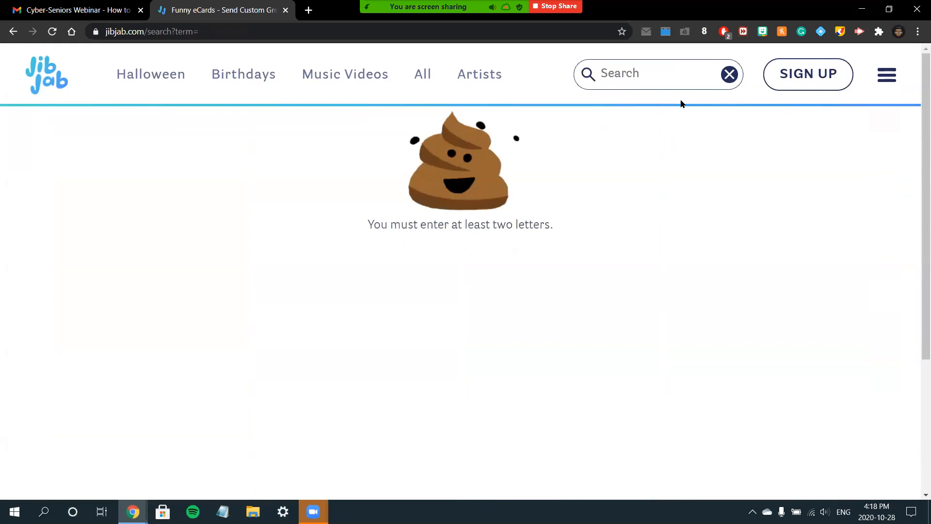
mouse_move(689, 81)
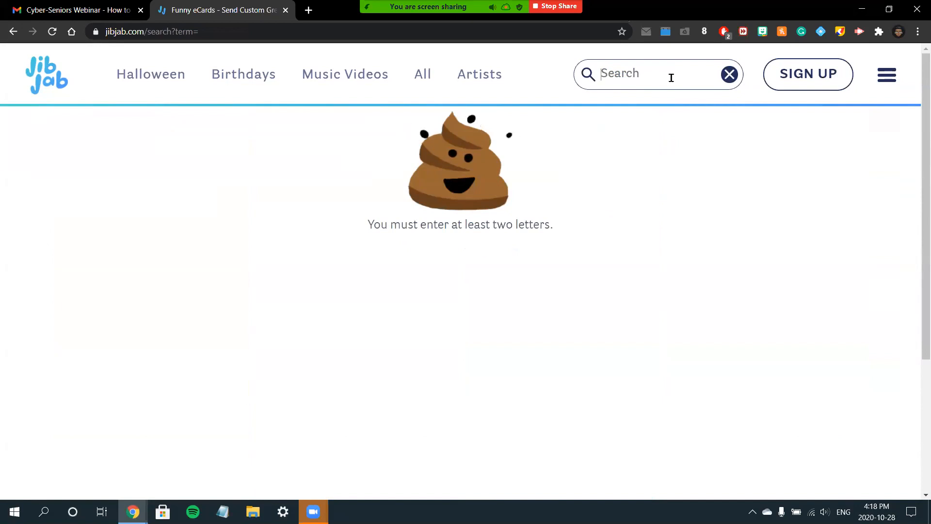
type("free")
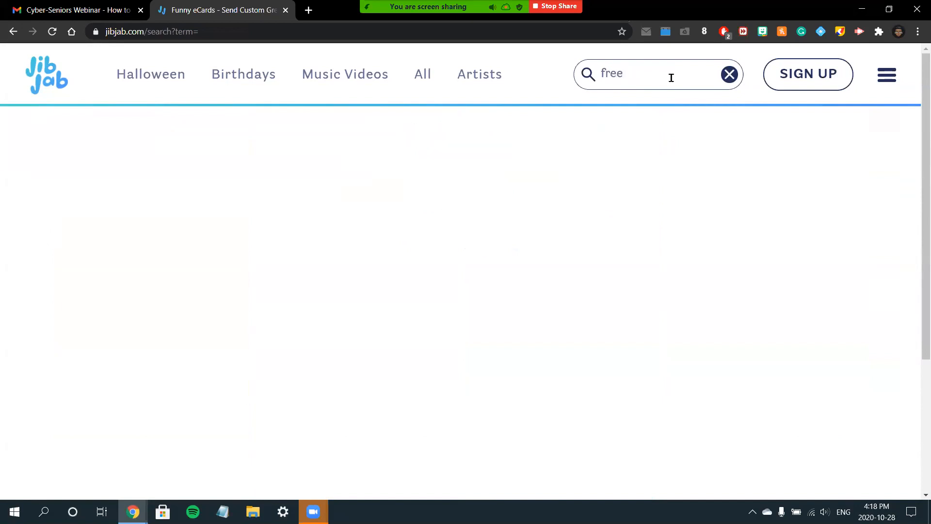
key("Enter")
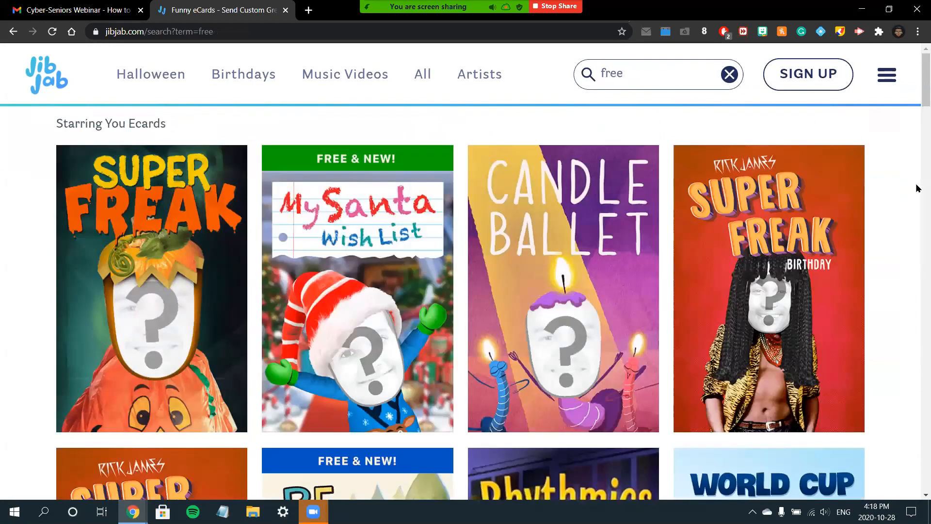
scroll("down", 3)
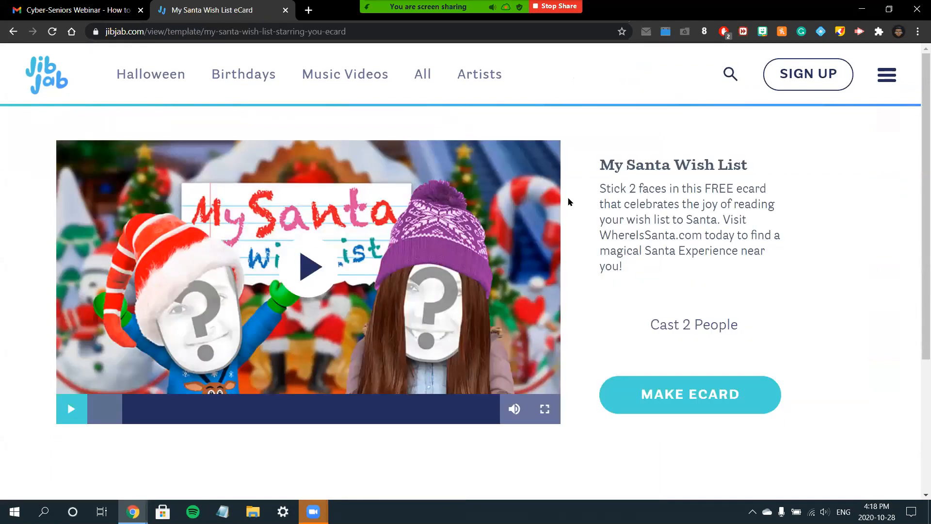
mouse_move(562, 371)
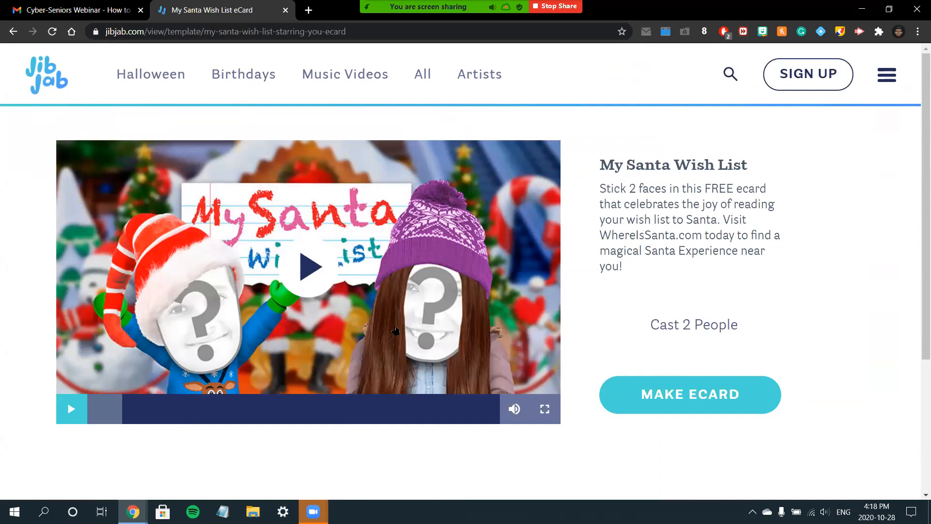
- Make the My Santa Wish List ecard, review both cast faces, and continue
left_click(690, 394)
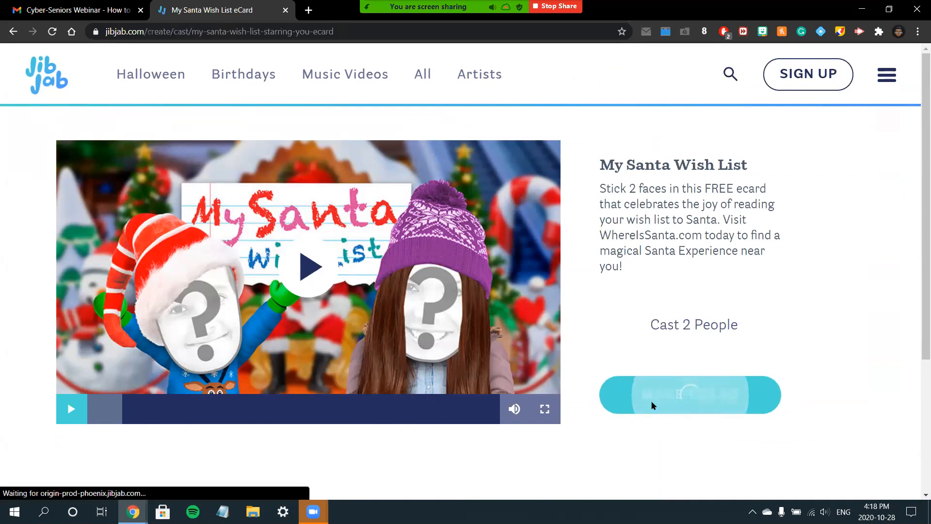
left_click(690, 395)
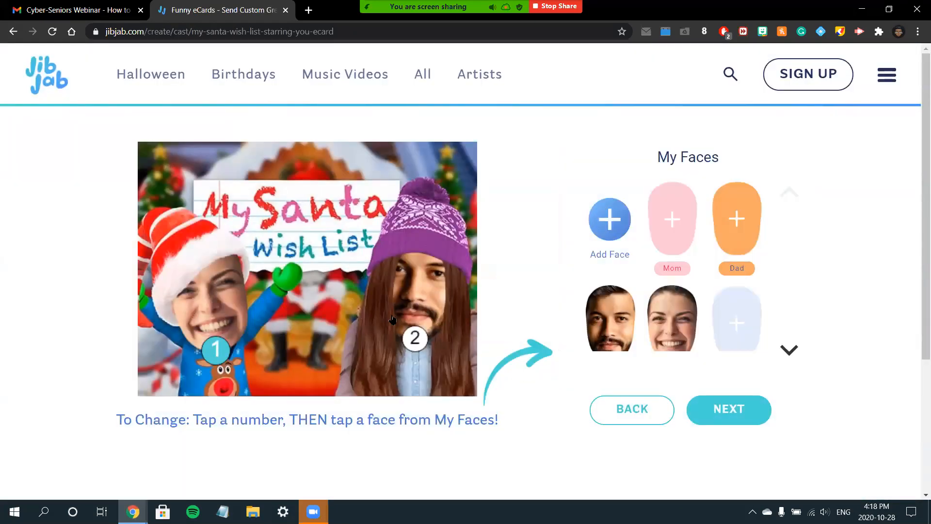
scroll("down", 3)
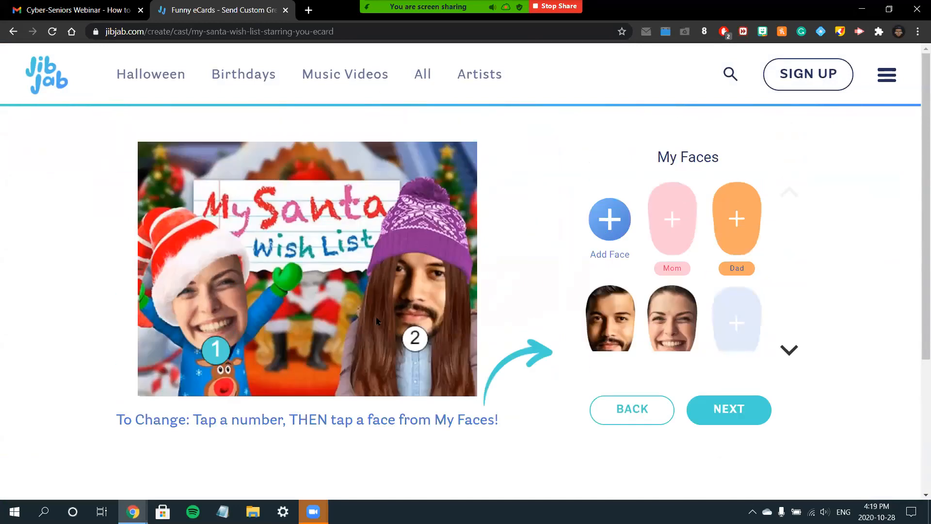
mouse_move(753, 400)
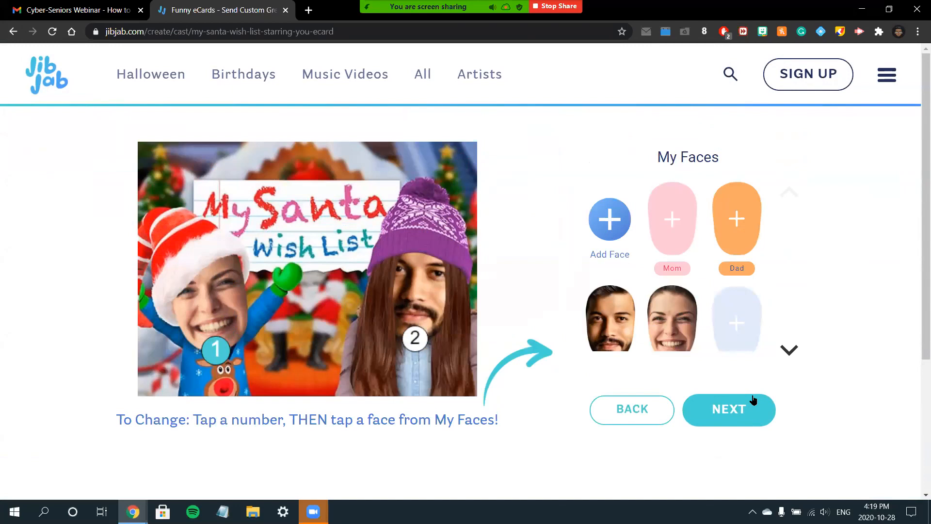
left_click(729, 410)
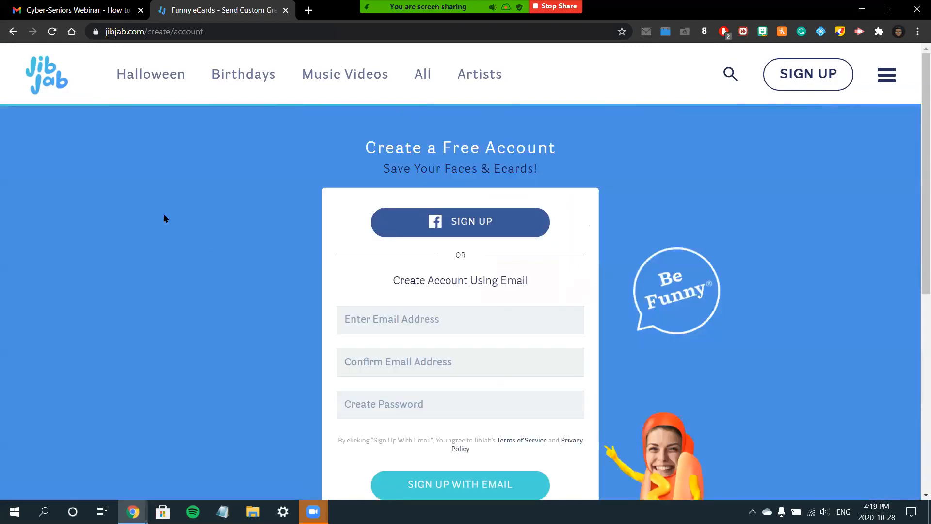
- Autofill the email sign-up form and submit it to create a free JibJab account
scroll("down", 3)
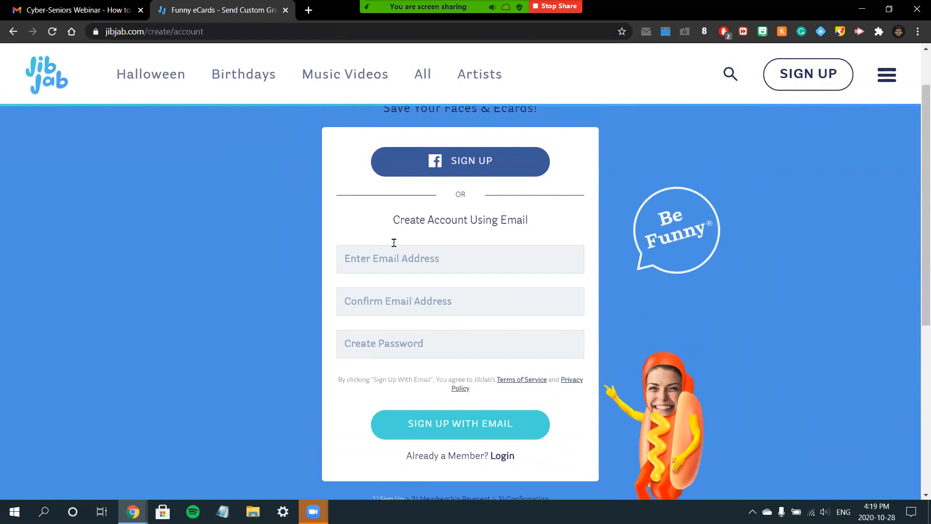
left_click(460, 259)
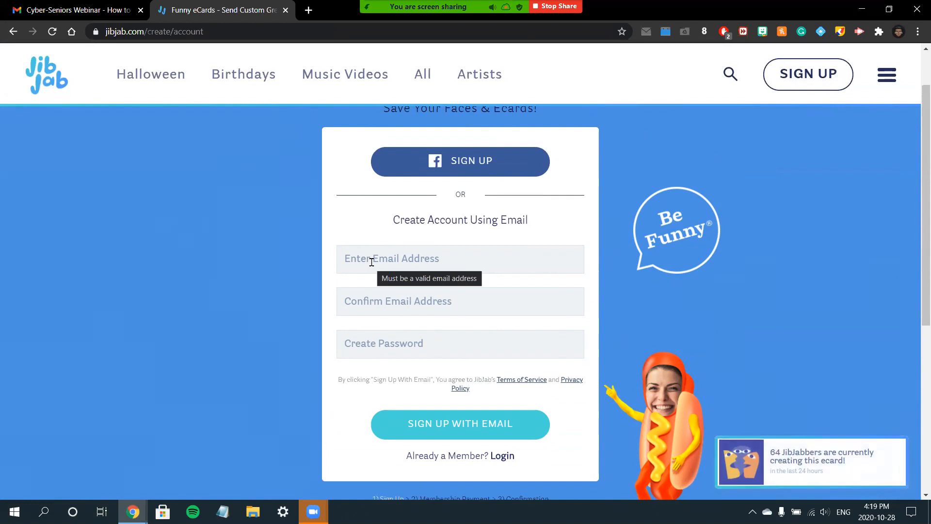
left_click(460, 424)
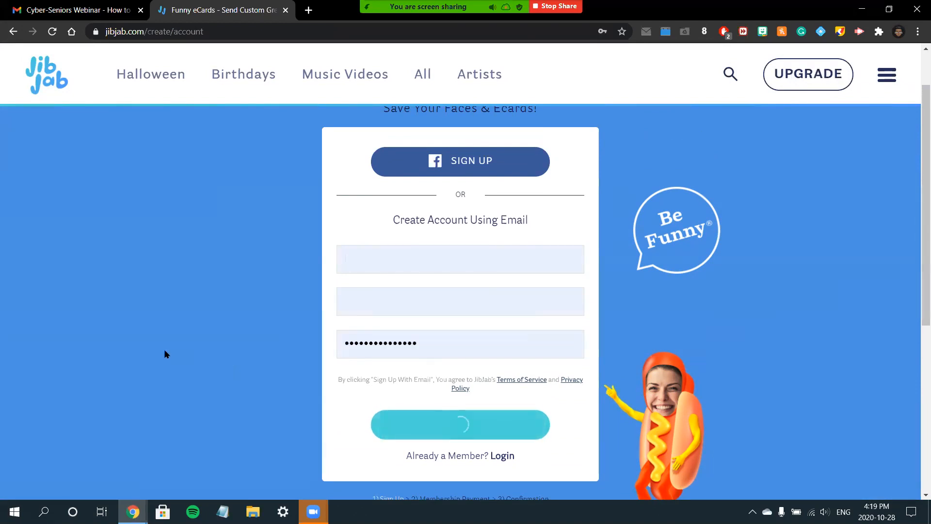
left_click(460, 424)
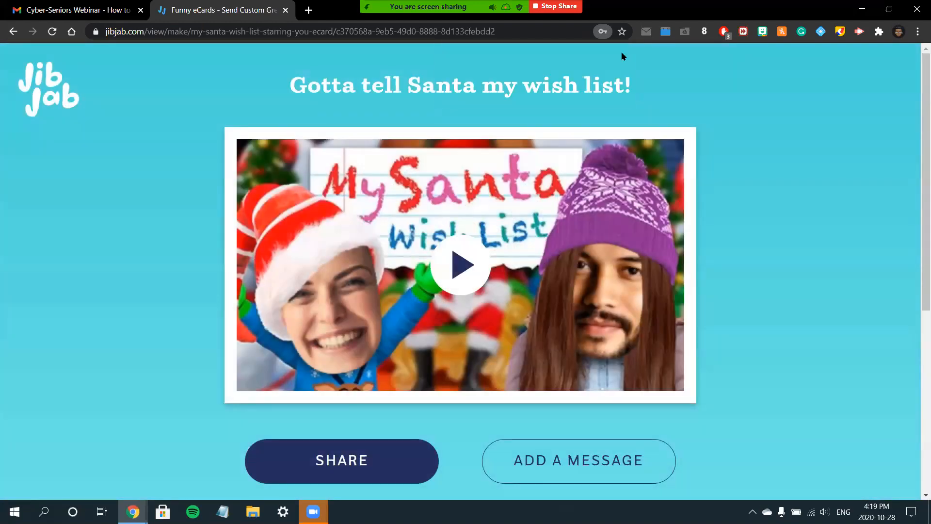
mouse_move(515, 205)
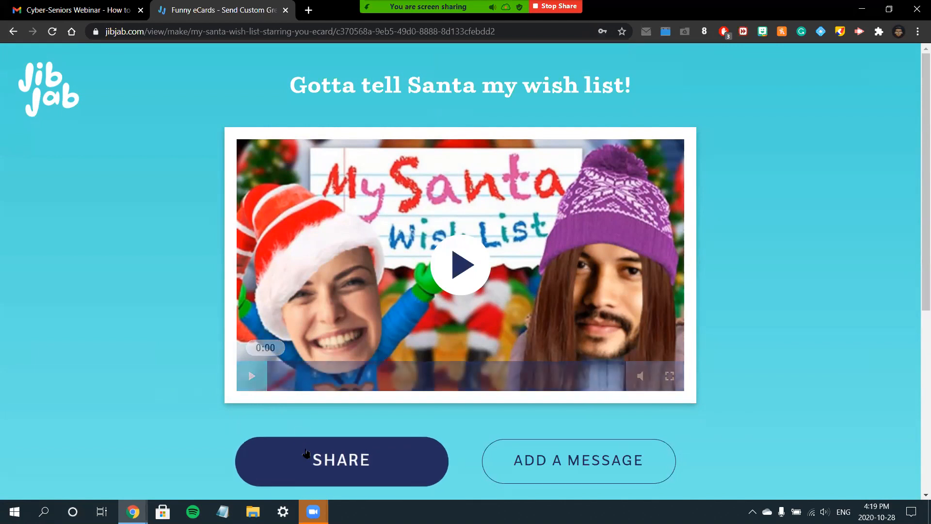
left_click(341, 461)
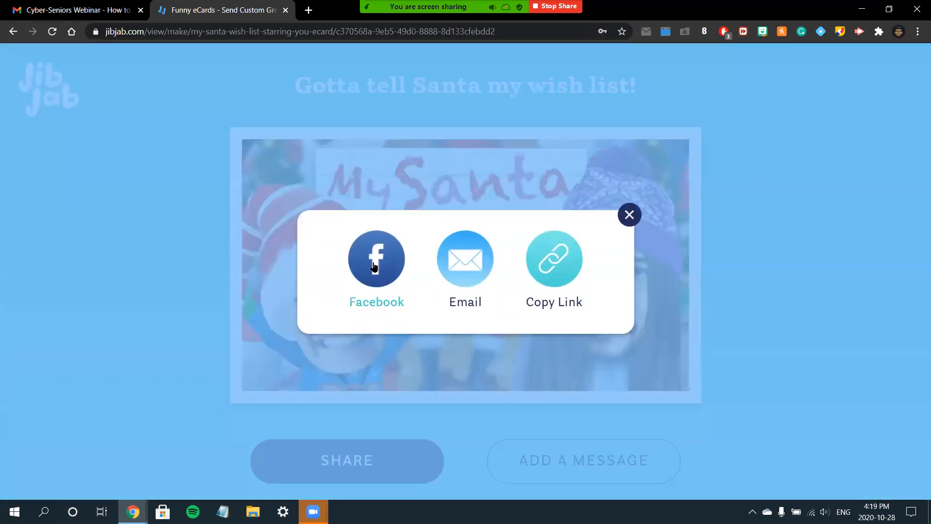
mouse_move(628, 216)
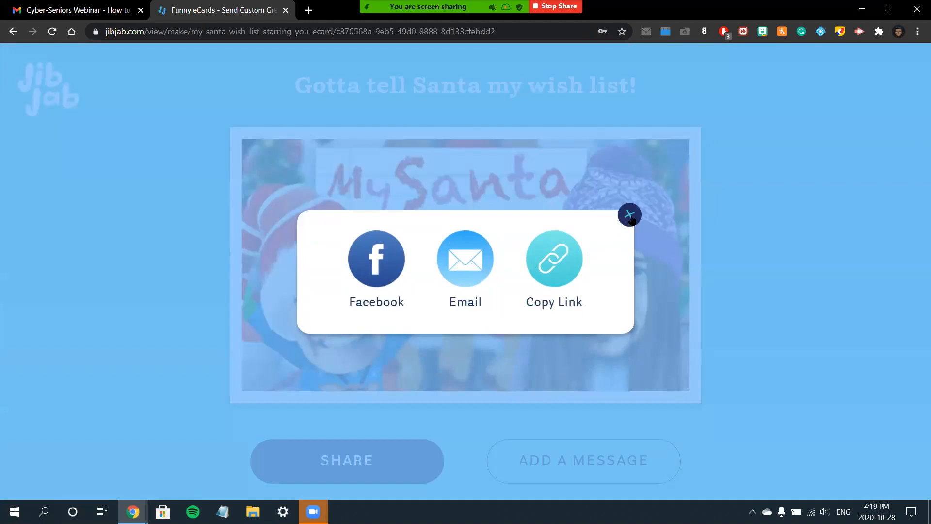
left_click(629, 214)
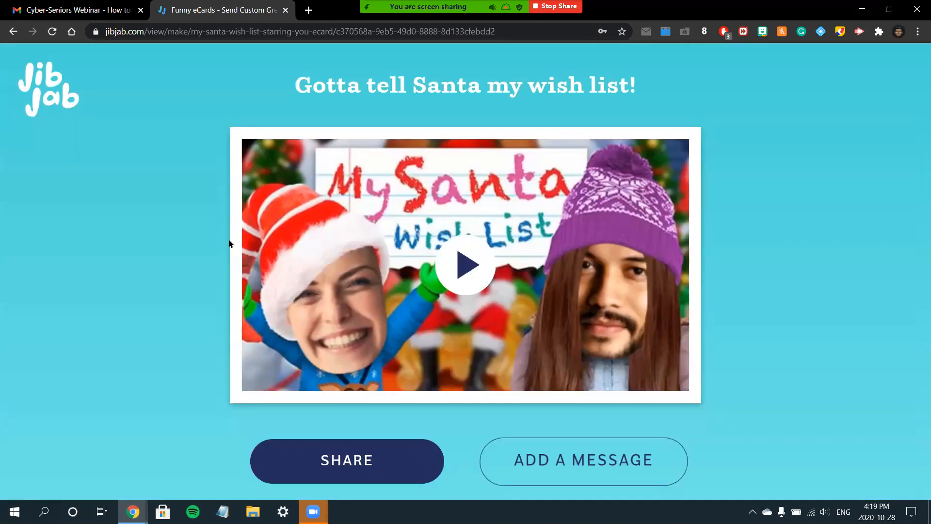
left_click(584, 461)
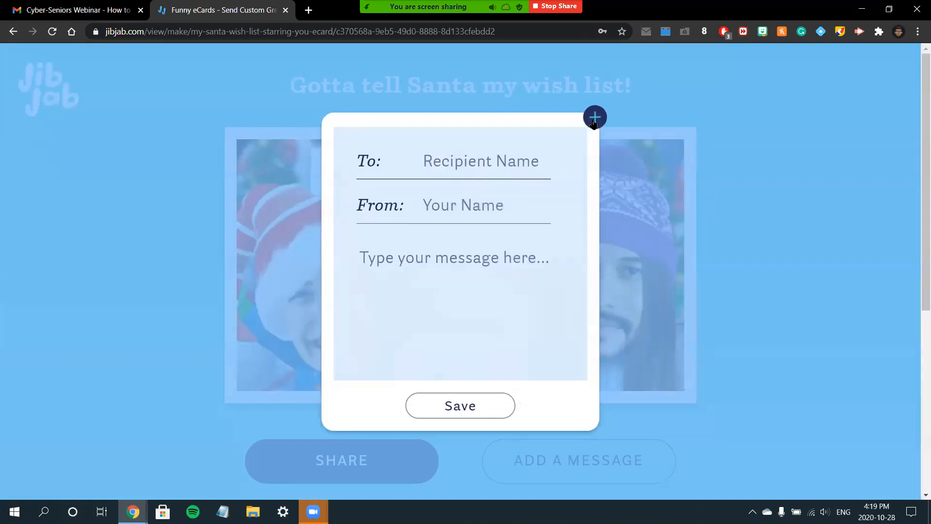
left_click(595, 116)
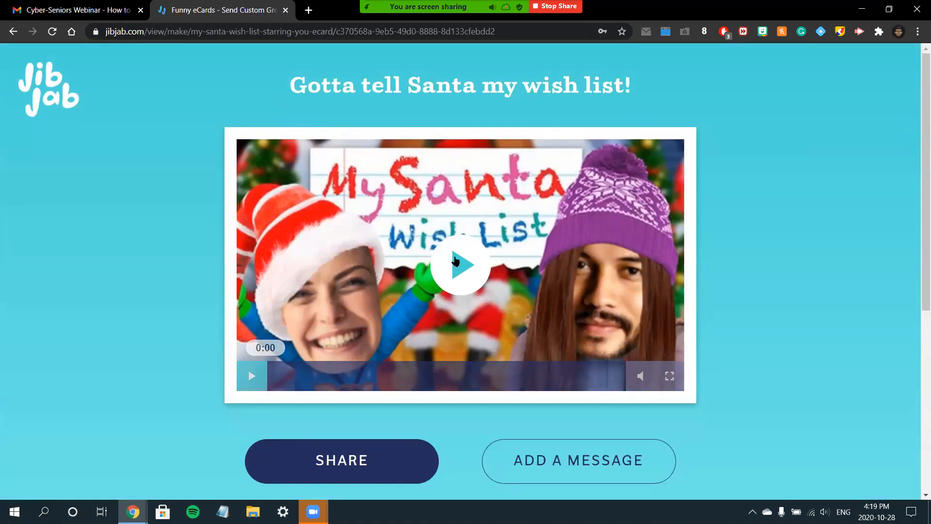
left_click(462, 266)
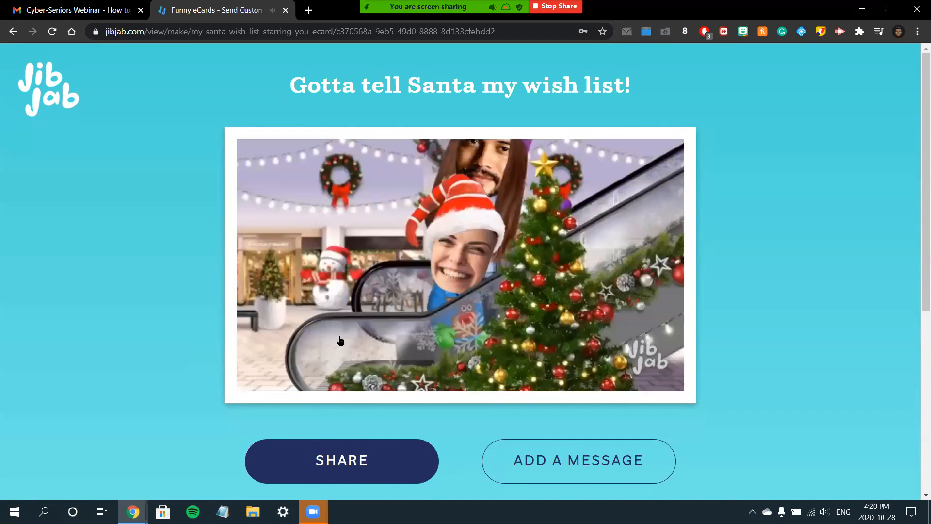
left_click(340, 340)
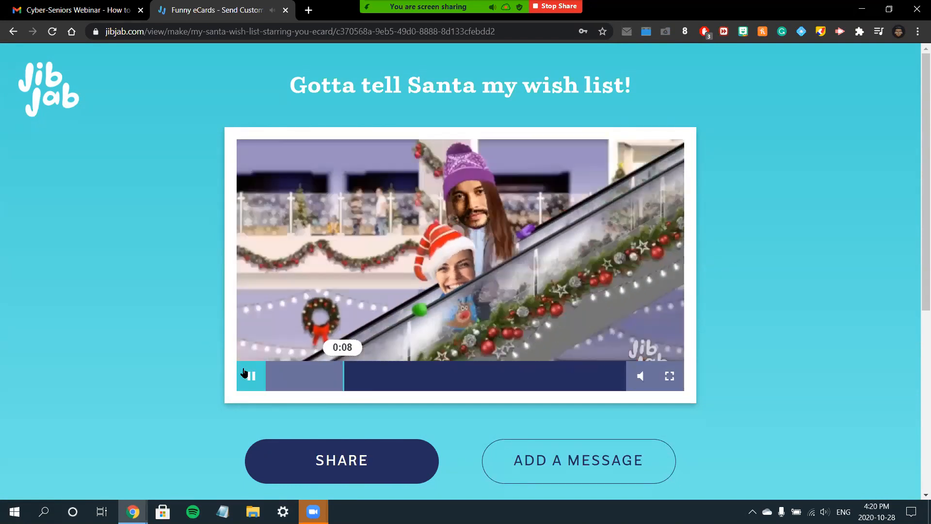
left_click(251, 376)
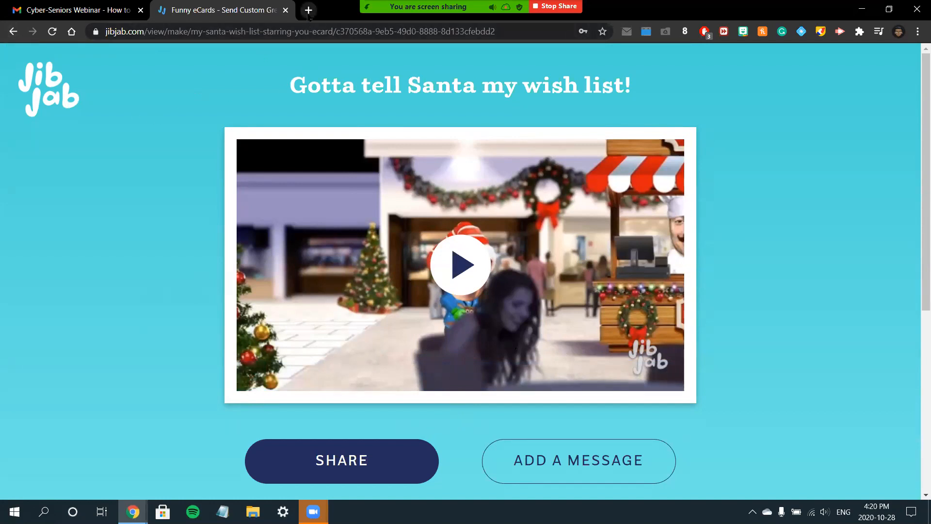
- In a new tab, open Greetings Island from the Webinar Demo bookmarks
left_click(309, 10)
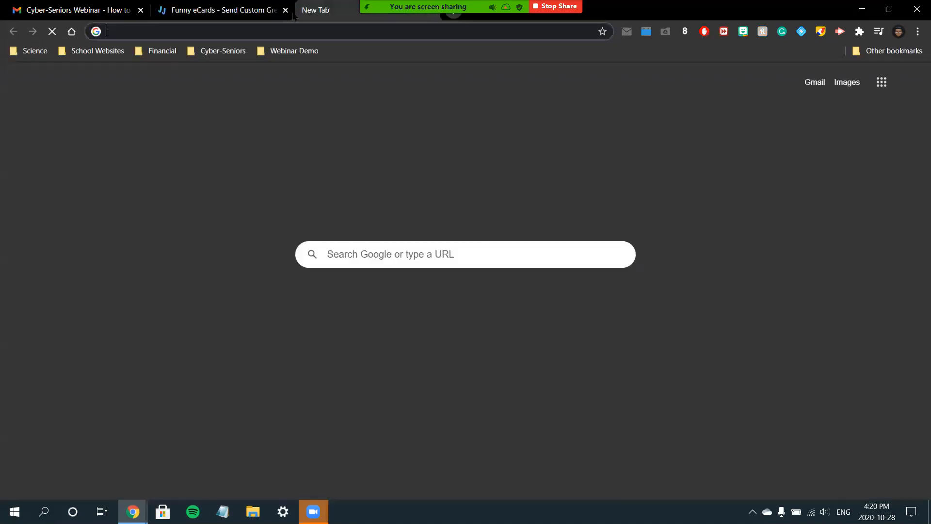
left_click(294, 50)
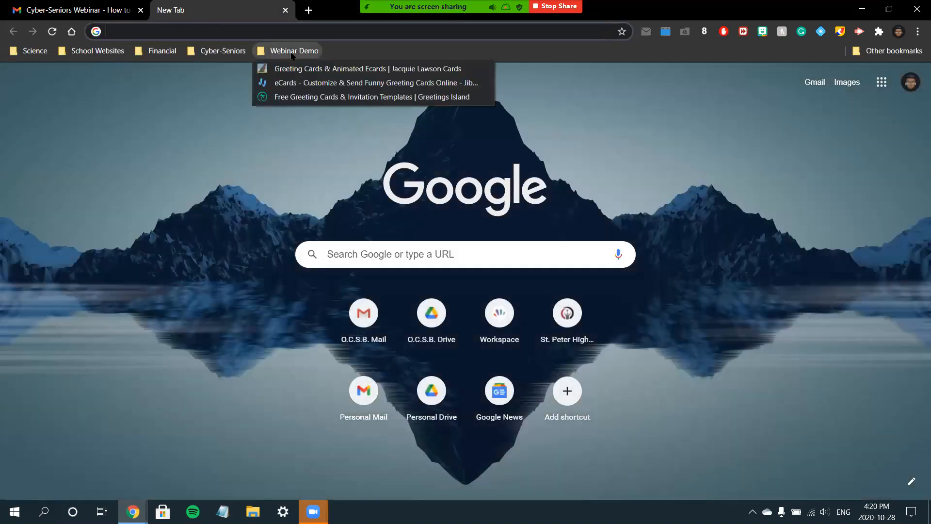
left_click(360, 96)
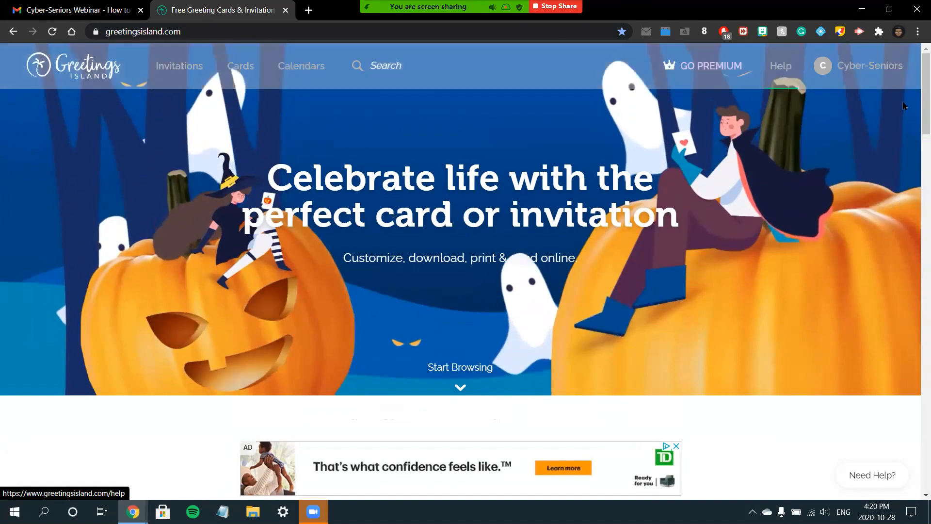
- Check the account menu, browse the Invitations and Cards categories, then activate site search
left_click(870, 65)
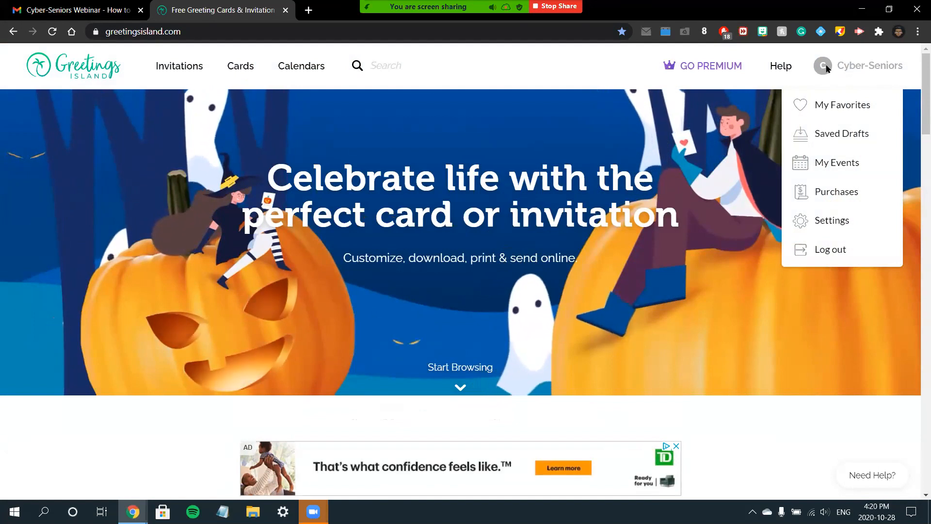
scroll("down", 3)
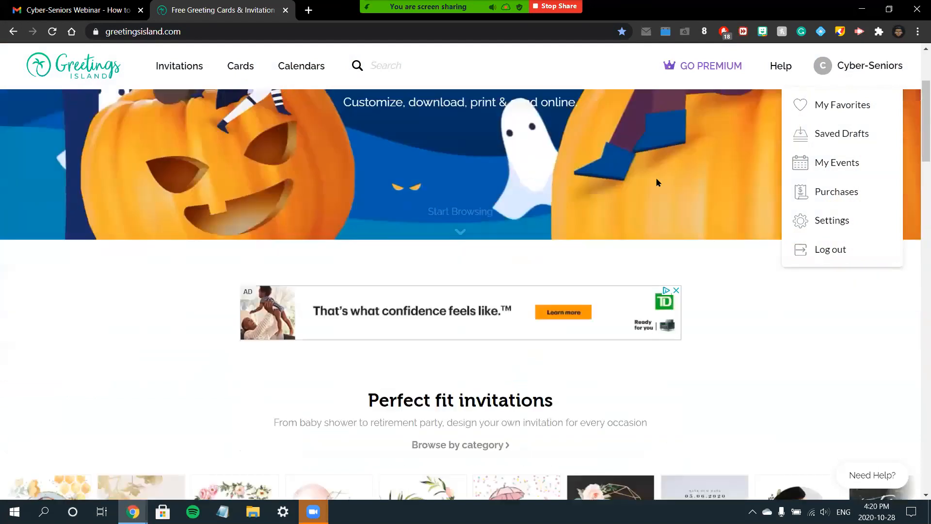
scroll("down", 3)
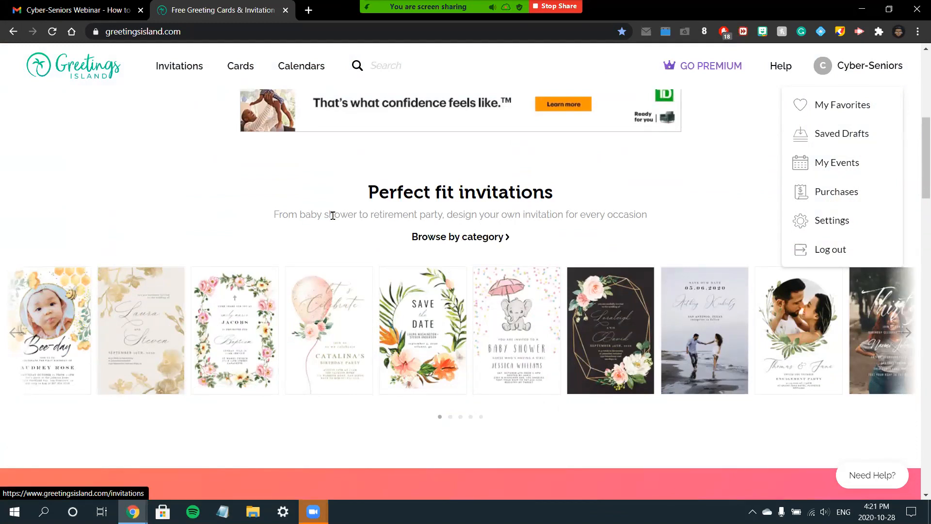
left_click(179, 66)
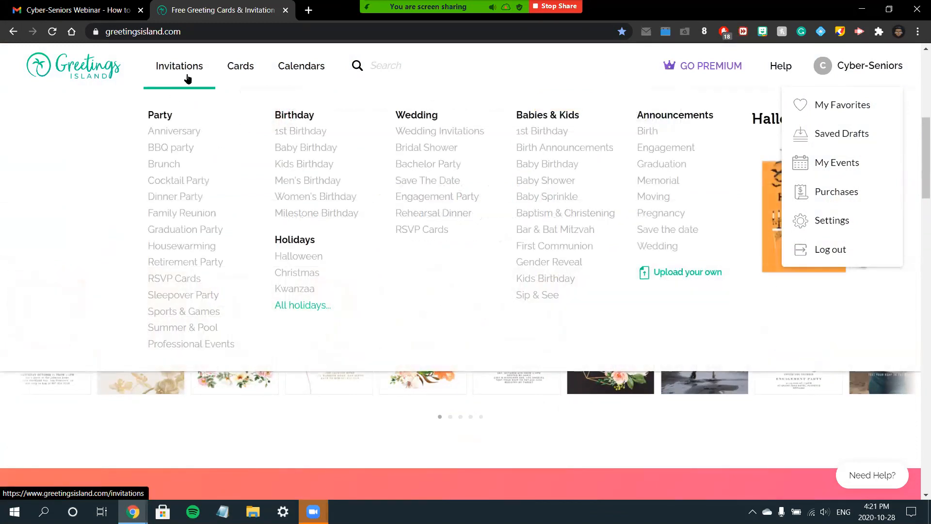
mouse_move(189, 67)
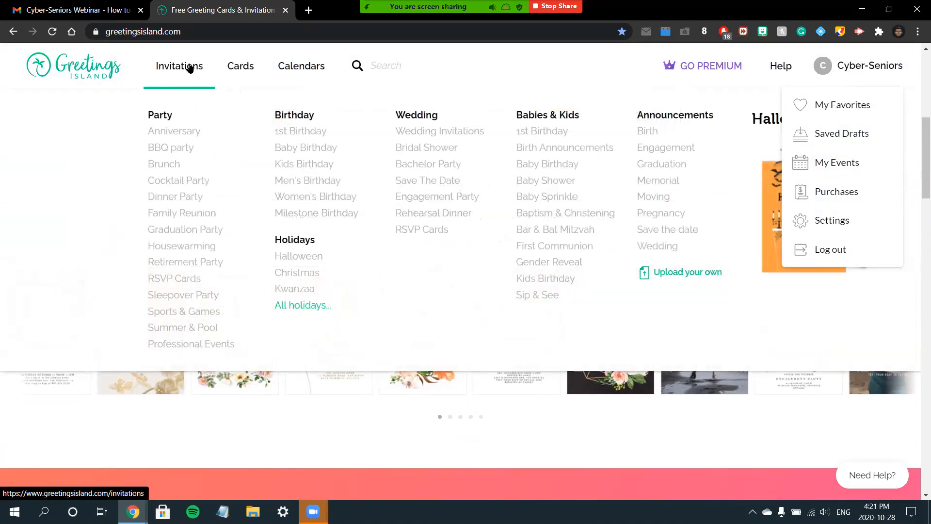
left_click(240, 66)
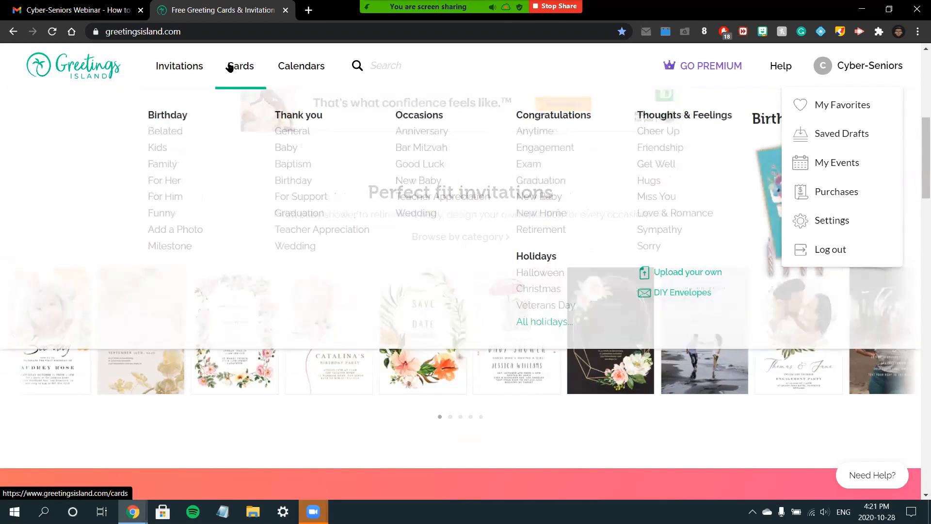
left_click(180, 66)
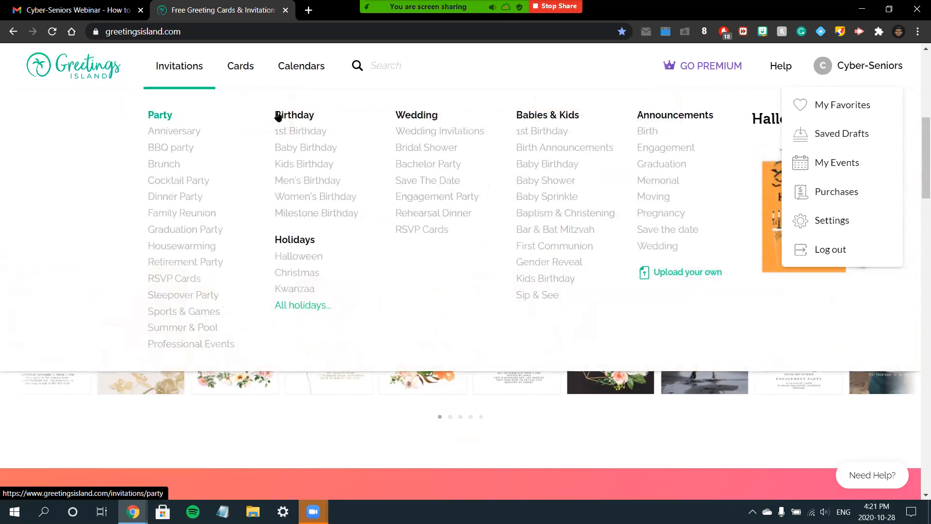
mouse_move(348, 155)
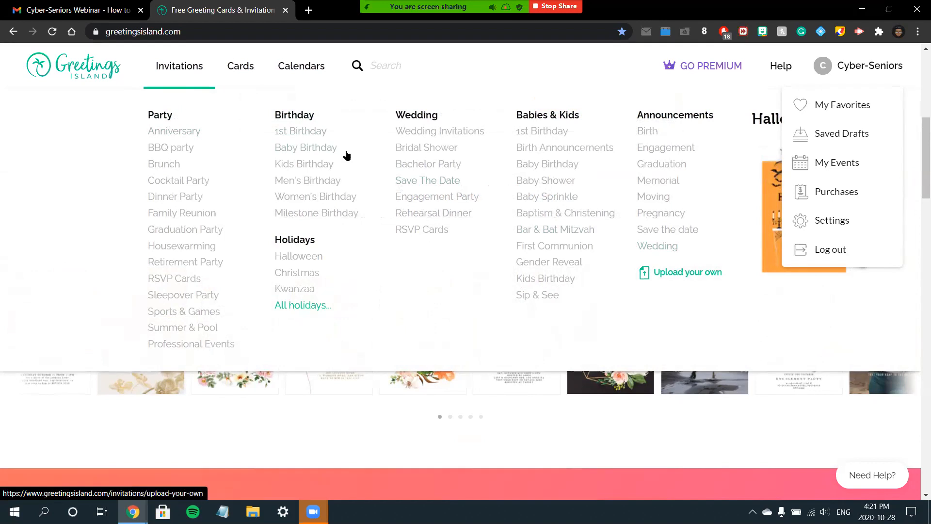
left_click(386, 66)
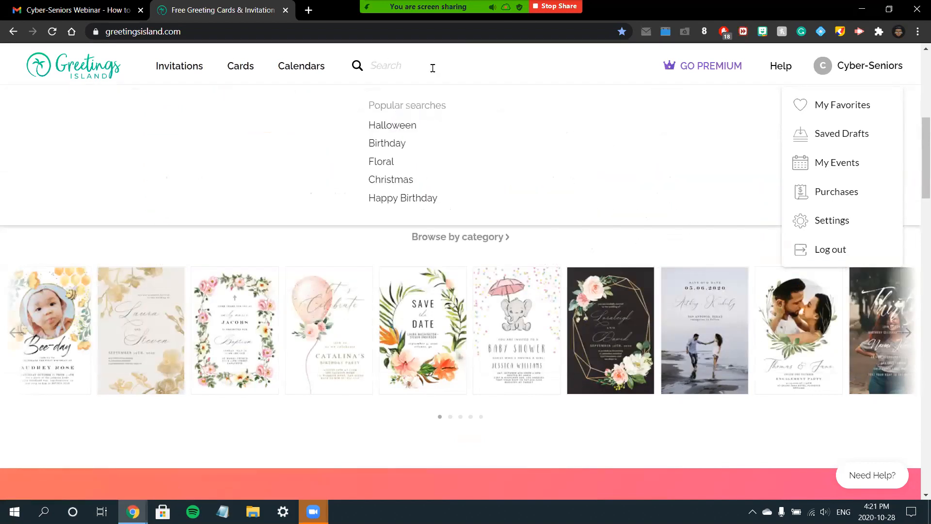
- Search Greetings Island for 'halloween', then search 'baby shower' to reach Baby Shower invitations
type("haloween")
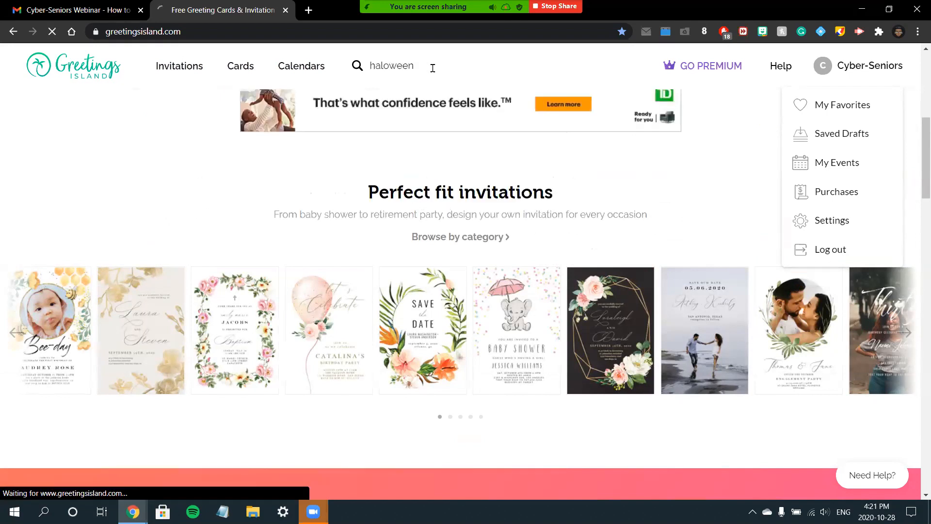
key("Enter")
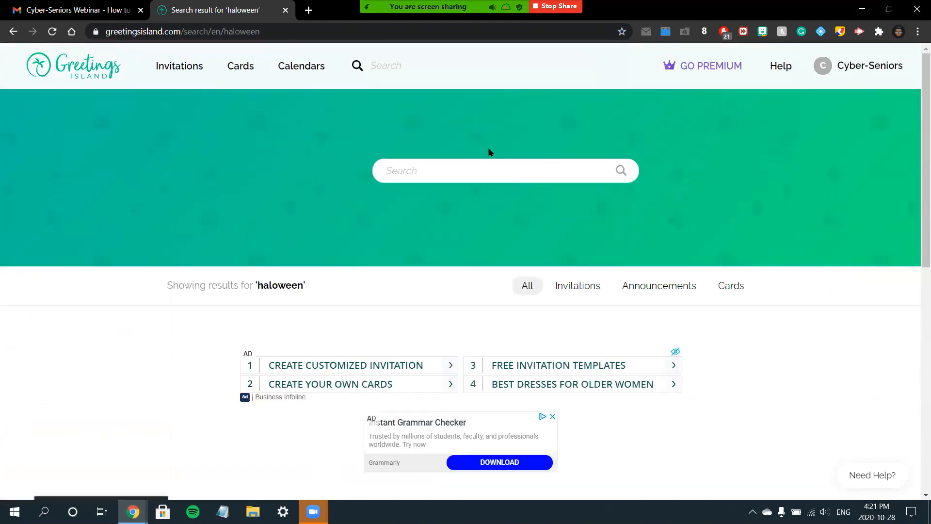
type("ba")
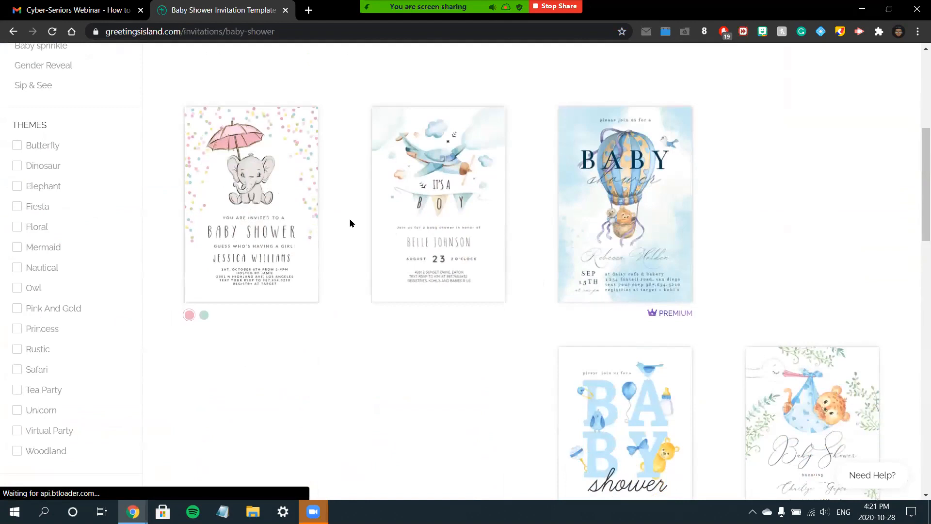
- Find the Cute Elephant baby shower template and open it in the design editor
scroll("down", 3)
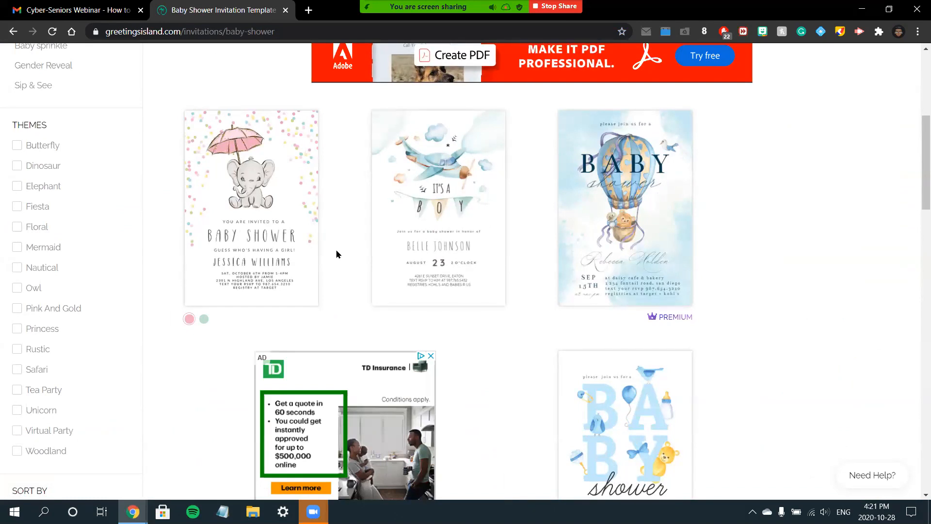
mouse_move(303, 251)
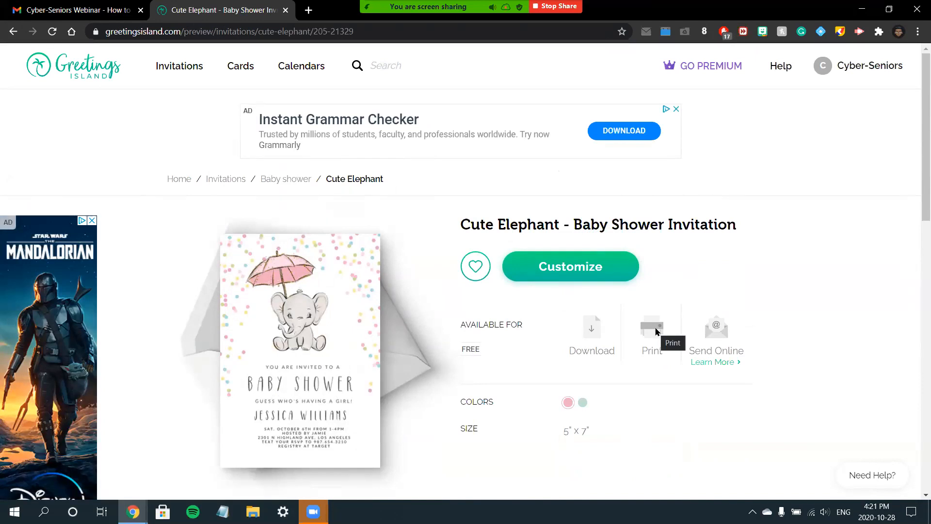
mouse_move(641, 332)
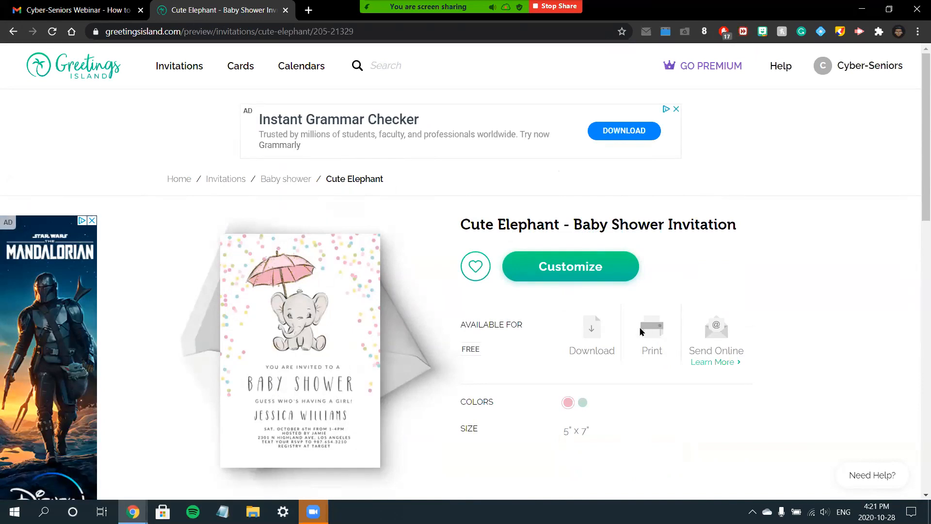
mouse_move(551, 272)
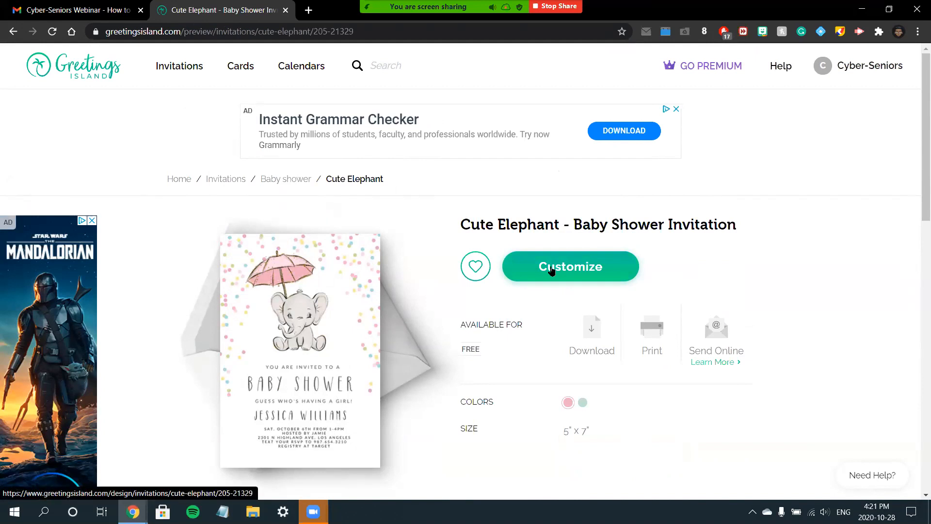
scroll("down", 3)
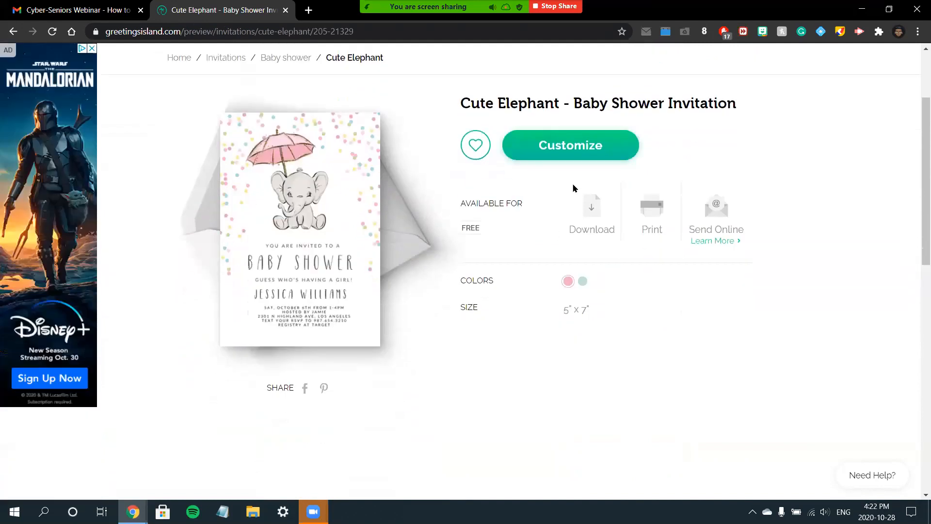
left_click(570, 145)
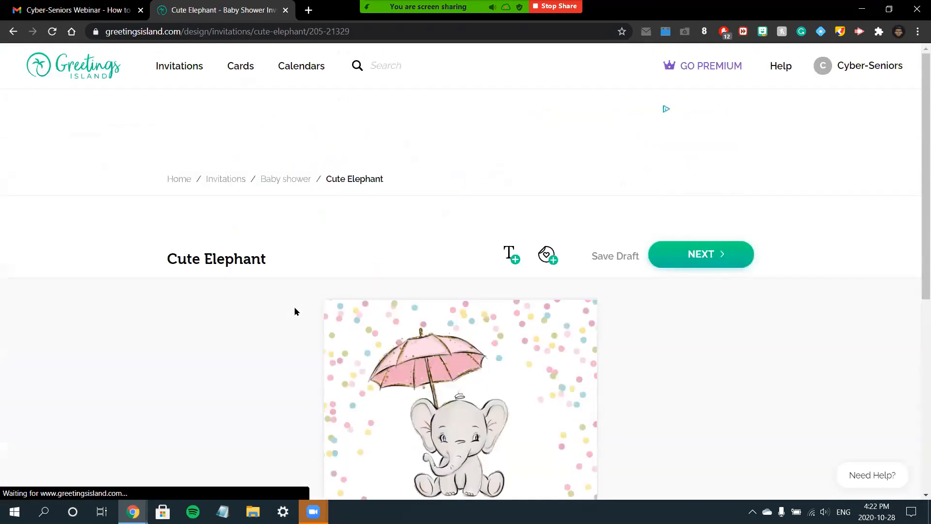
scroll("down", 3)
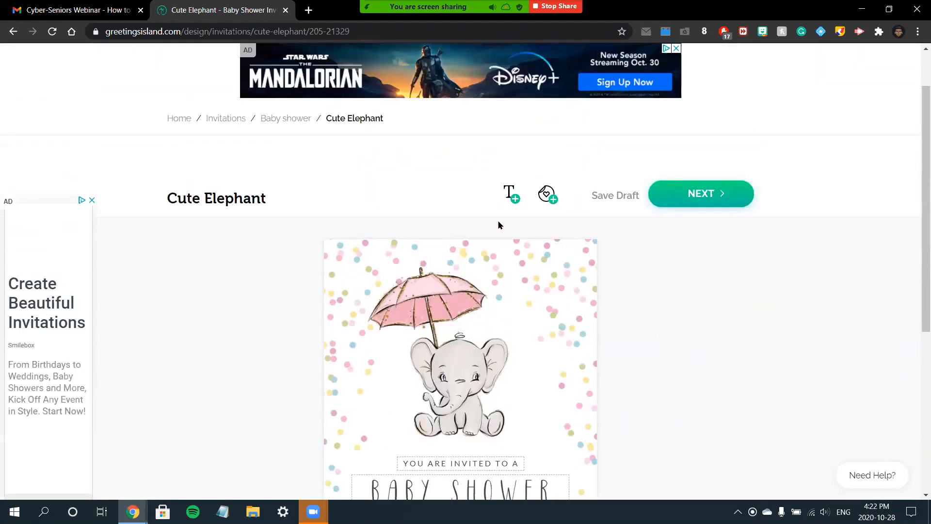
scroll("down", 3)
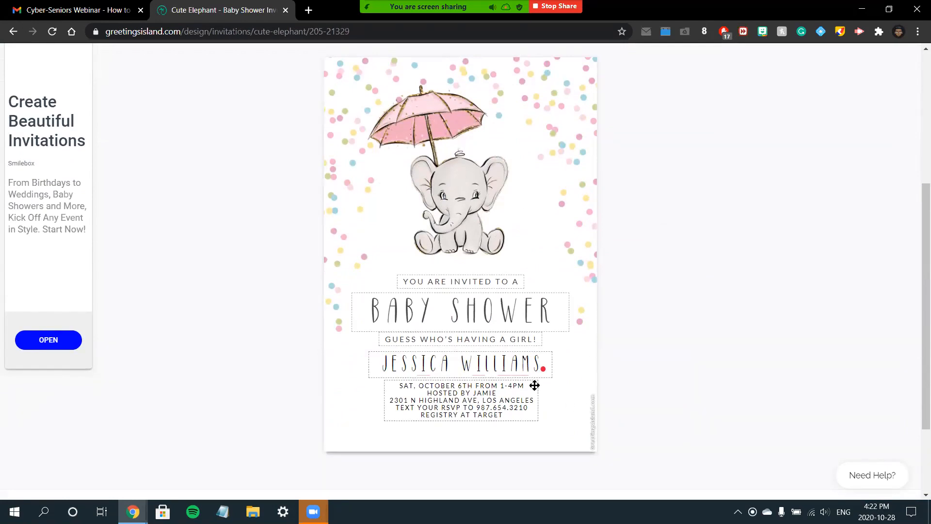
scroll("up", 3)
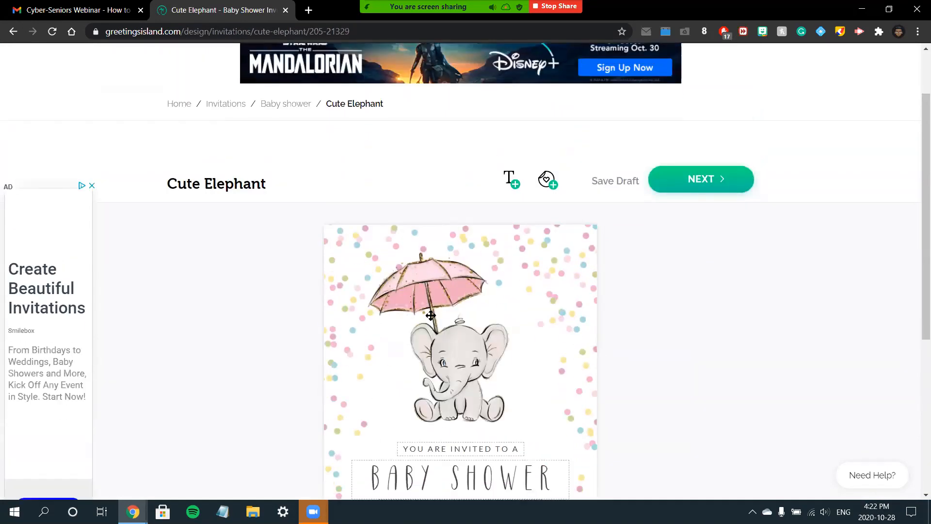
scroll("down", 3)
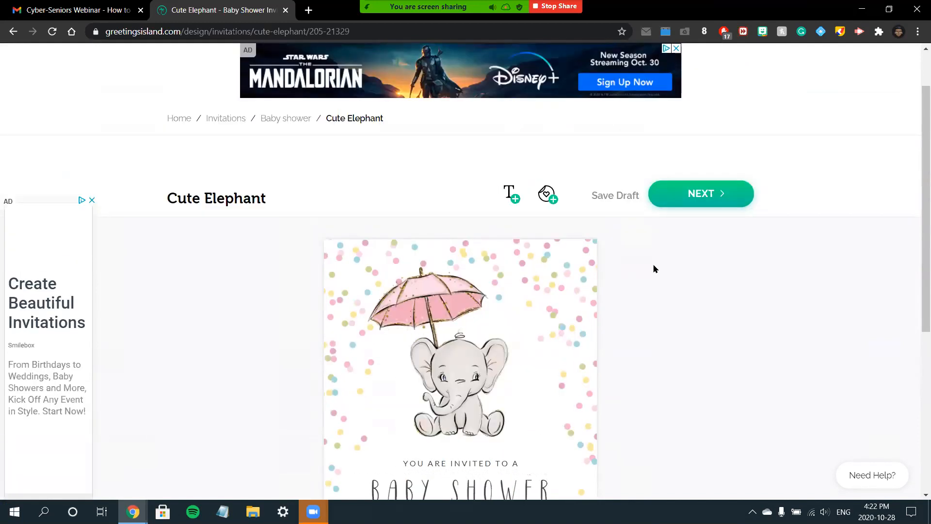
mouse_move(661, 265)
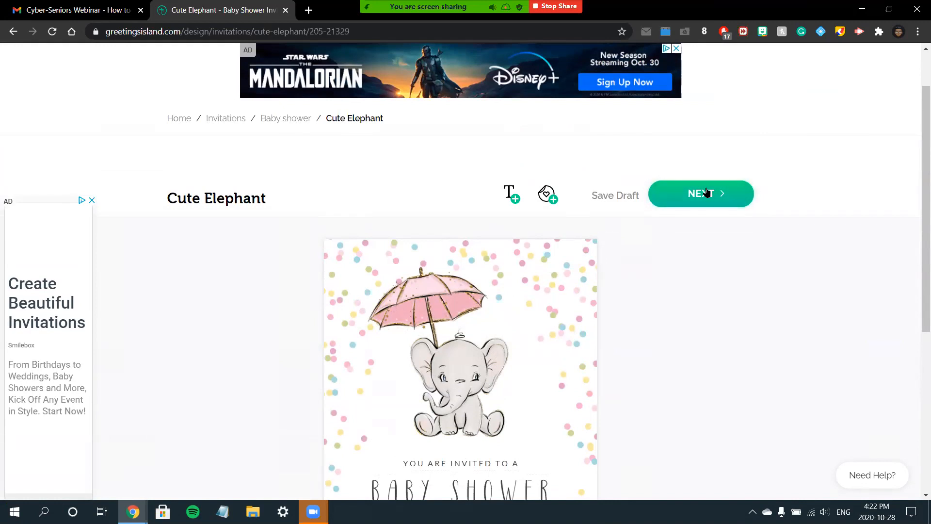
- Review the finishing options for the Cute Elephant invitation and pick Send Online
left_click(701, 194)
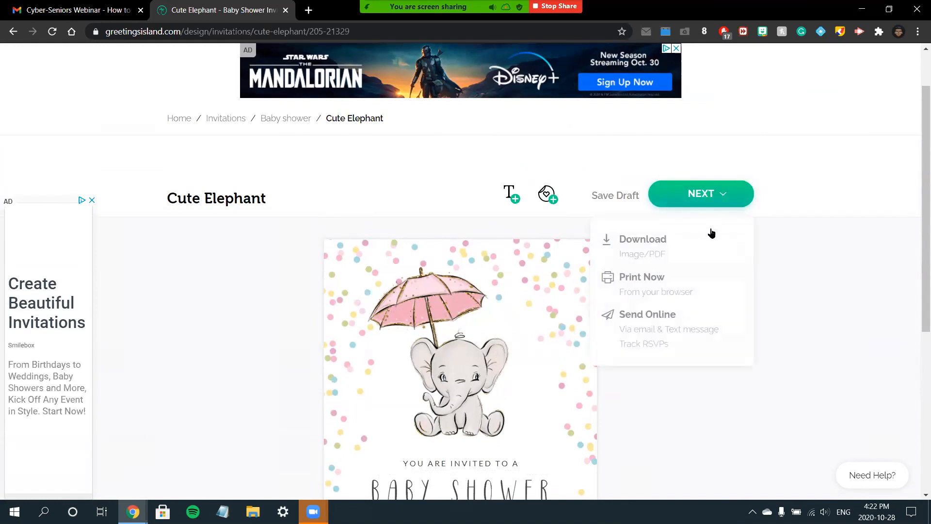
mouse_move(697, 313)
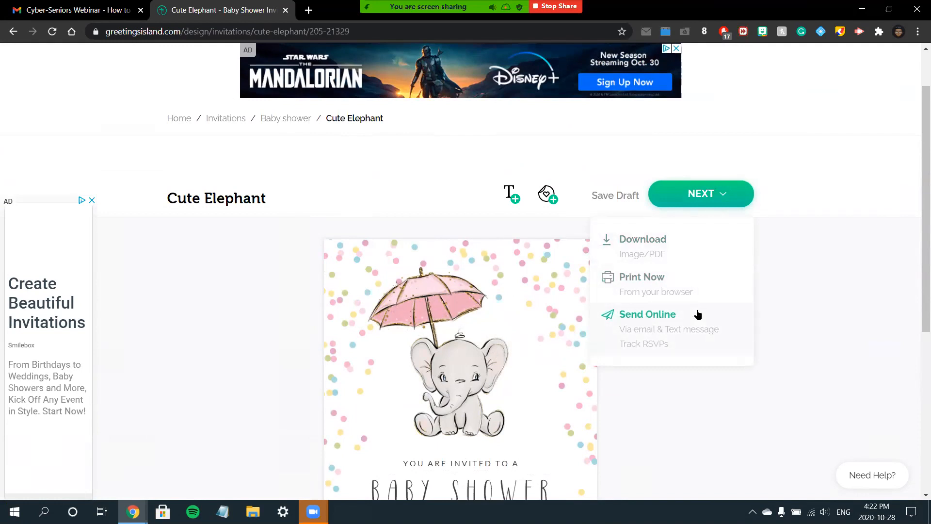
mouse_move(664, 255)
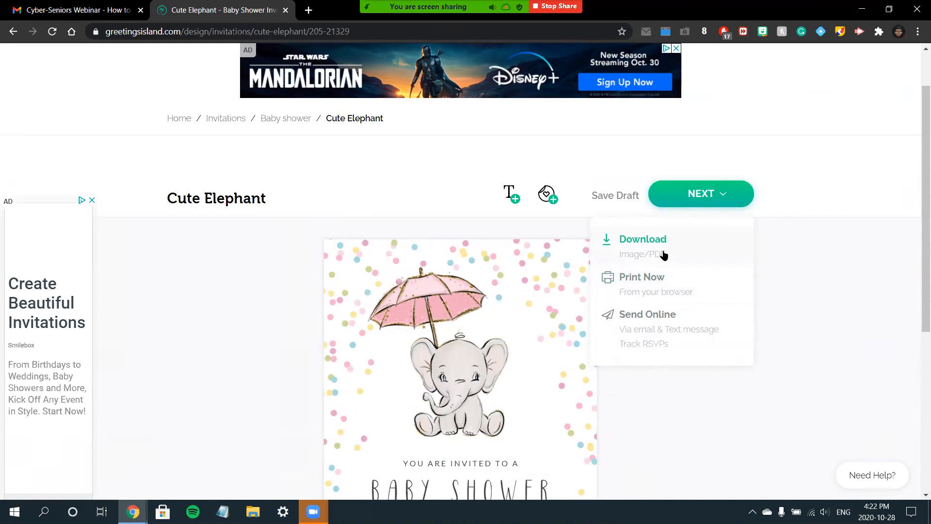
mouse_move(713, 203)
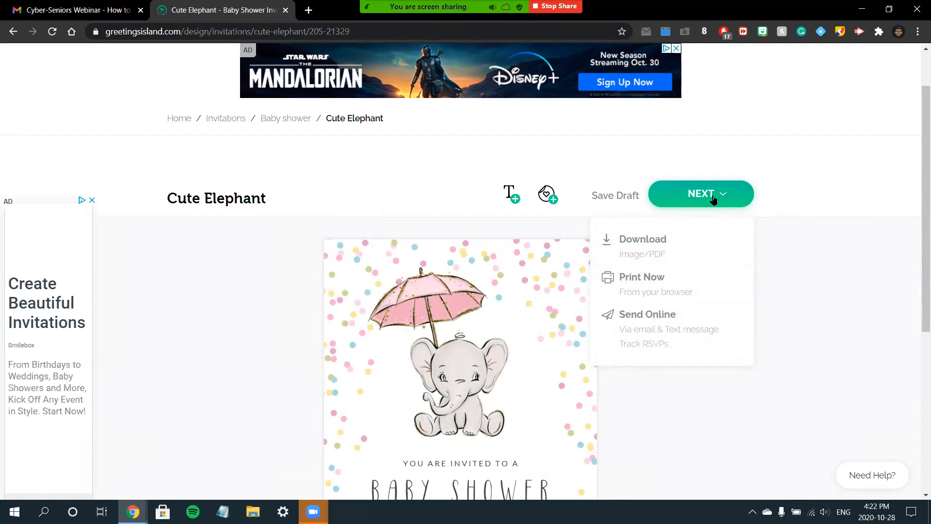
mouse_move(720, 244)
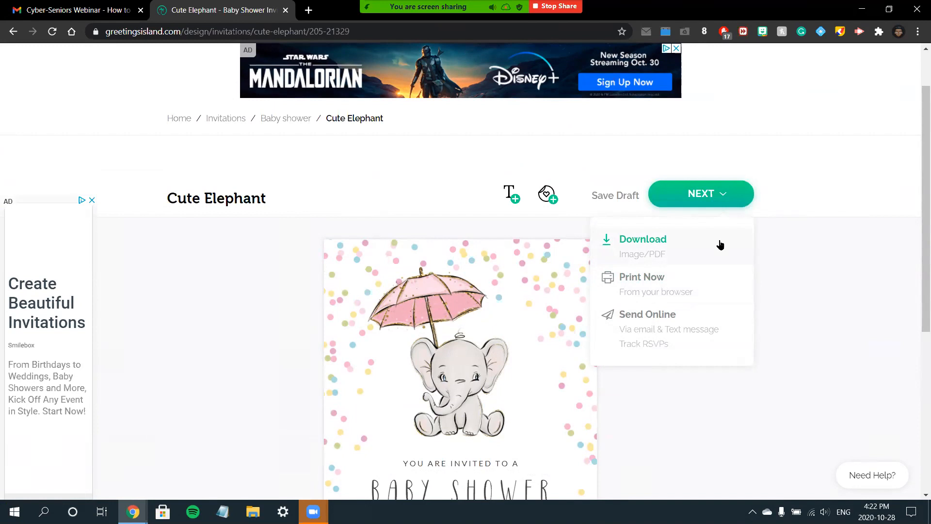
mouse_move(708, 305)
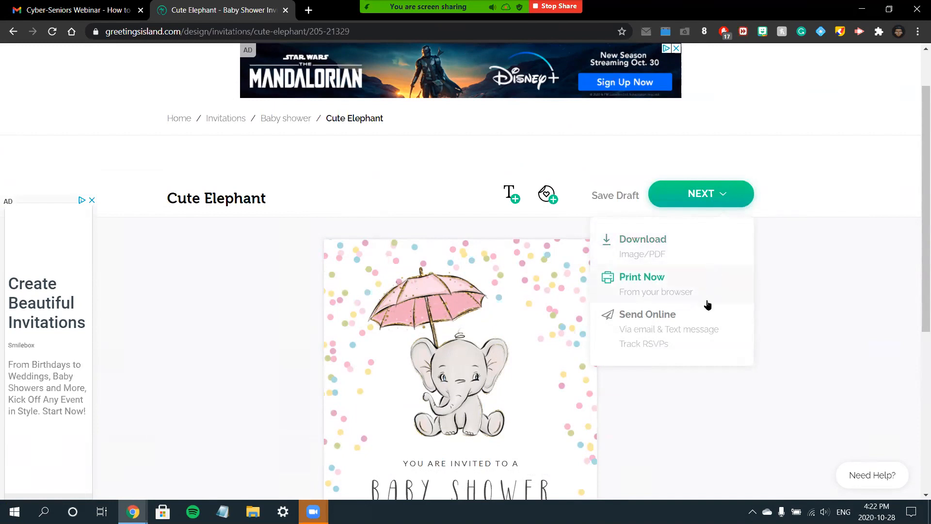
mouse_move(708, 331)
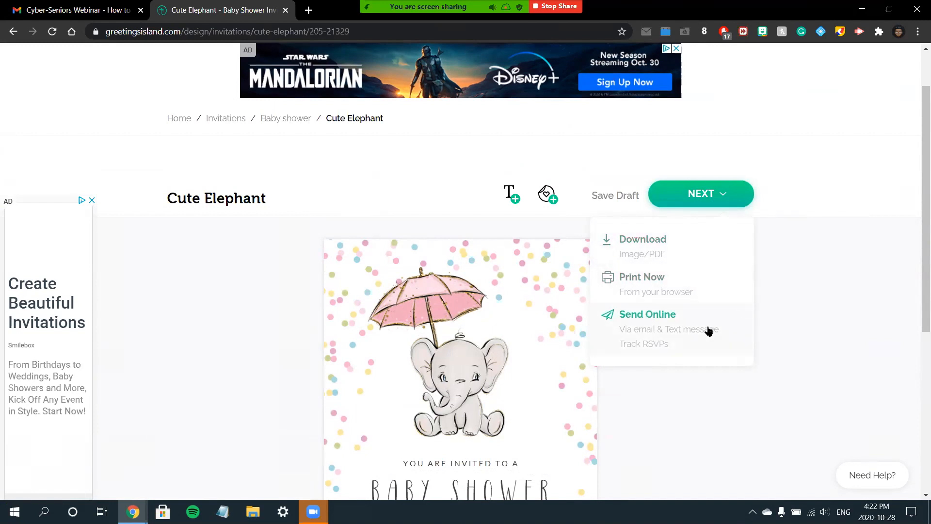
mouse_move(693, 326)
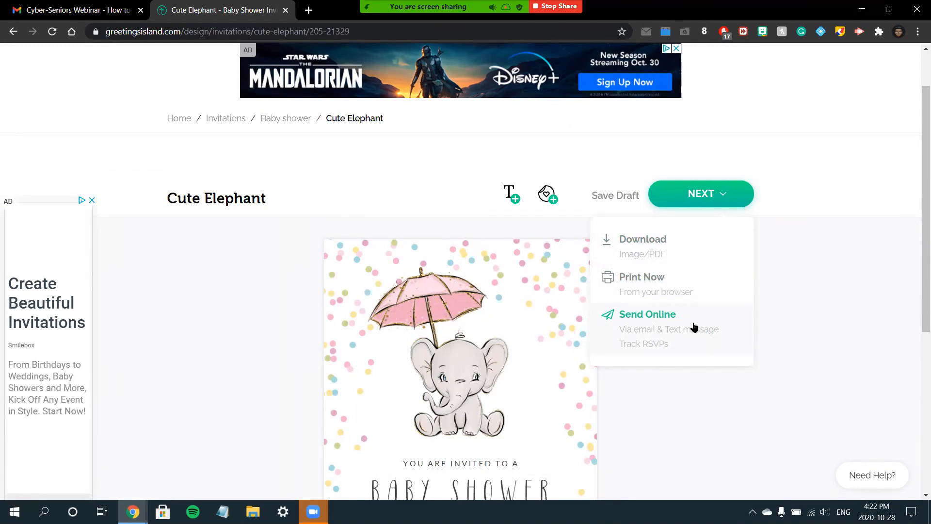
left_click(648, 314)
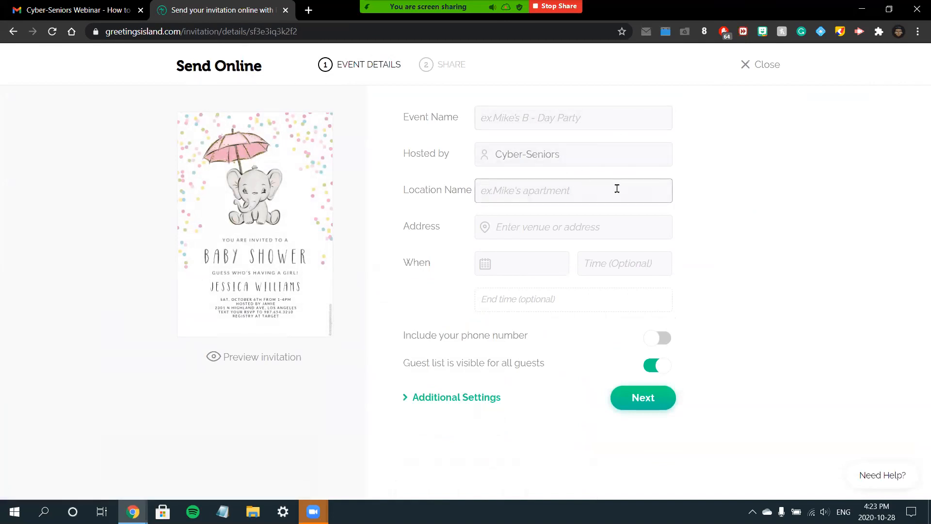
mouse_move(578, 220)
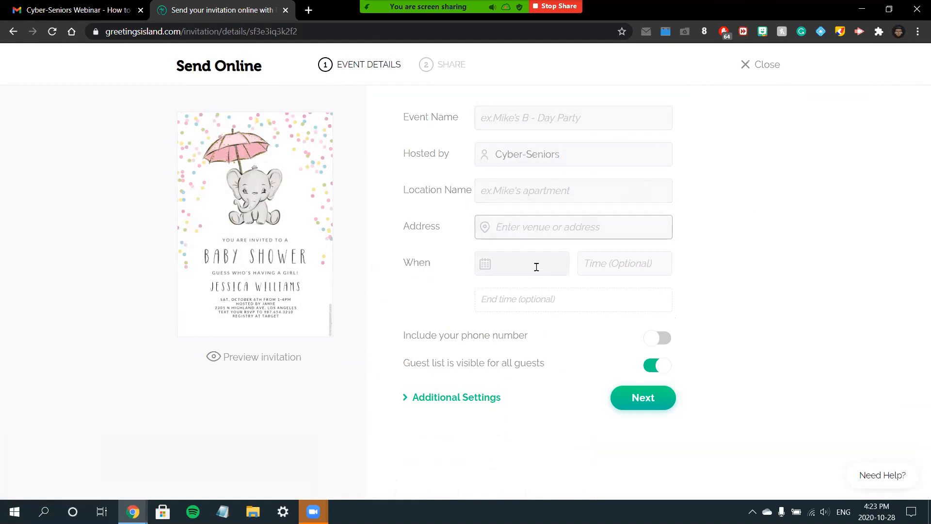
- Add optional end-time fields, attempt to continue, and expand Additional Settings
left_click(573, 299)
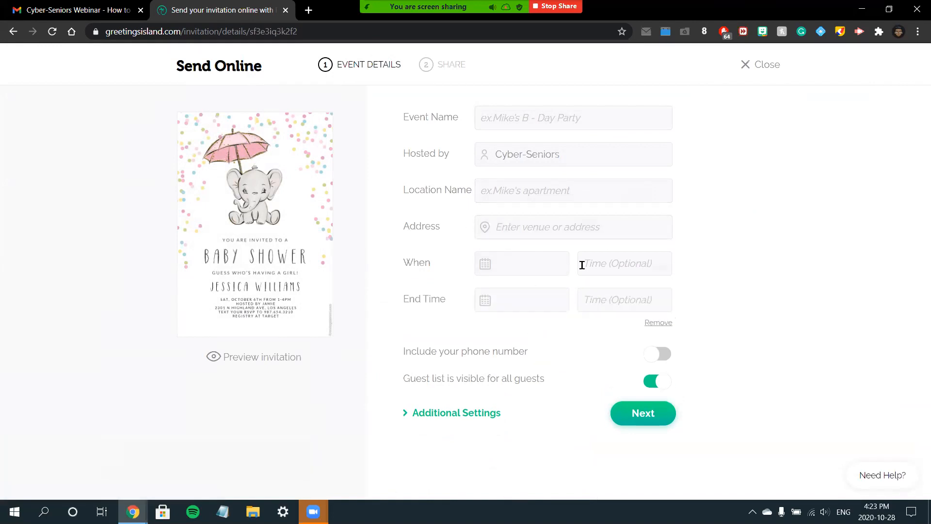
mouse_move(562, 263)
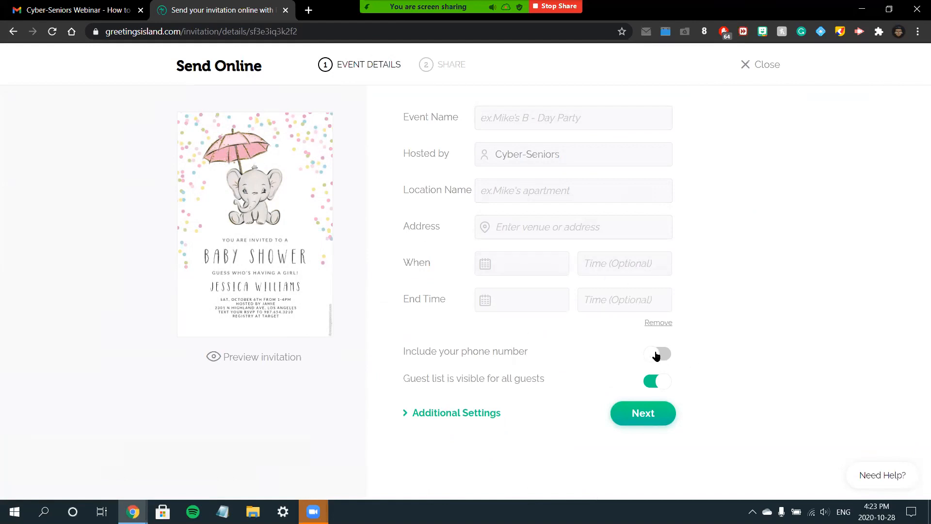
left_click(657, 380)
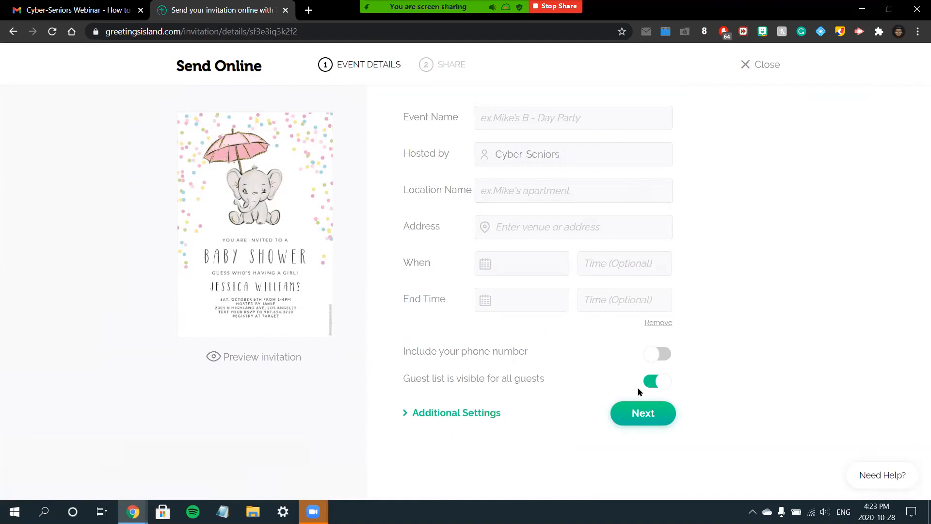
mouse_move(670, 424)
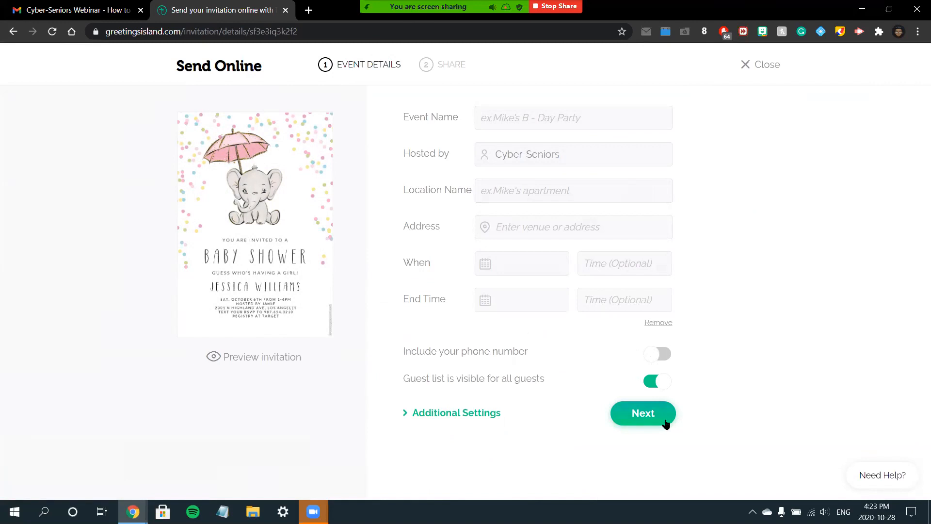
mouse_move(662, 422)
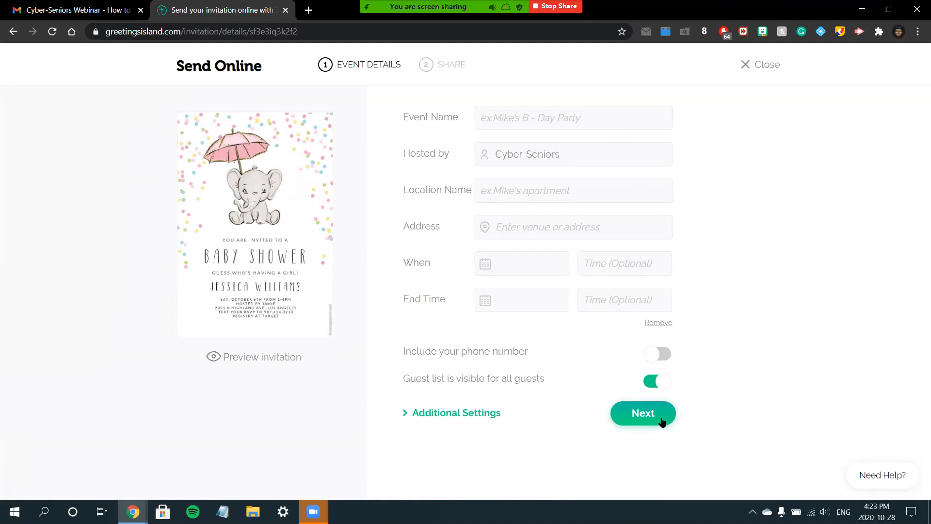
left_click(643, 413)
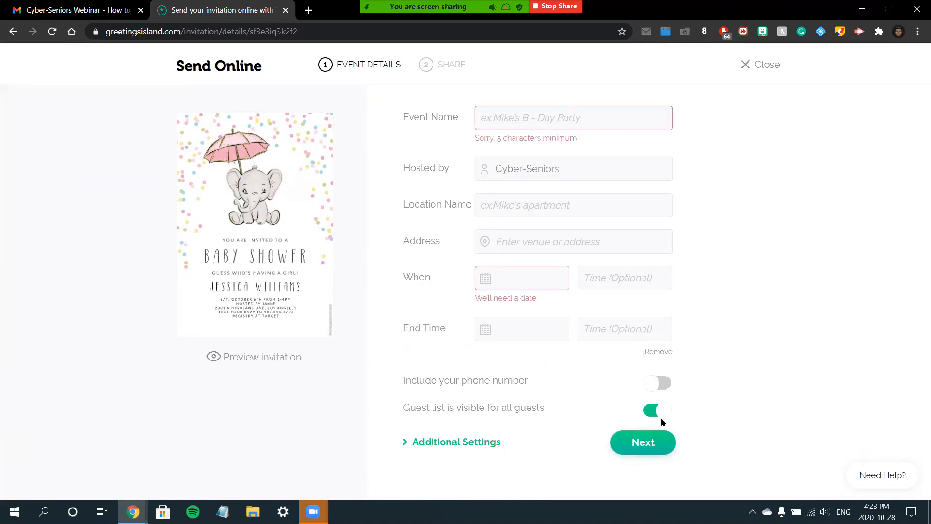
left_click(529, 277)
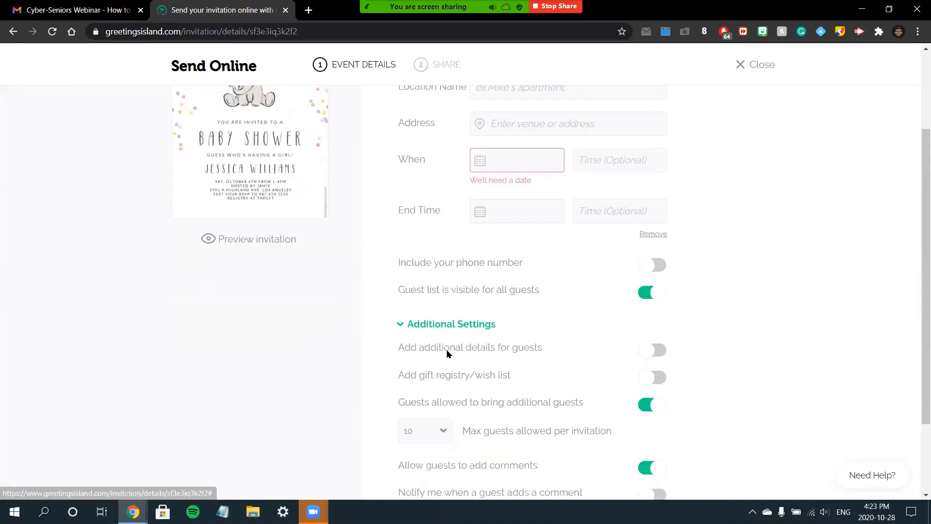
- Set the event date to October 30, 2020, edit the event name, and continue
scroll("down", 3)
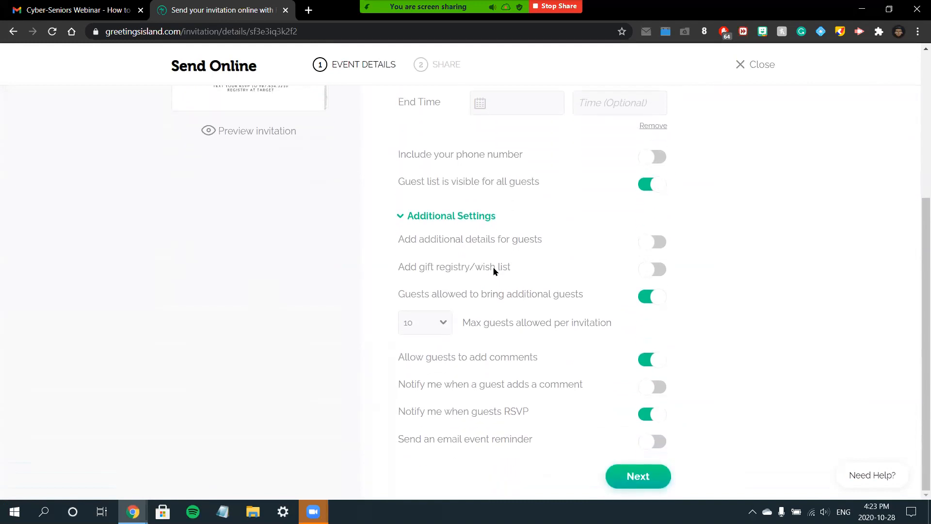
mouse_move(660, 282)
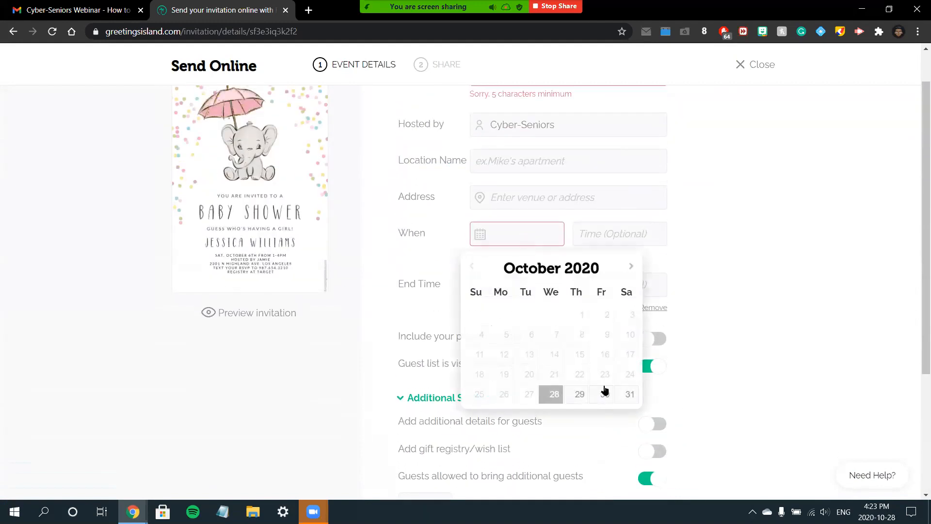
left_click(602, 394)
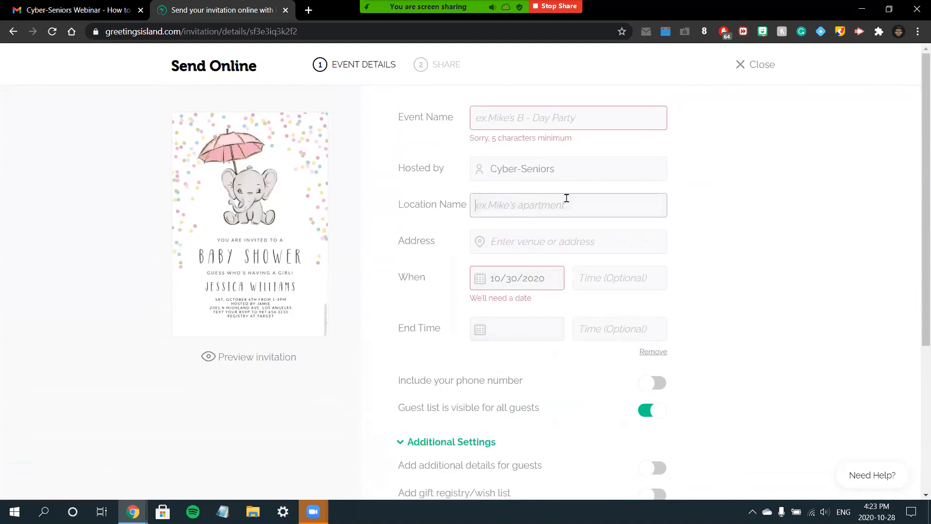
mouse_move(675, 232)
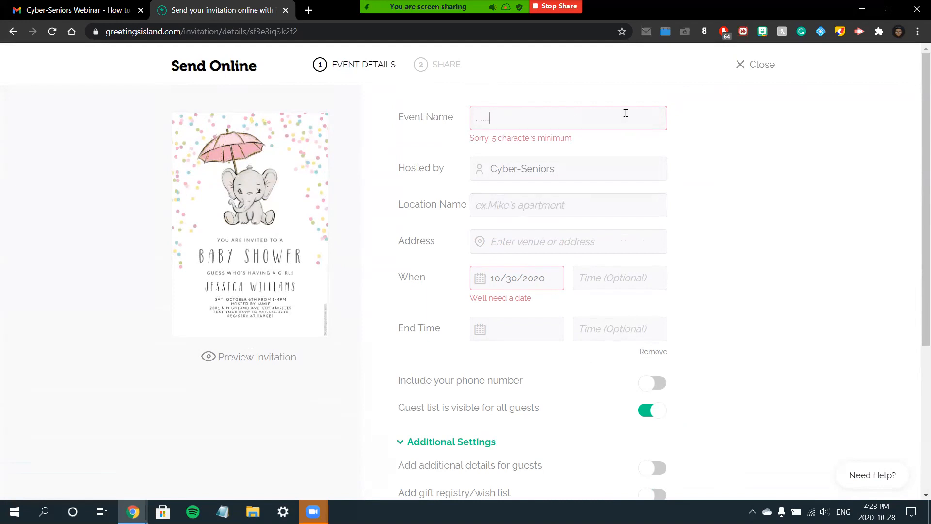
left_click(568, 204)
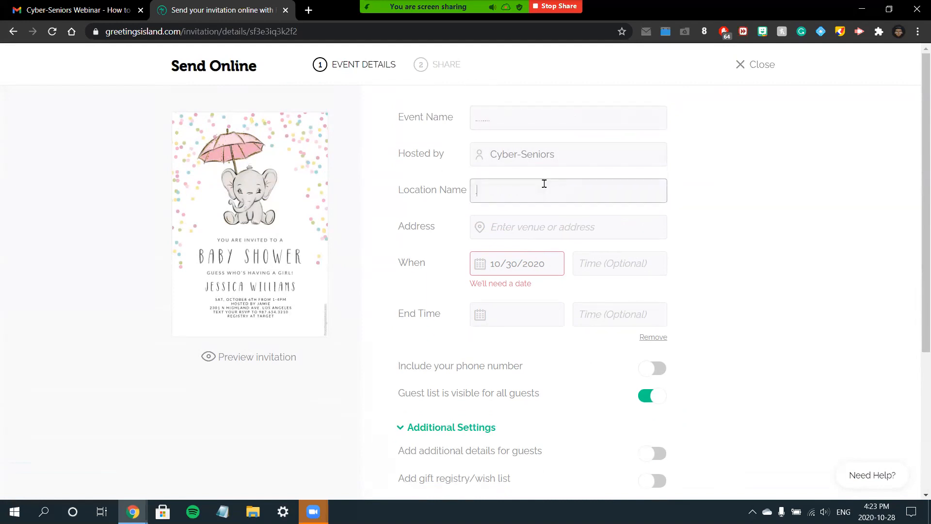
scroll("down", 3)
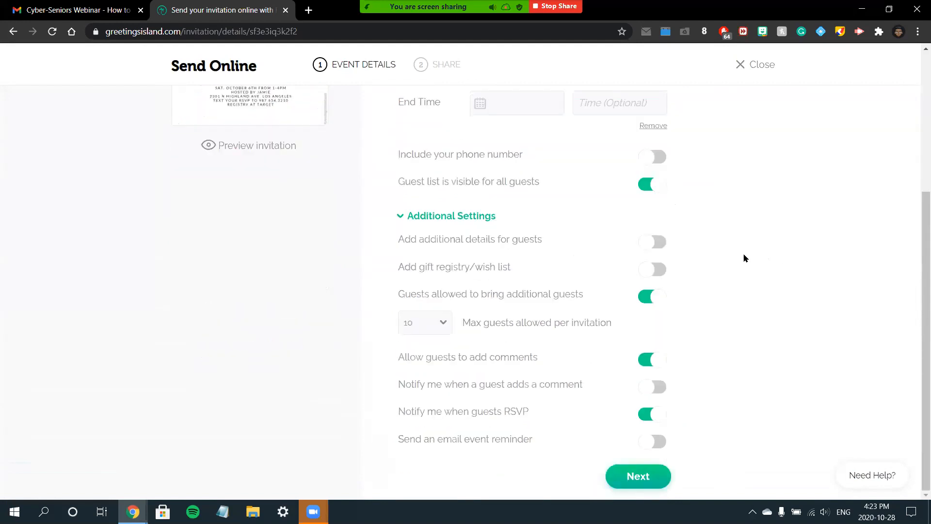
left_click(638, 476)
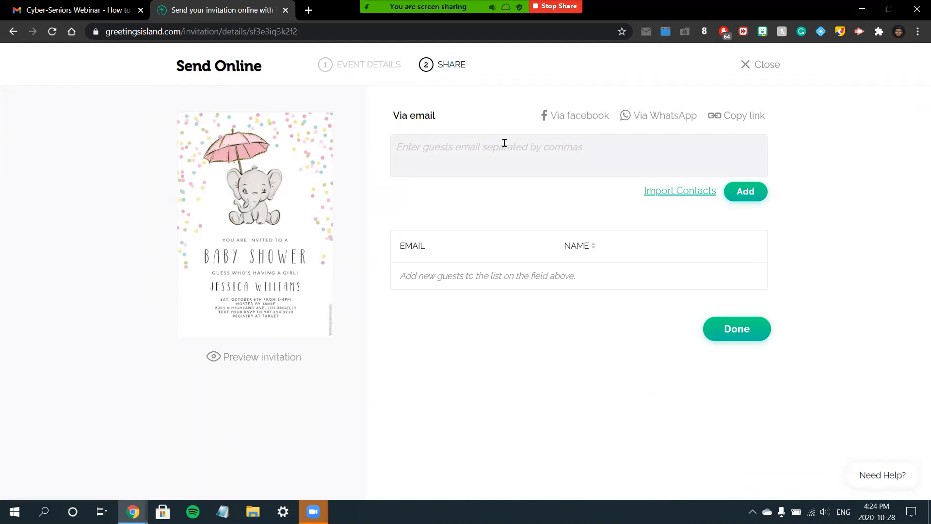
mouse_move(540, 163)
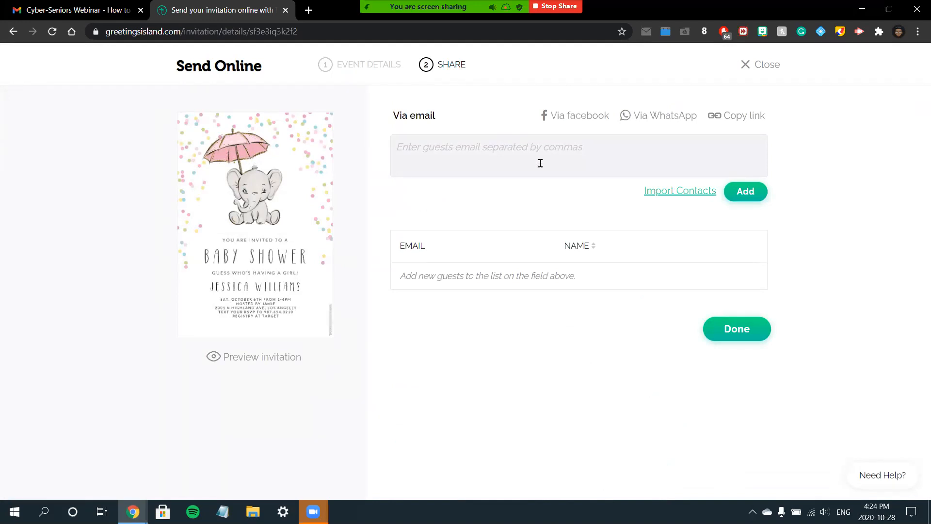
mouse_move(549, 163)
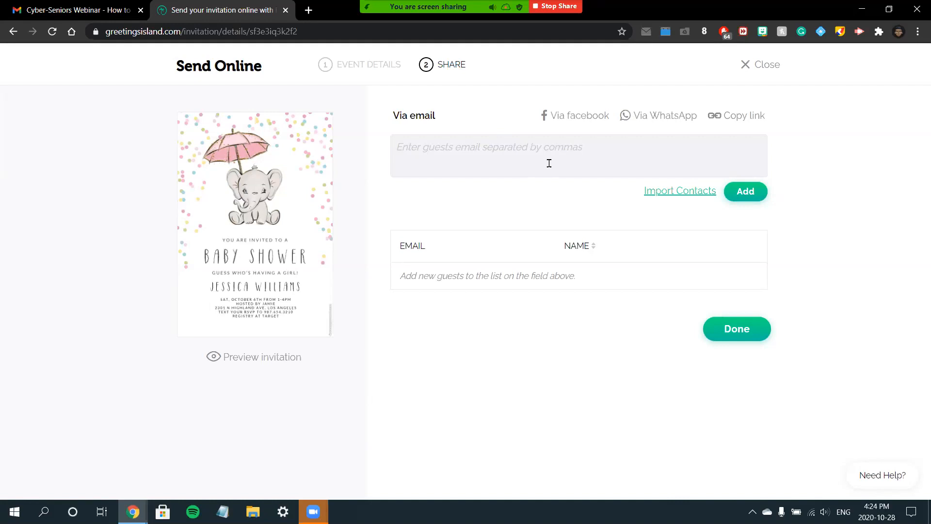
- Add a saved email and a corrected second email as guests, then Send (2)
left_click(549, 155)
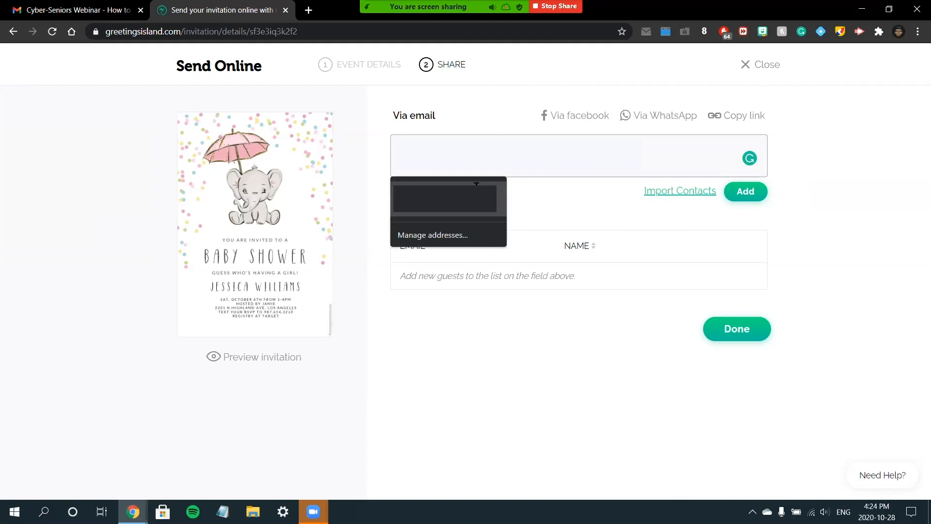
left_click(506, 154)
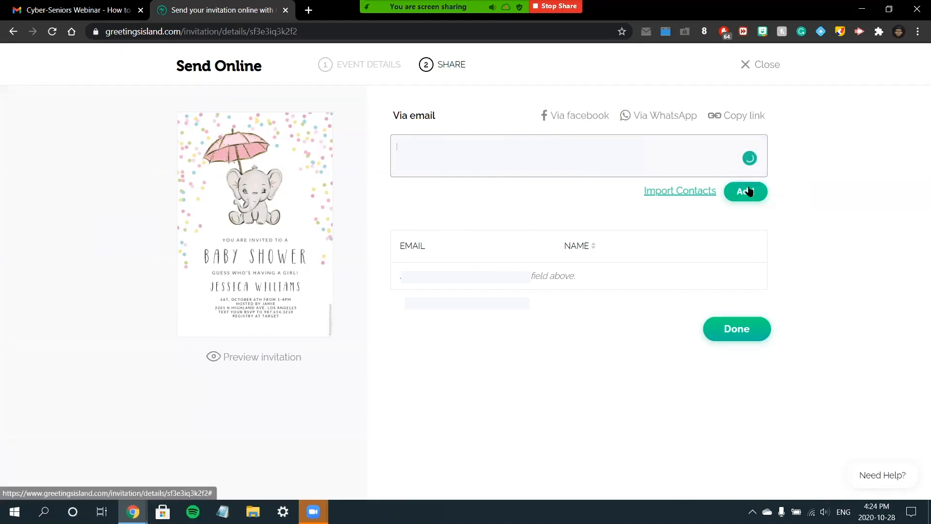
left_click(745, 191)
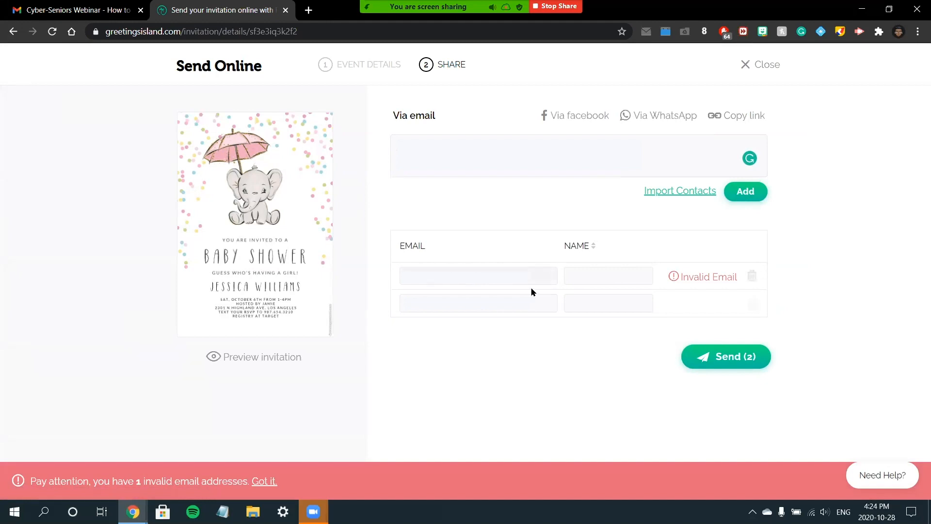
left_click(479, 275)
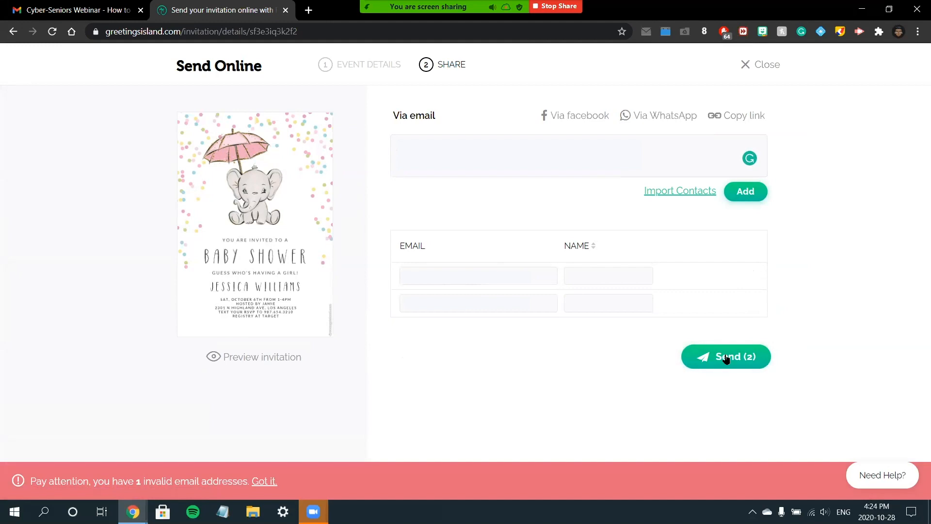
left_click(726, 356)
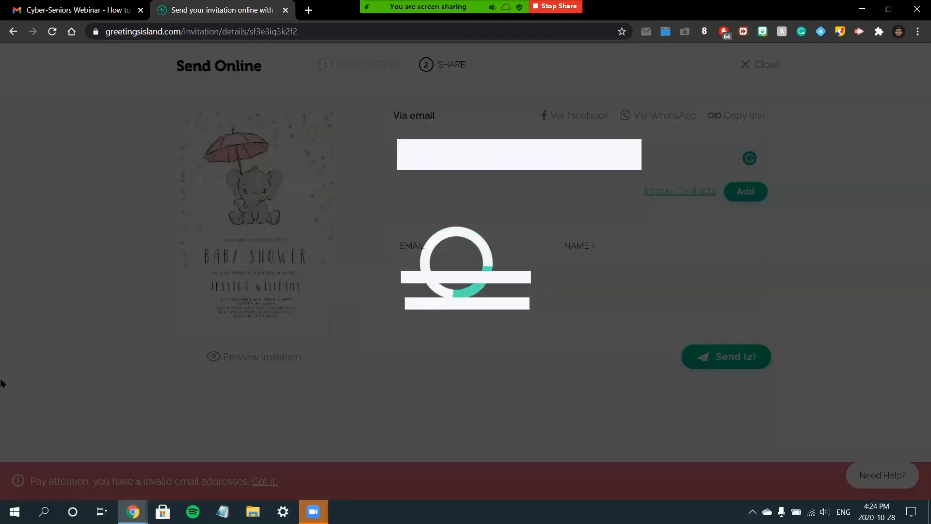
left_click(726, 356)
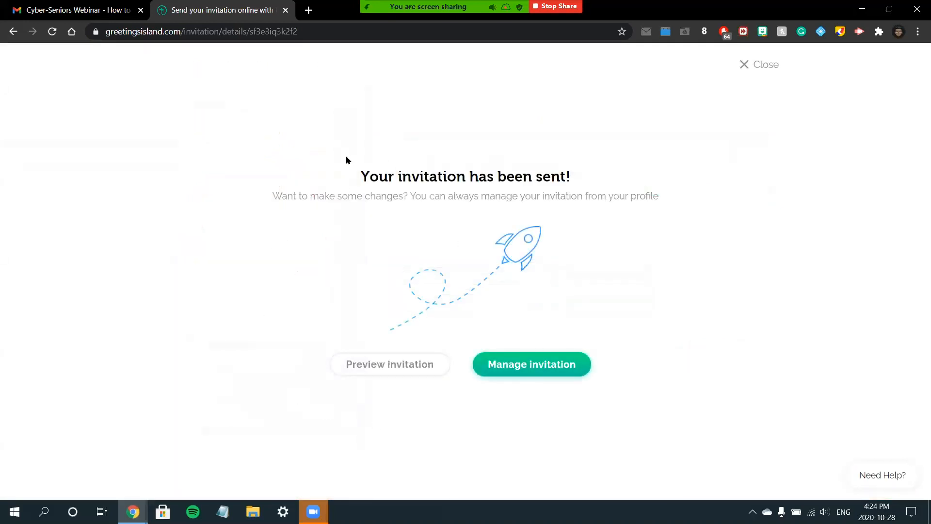
mouse_move(361, 169)
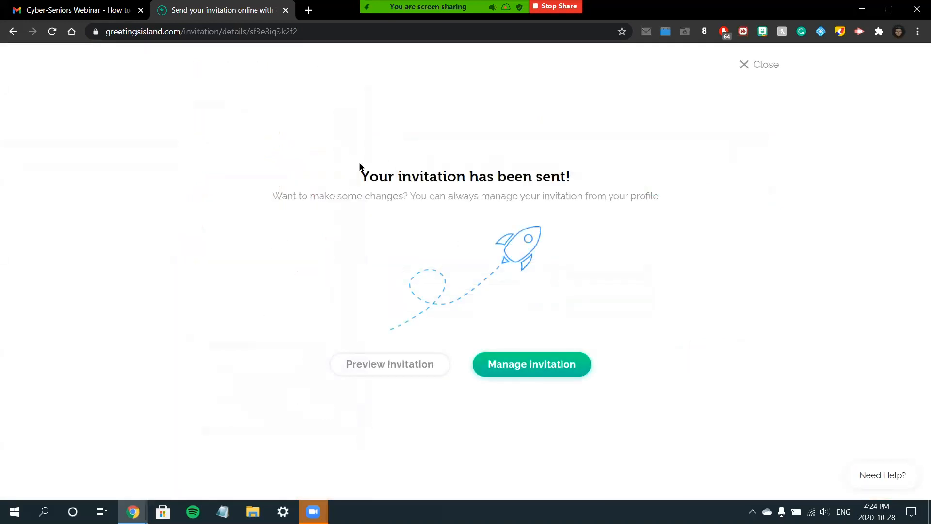
mouse_move(551, 365)
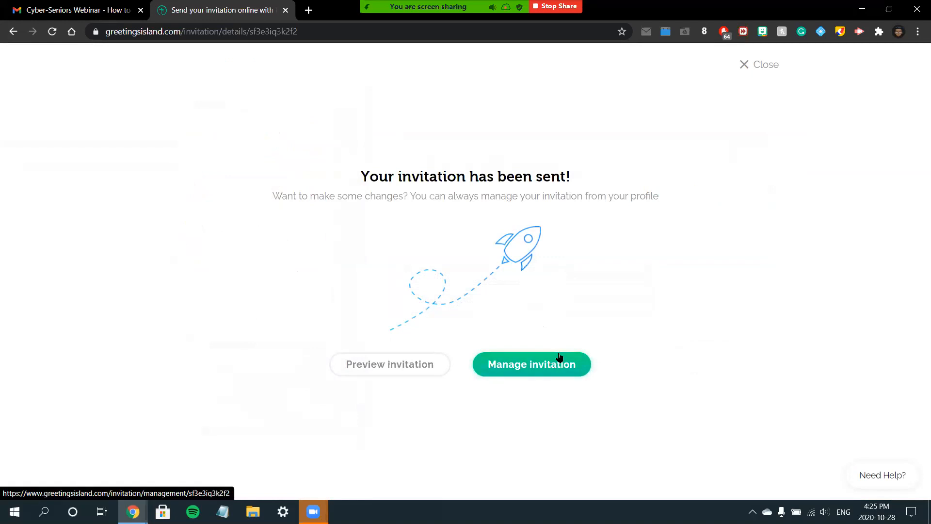
- Open Manage invitation and scroll the guest list showing 2 invited, not replied
left_click(531, 364)
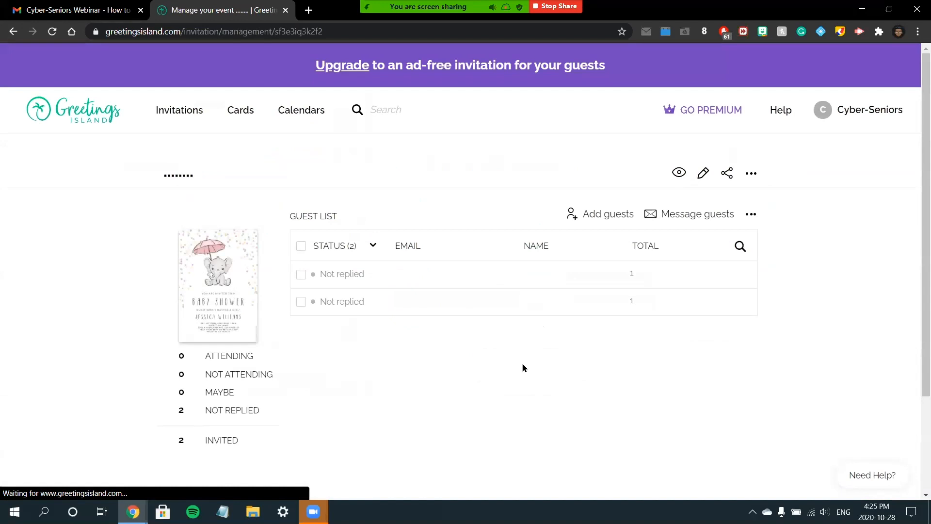
mouse_move(404, 345)
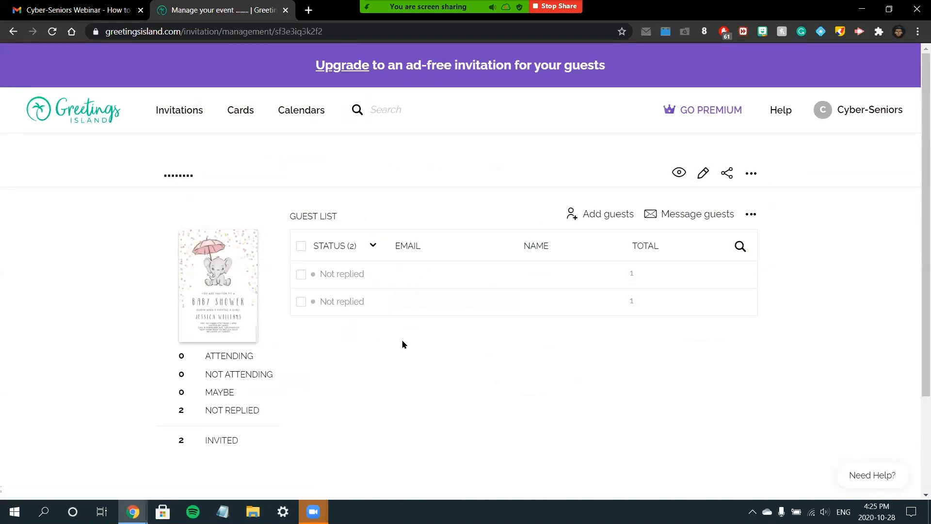
scroll("down", 3)
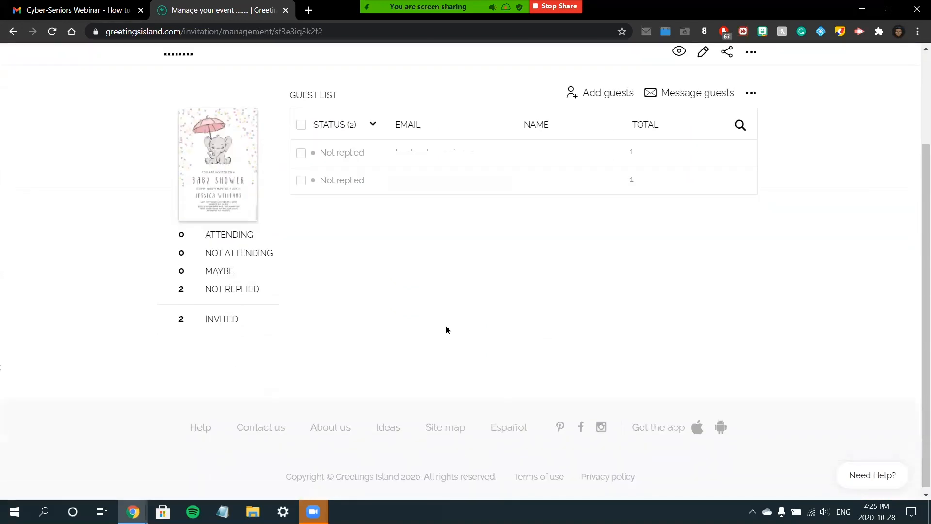